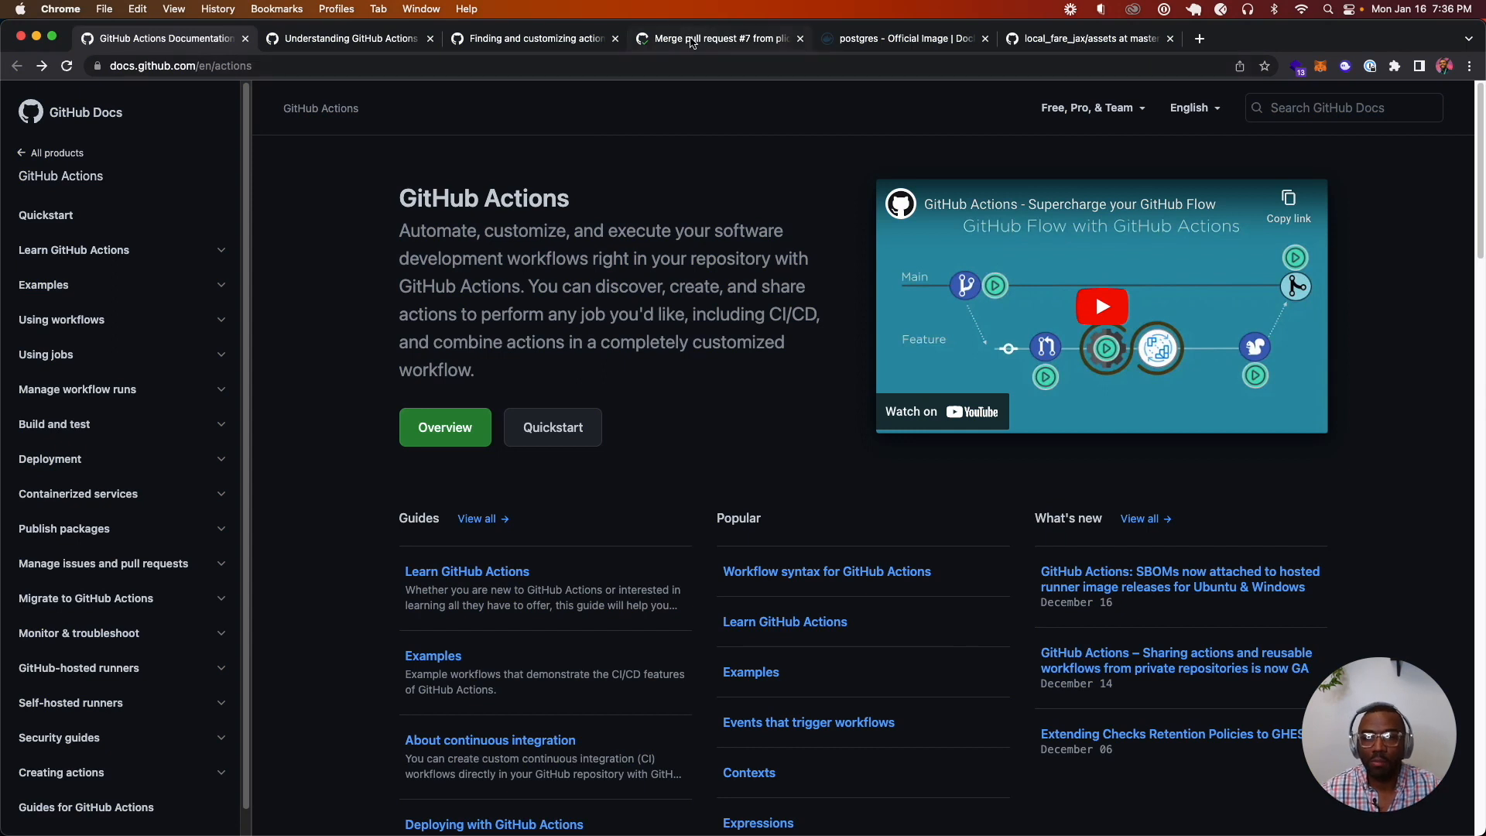
Open the 'Merge pull request #7' CI run and expand its 'Run mix test' log.
click(717, 38)
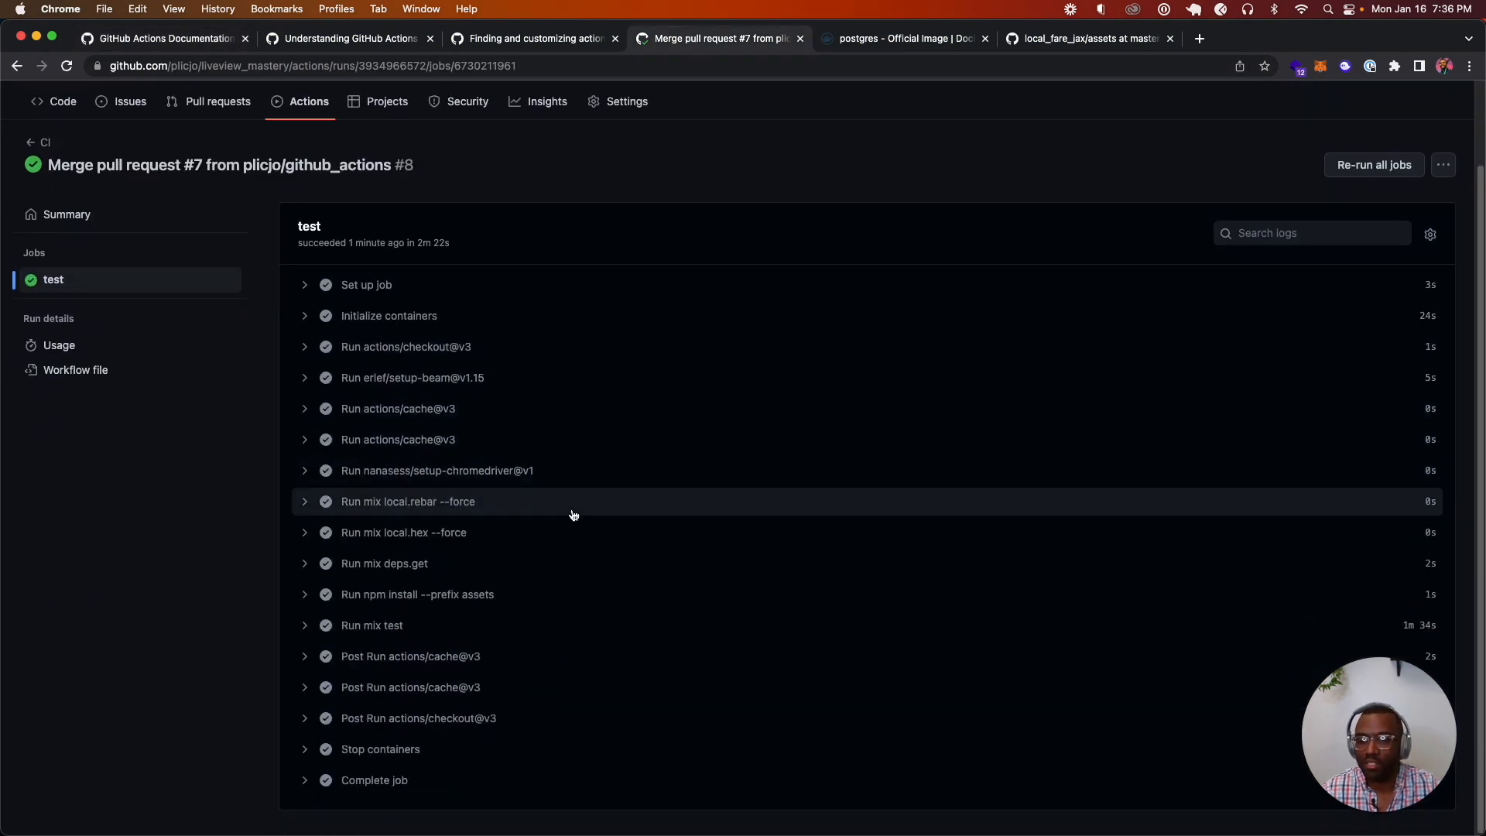
click(371, 626)
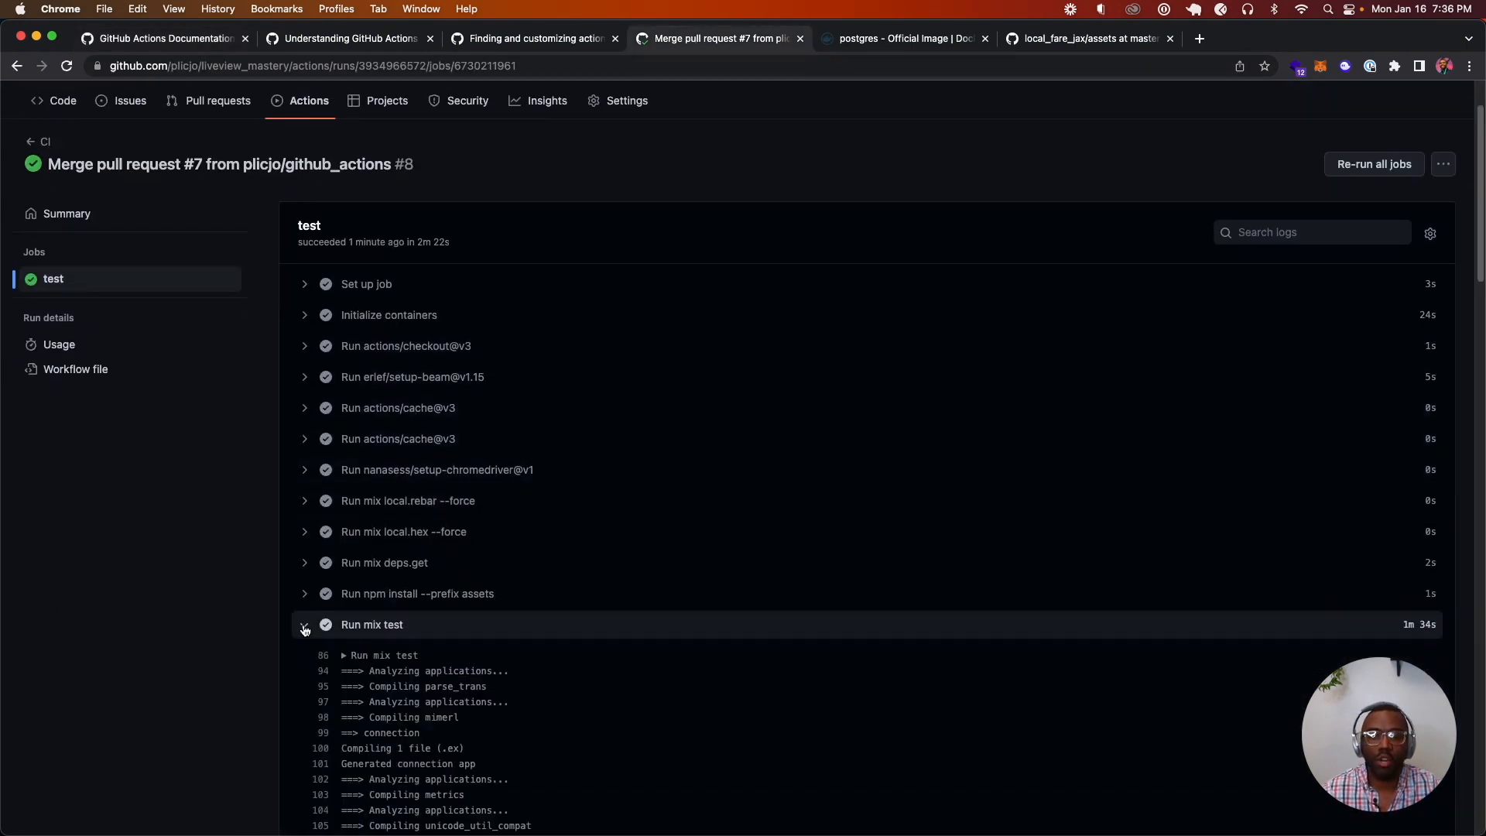
click(305, 625)
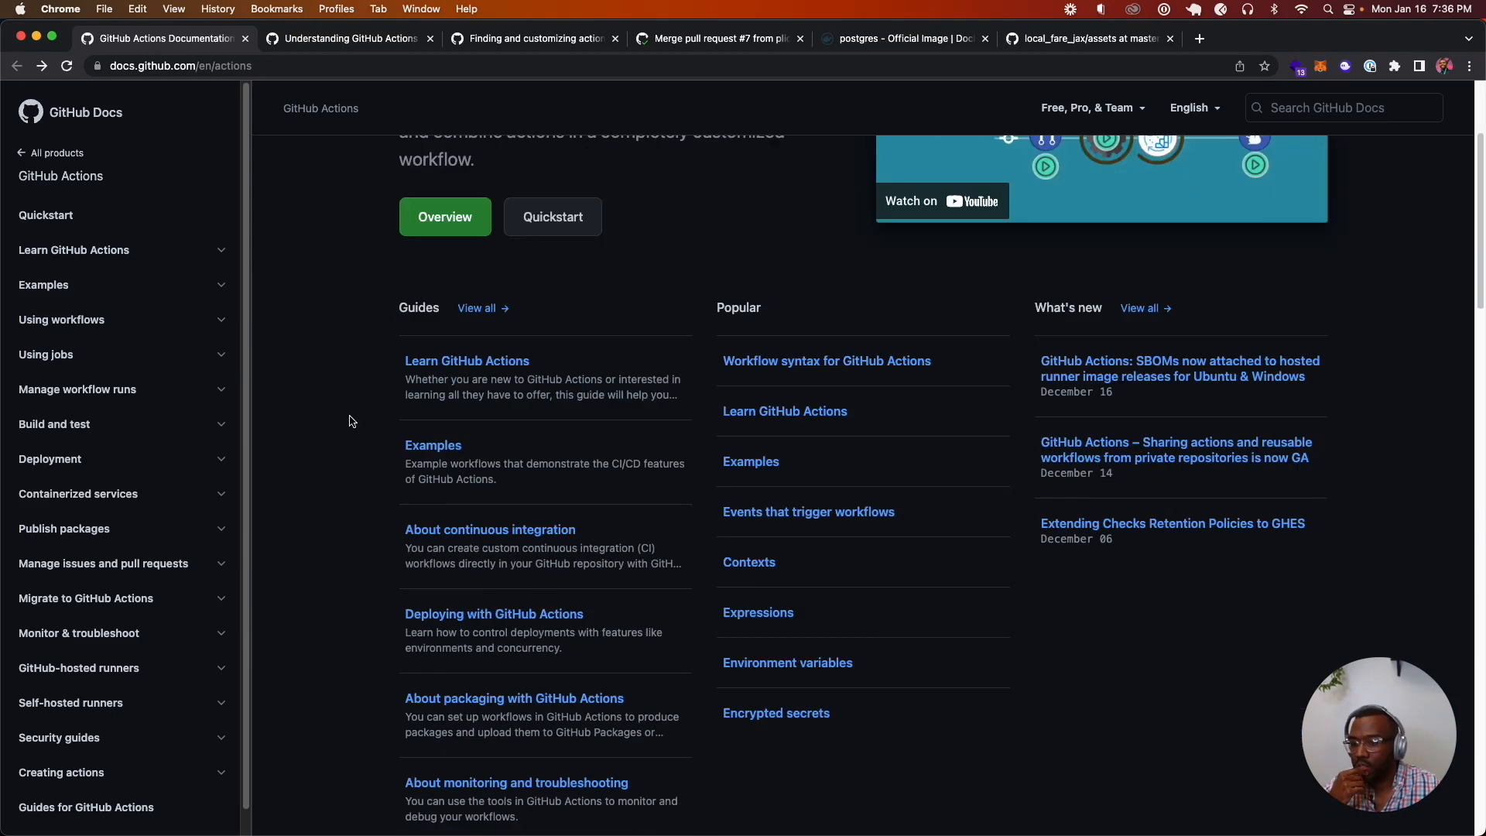
Scroll through the GitHub Docs 'Understanding GitHub Actions' core concepts article.
scroll(up, 3)
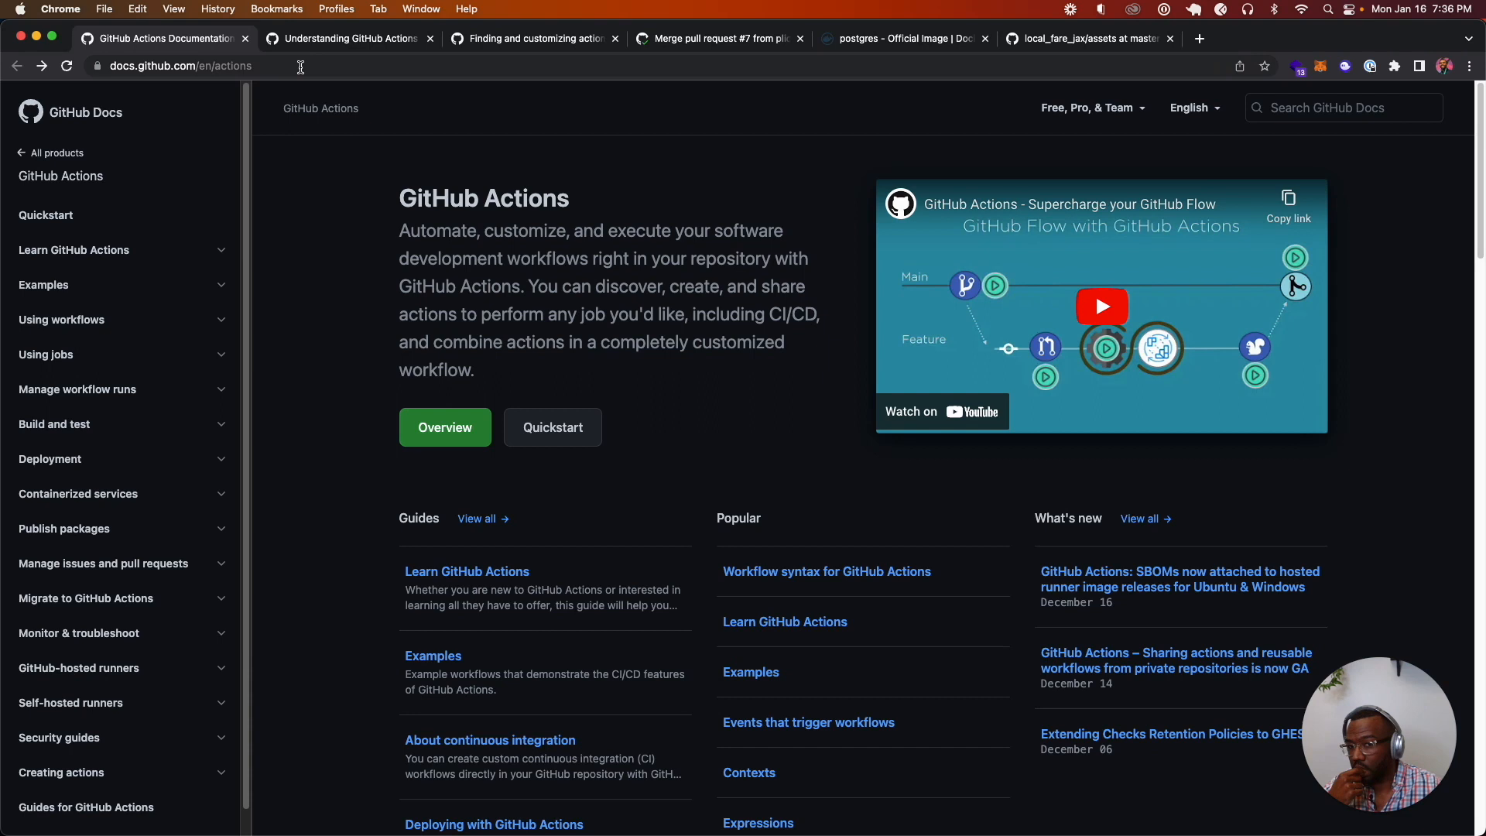
scroll(down, 3)
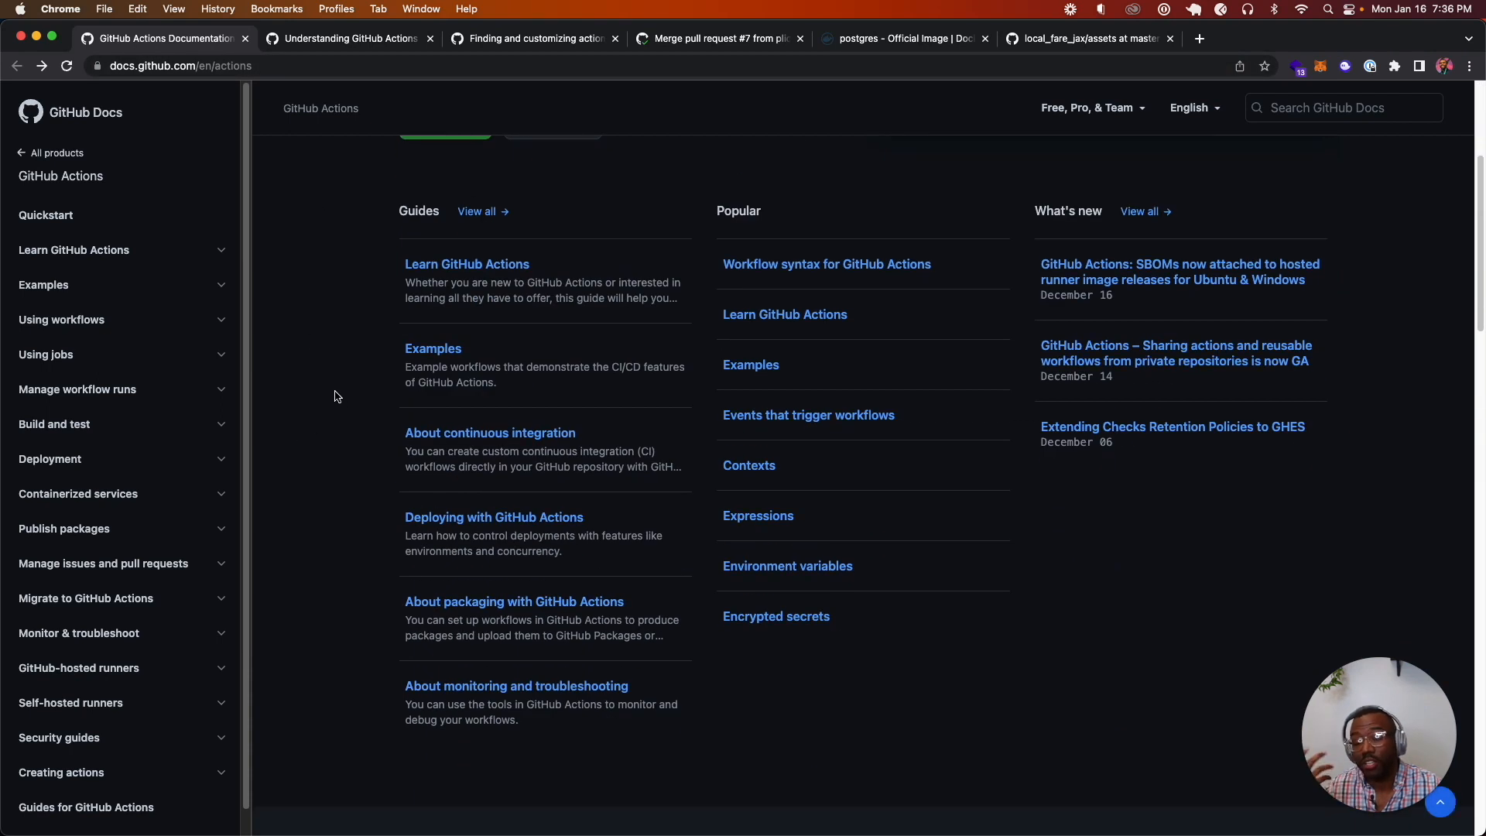
mouse_move(335, 462)
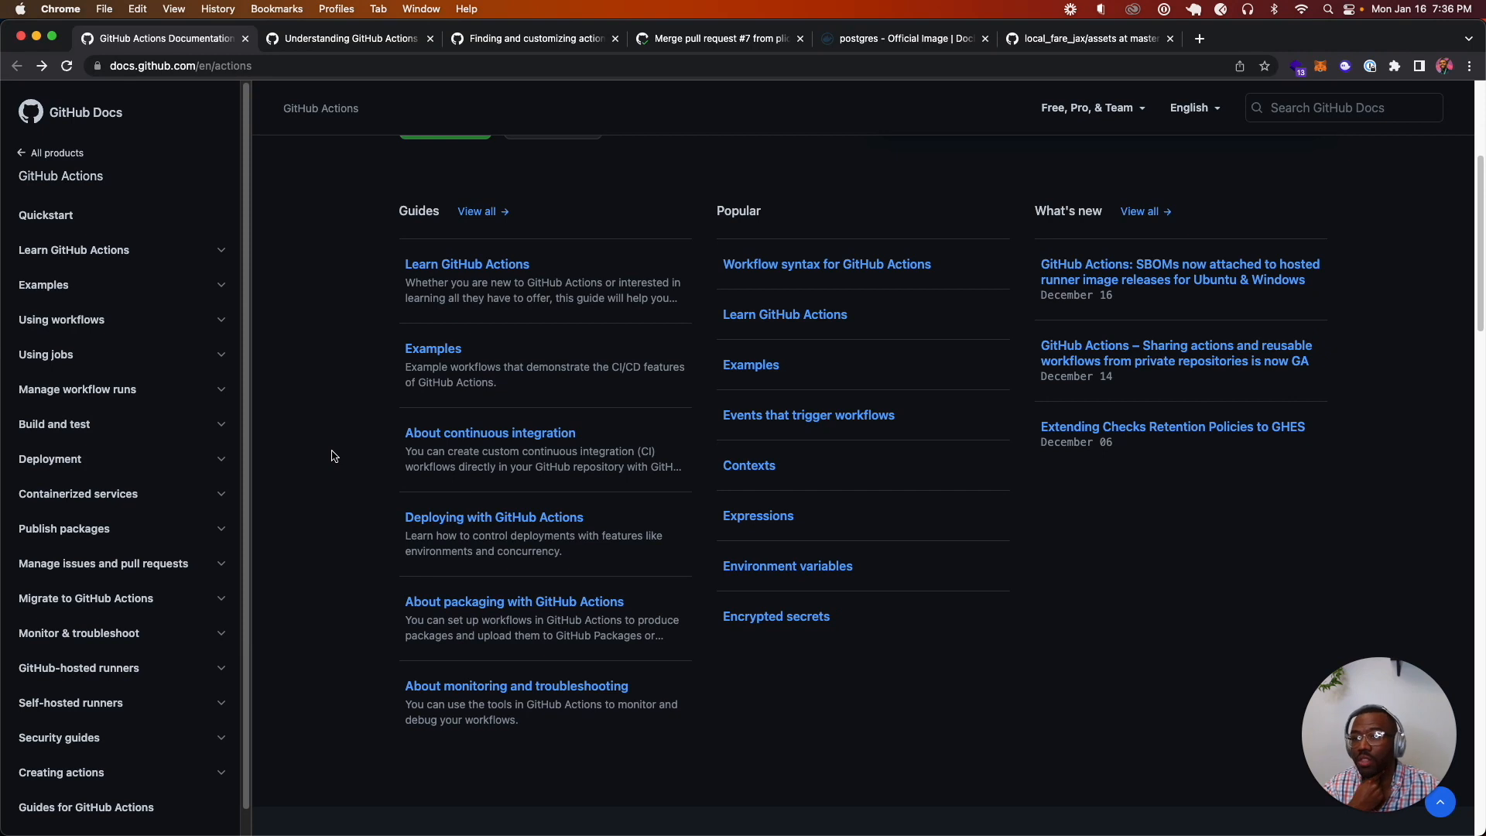
mouse_move(327, 443)
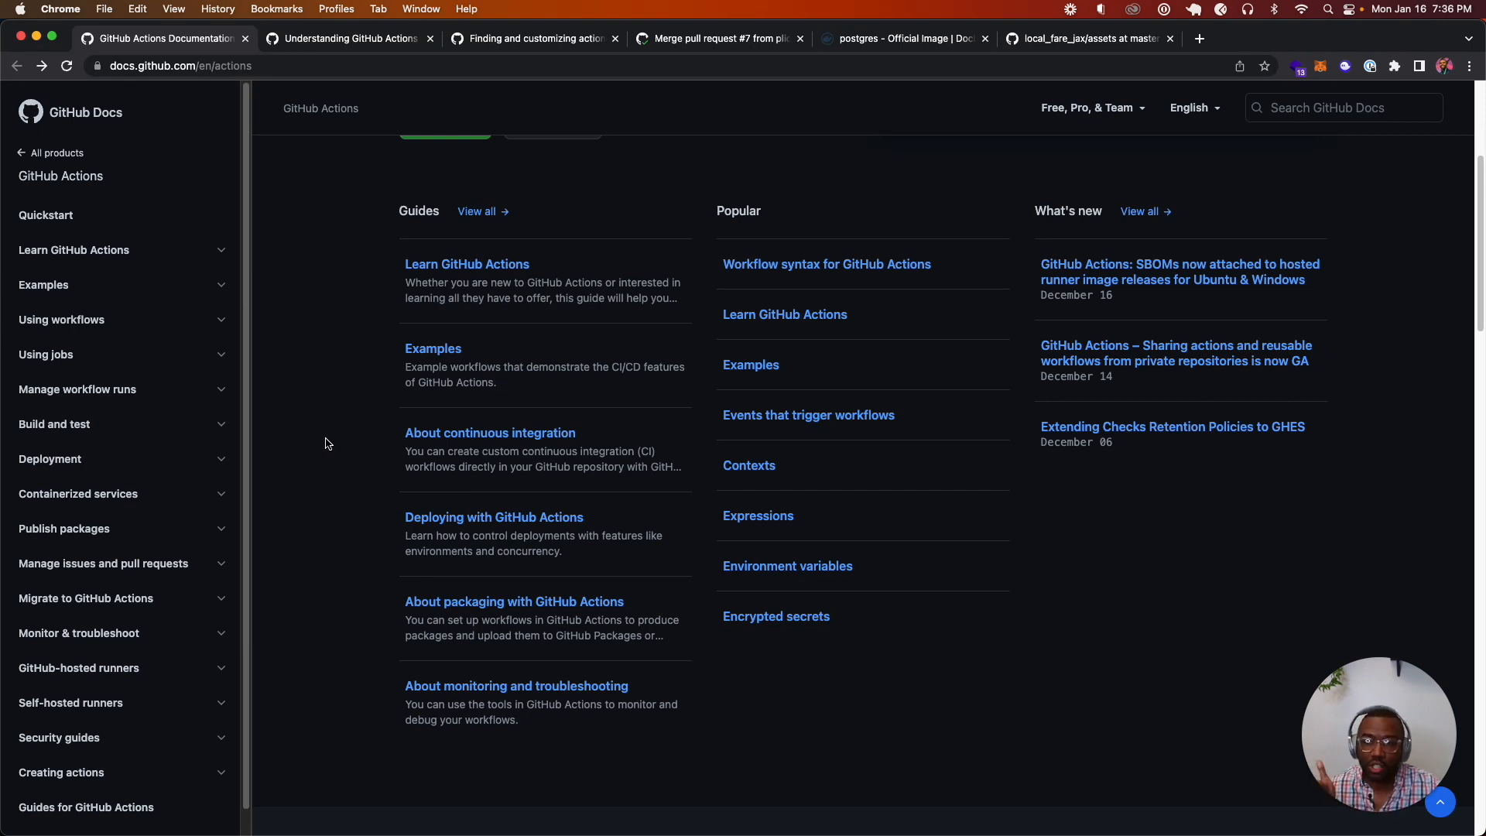
scroll(up, 3)
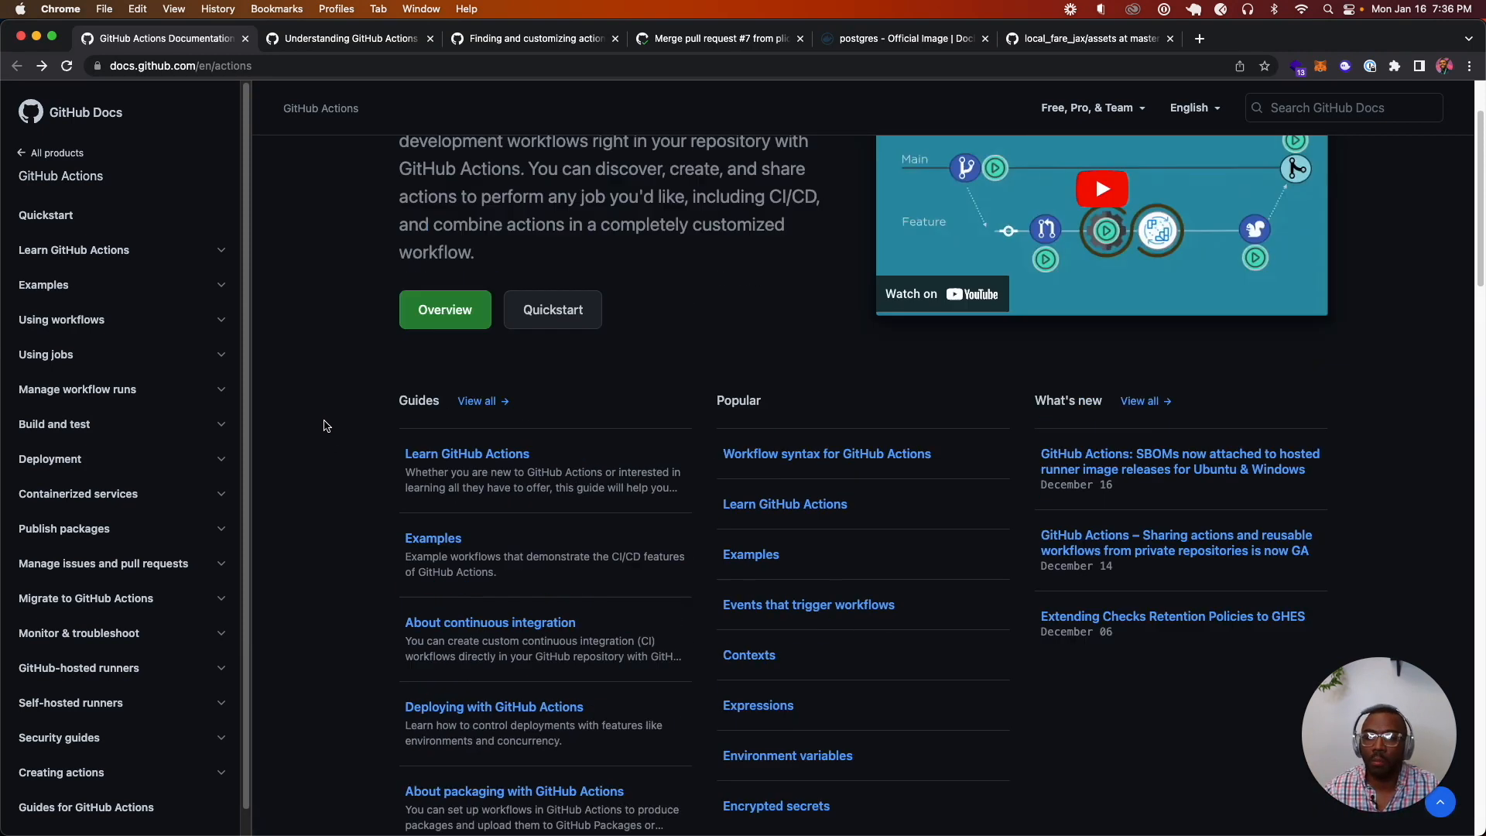
scroll(up, 3)
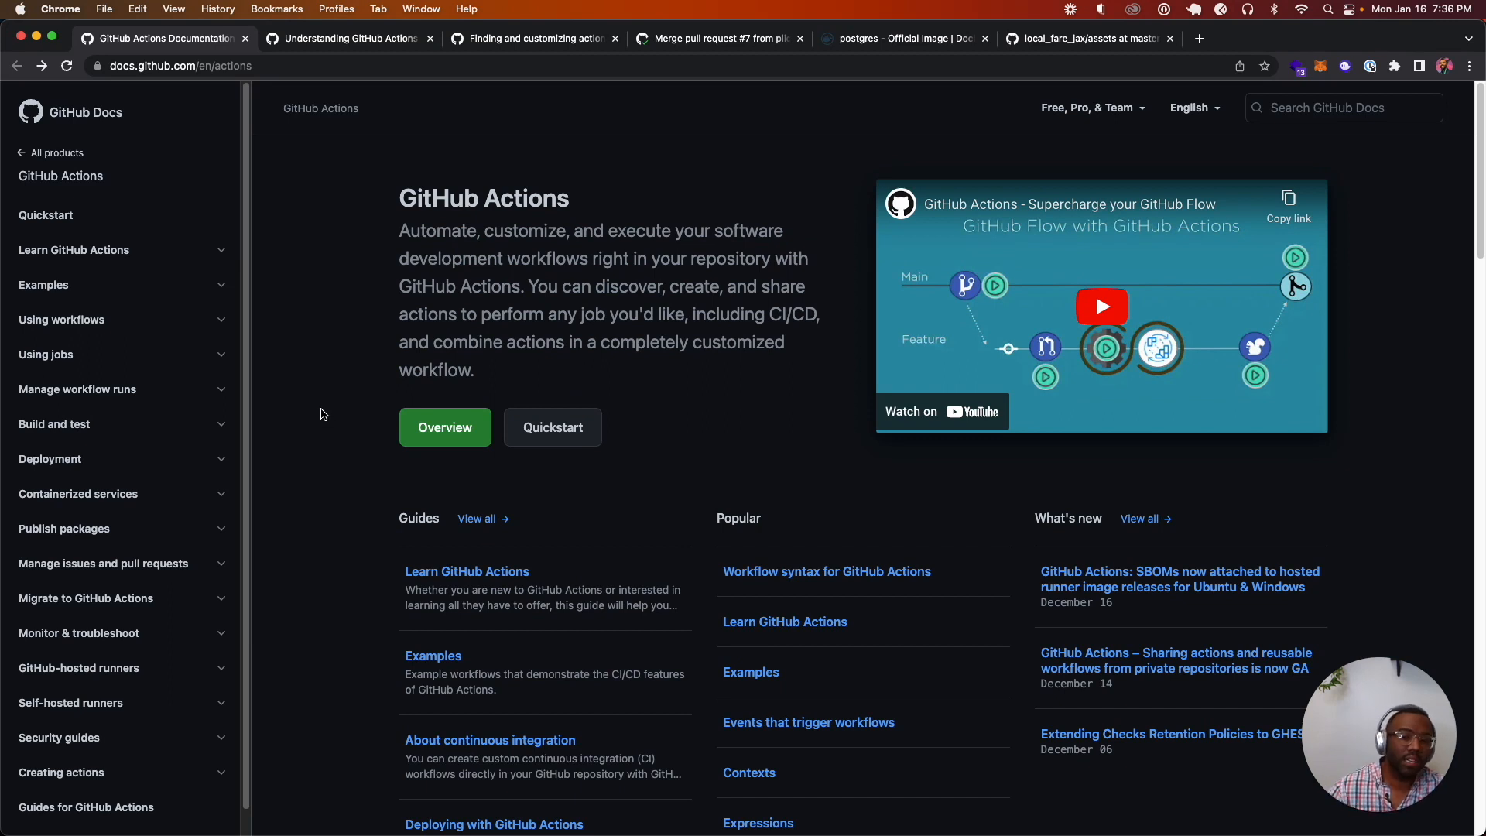
mouse_move(322, 404)
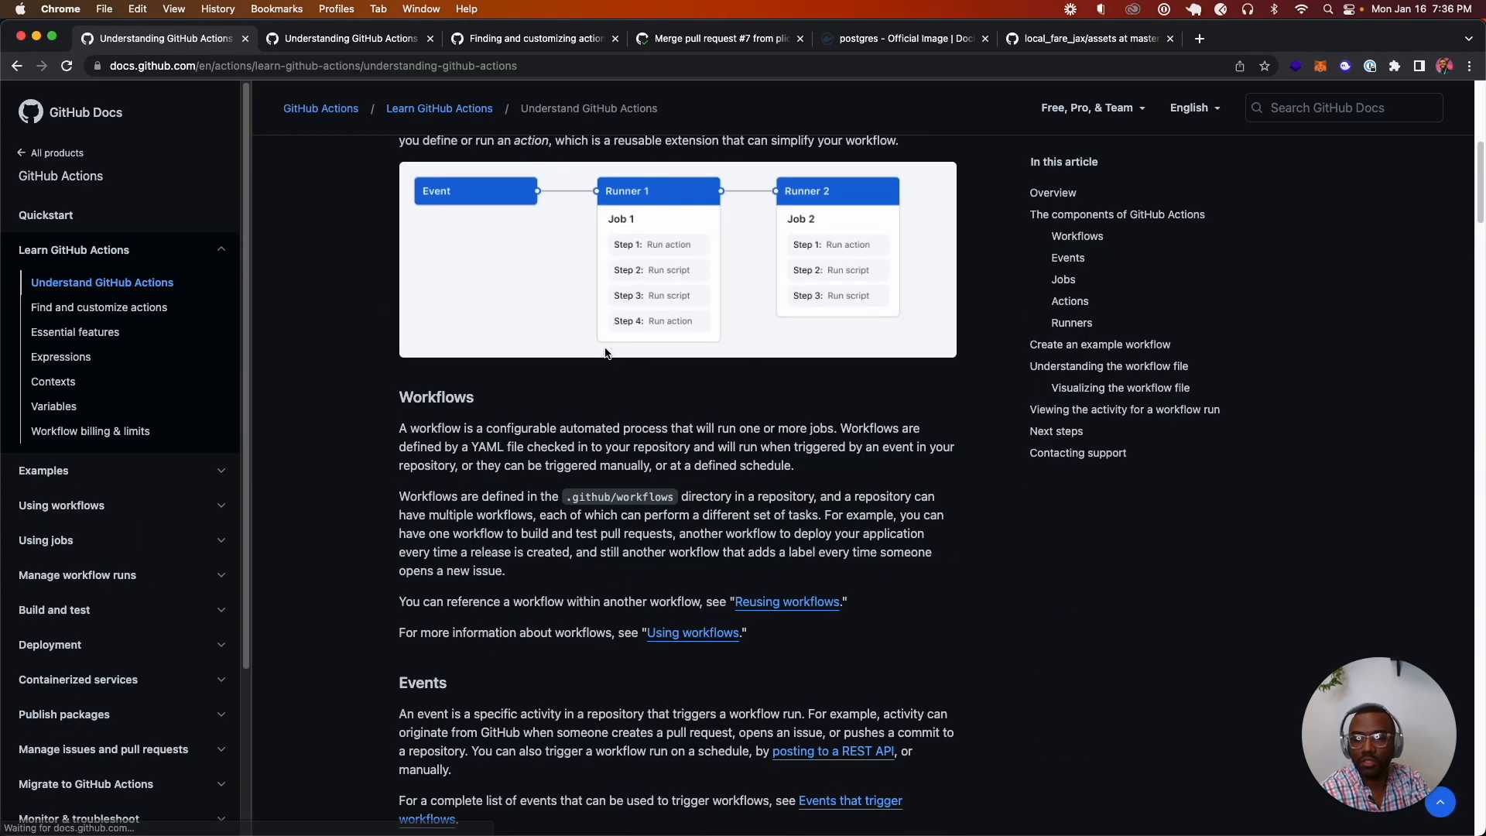
scroll(down, 3)
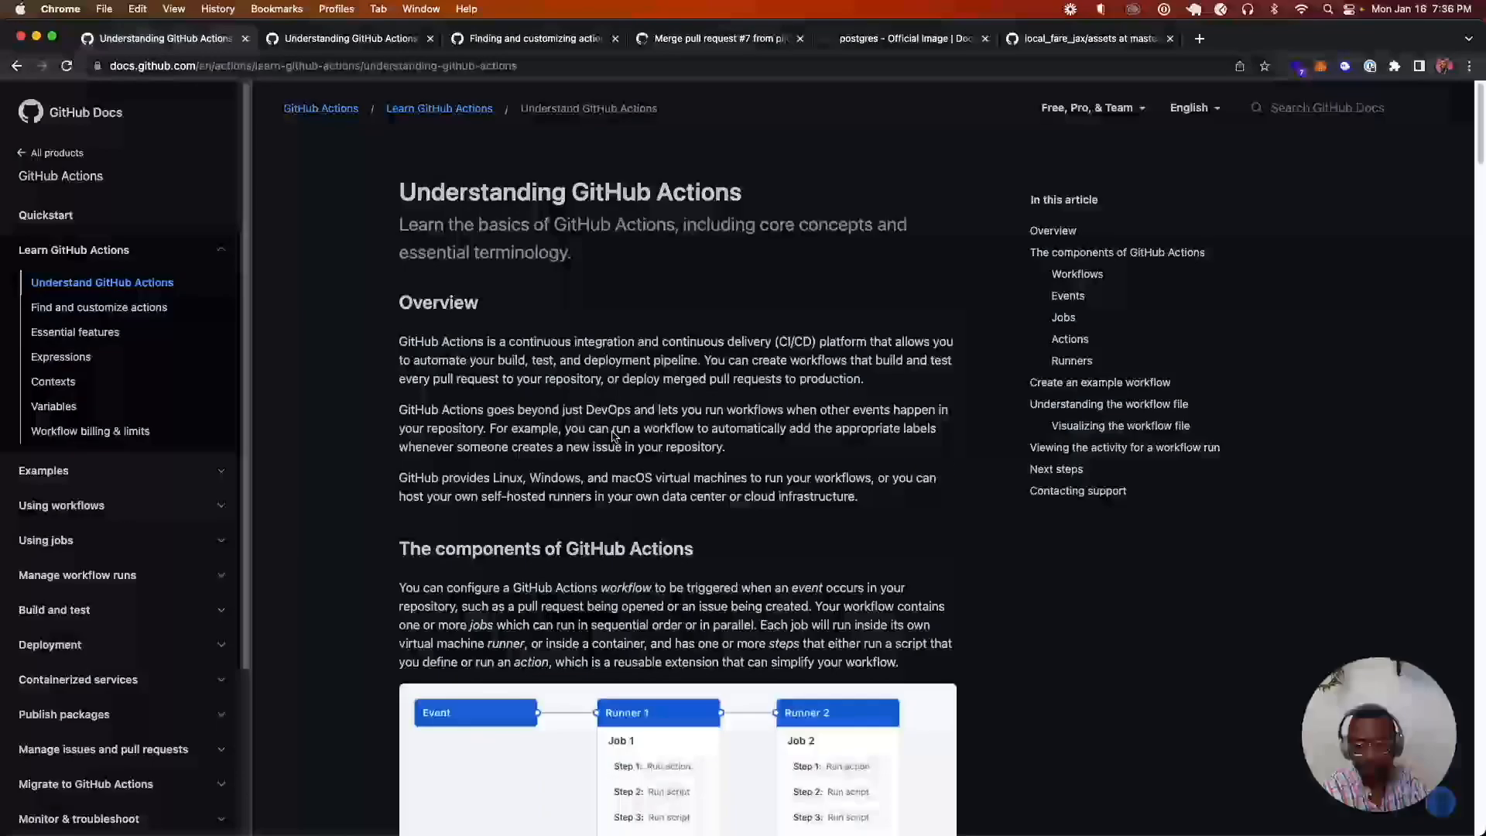
mouse_move(334, 271)
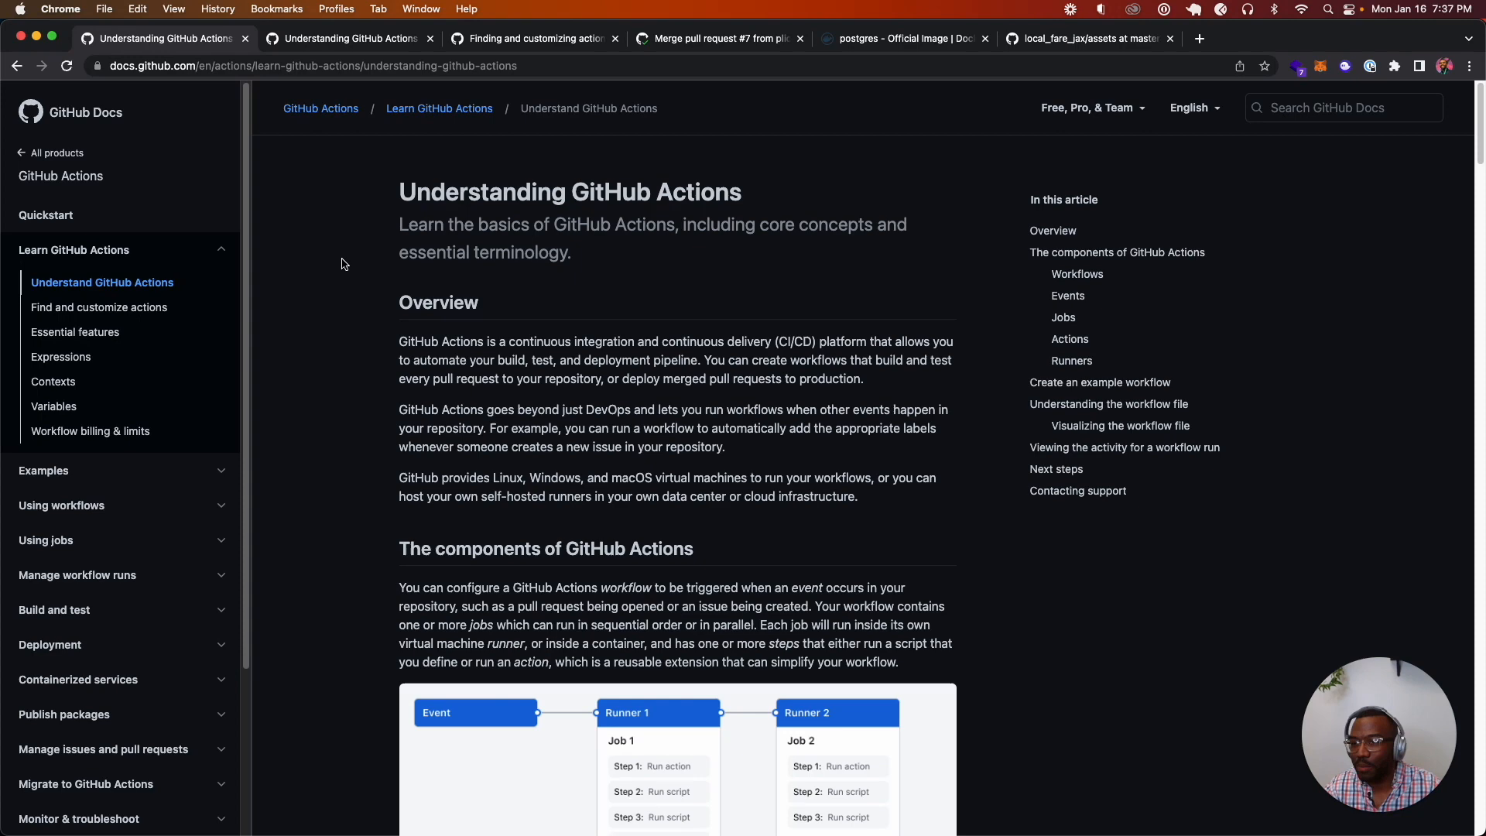
key(Cmd+Tab)
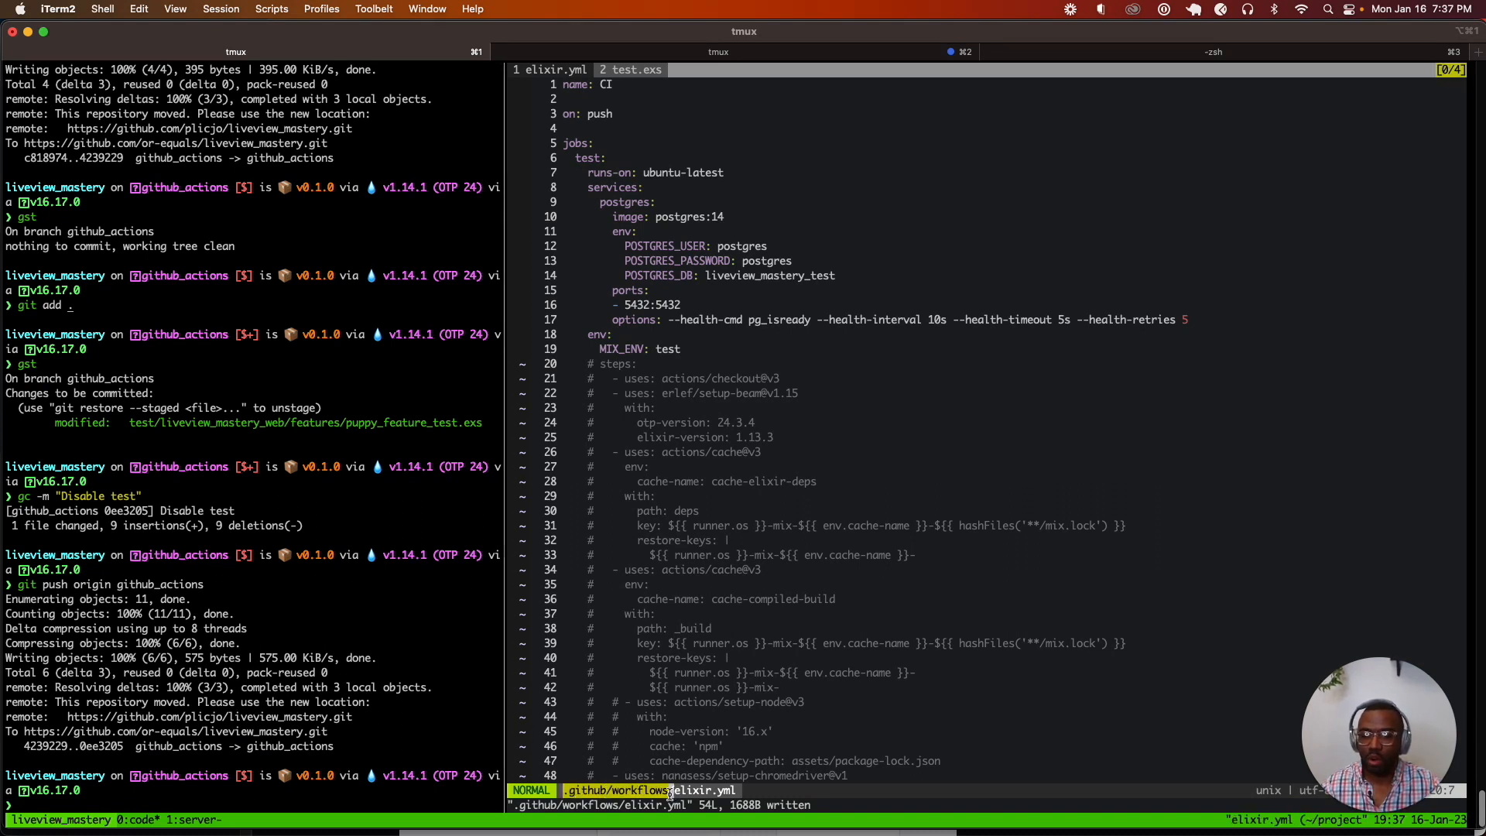
Run mkdir for .github/workflows, which reports the directories already exist.
text(mkdir .github/workflows)
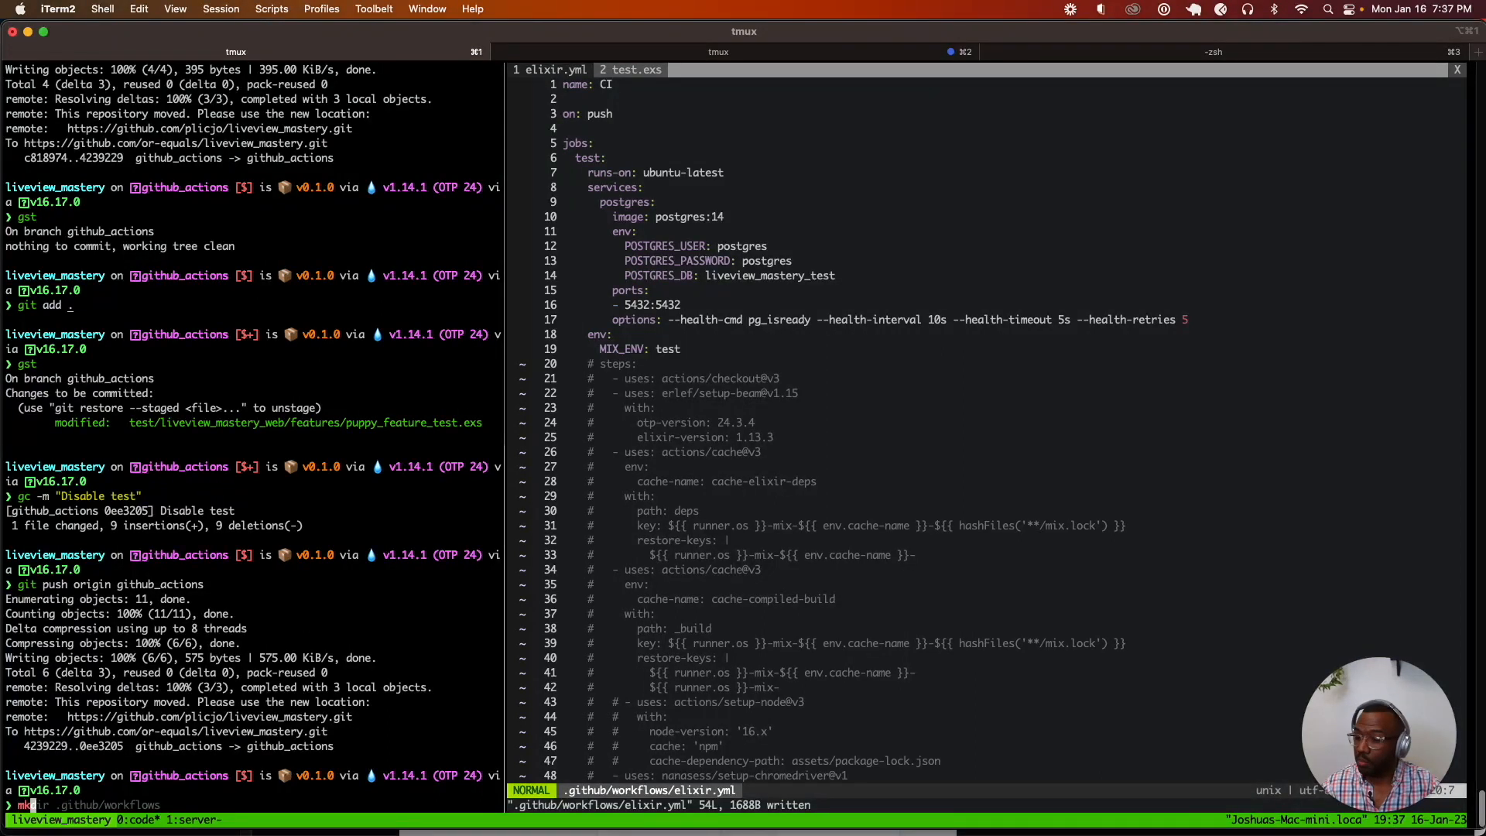
text(s)
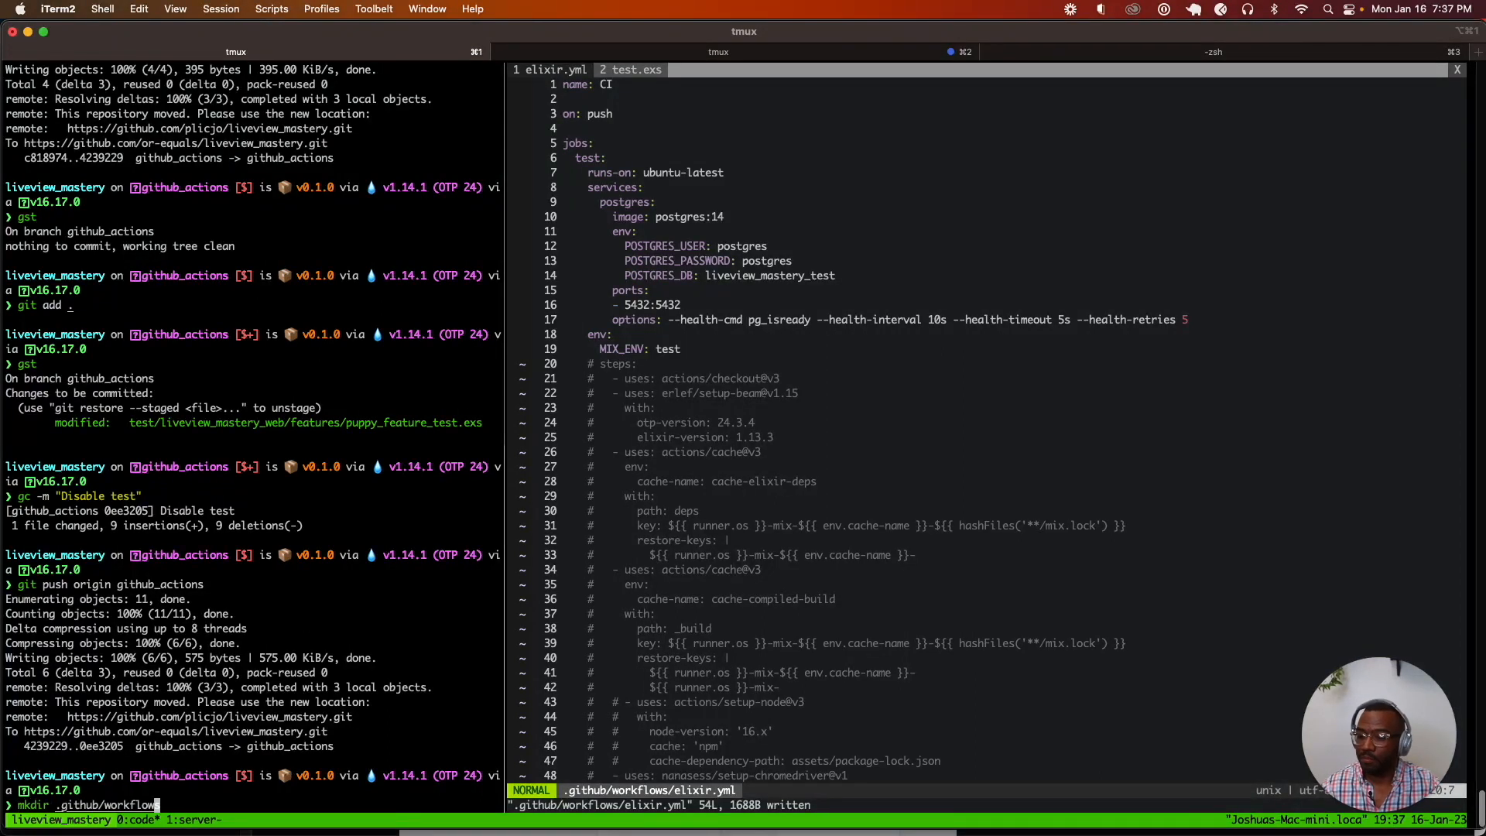
key(Return)
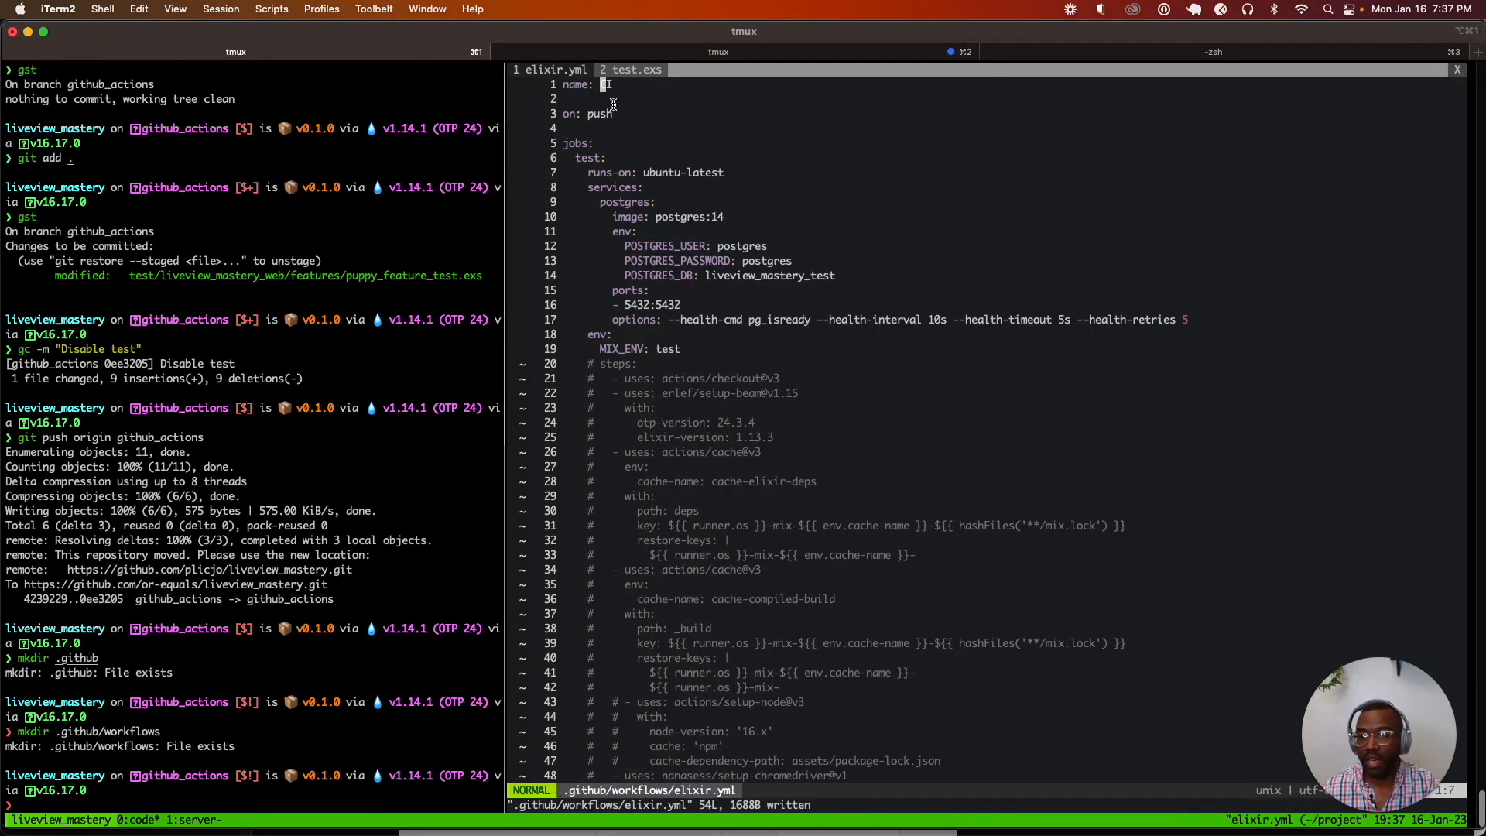
Trial-edit the workflow name in elixir.yml and revert it, keeping it as CI.
text(TEs)
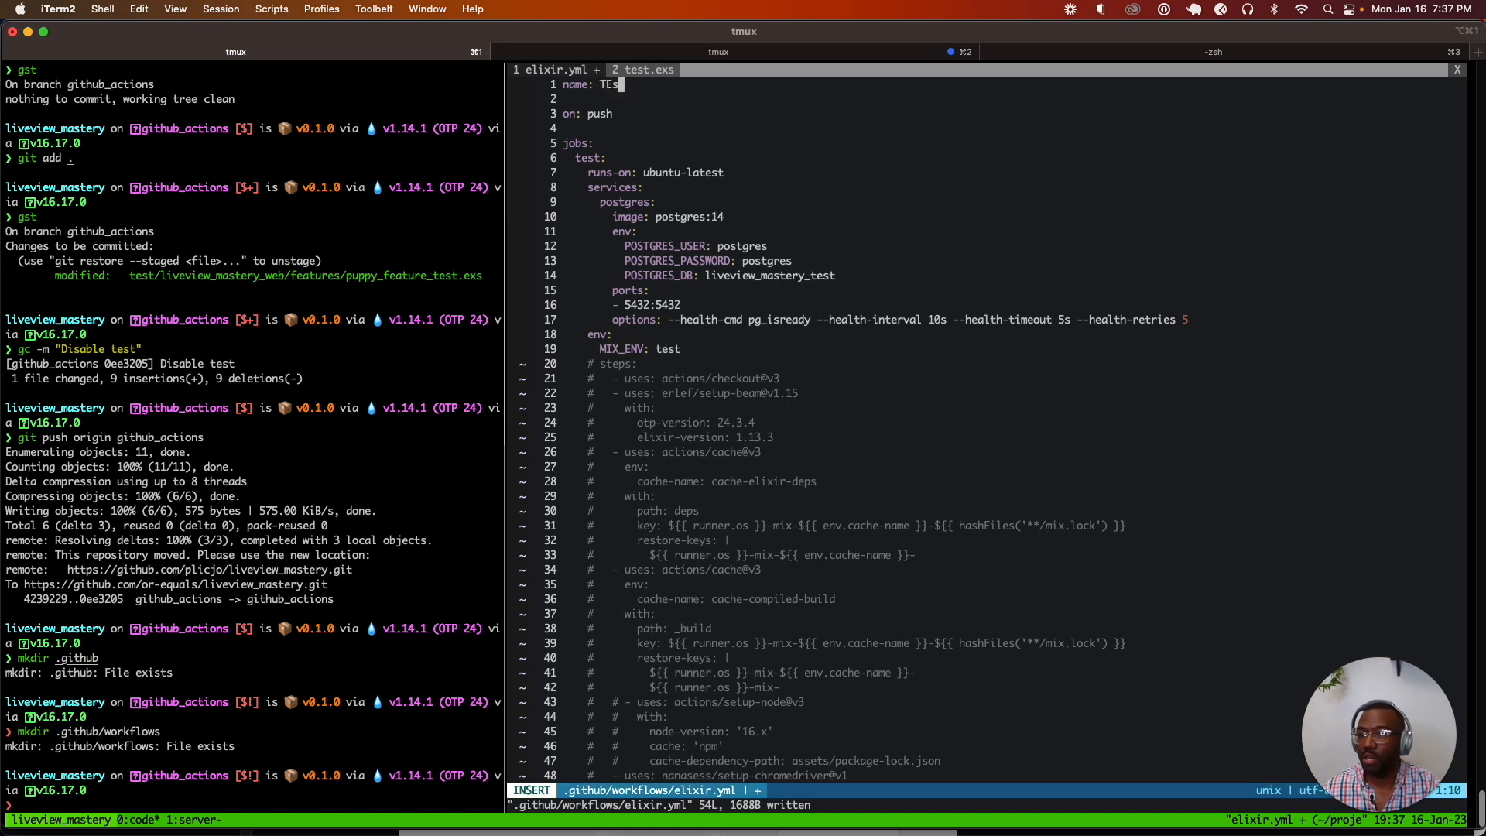
key(Escape)
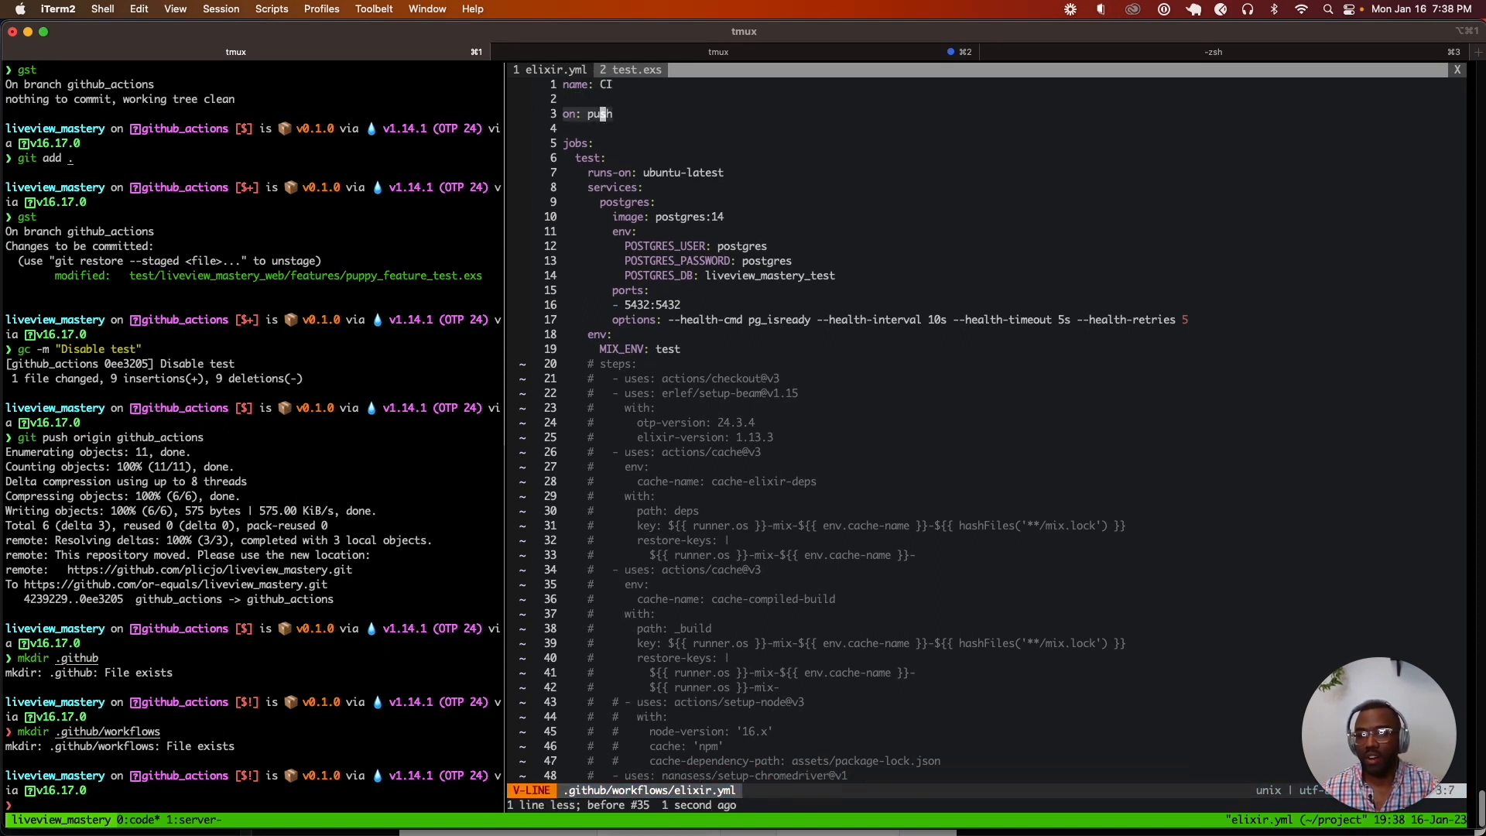
key(Escape)
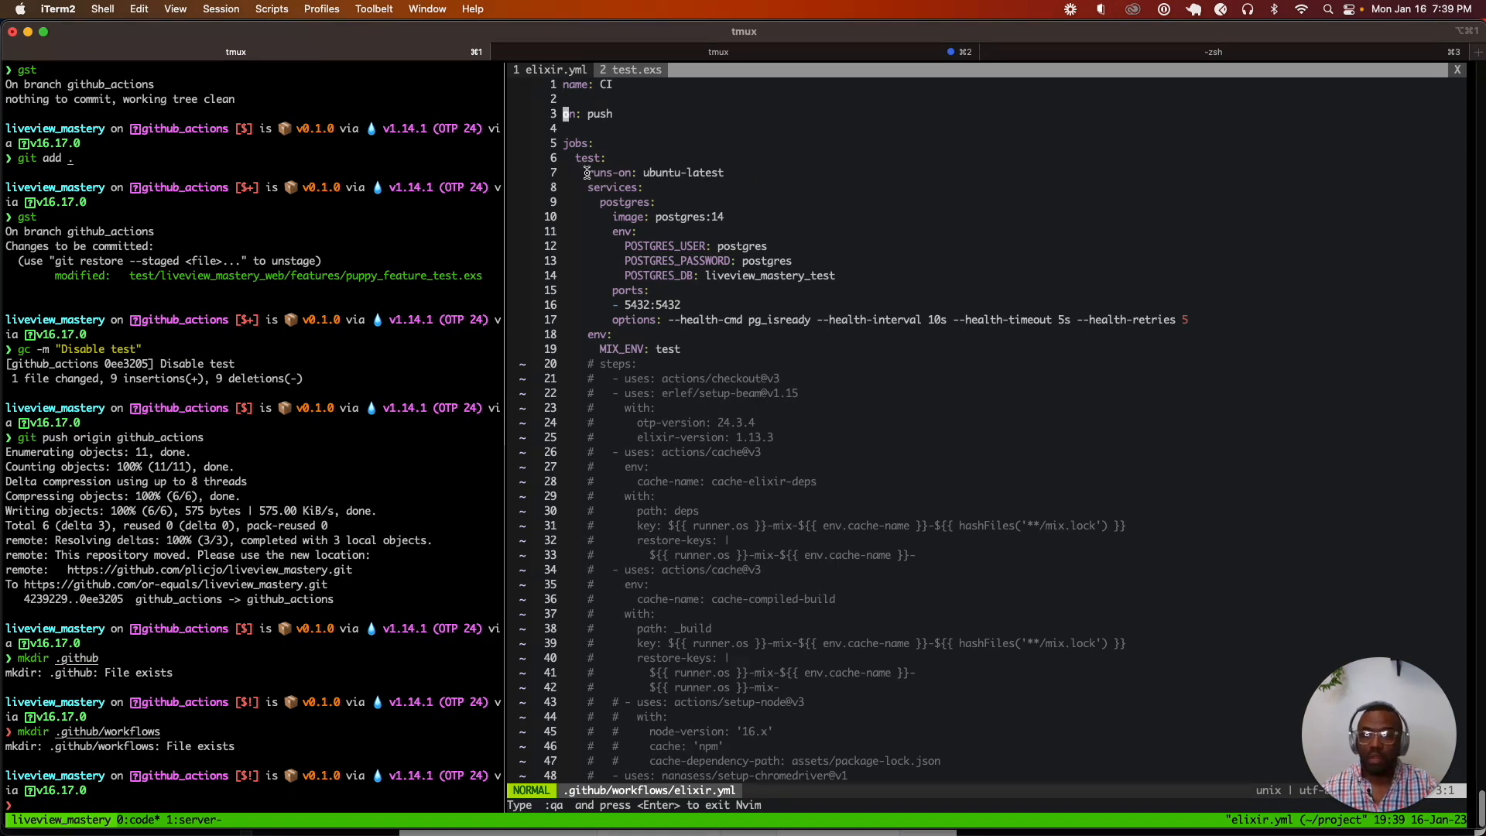
mouse_move(597, 180)
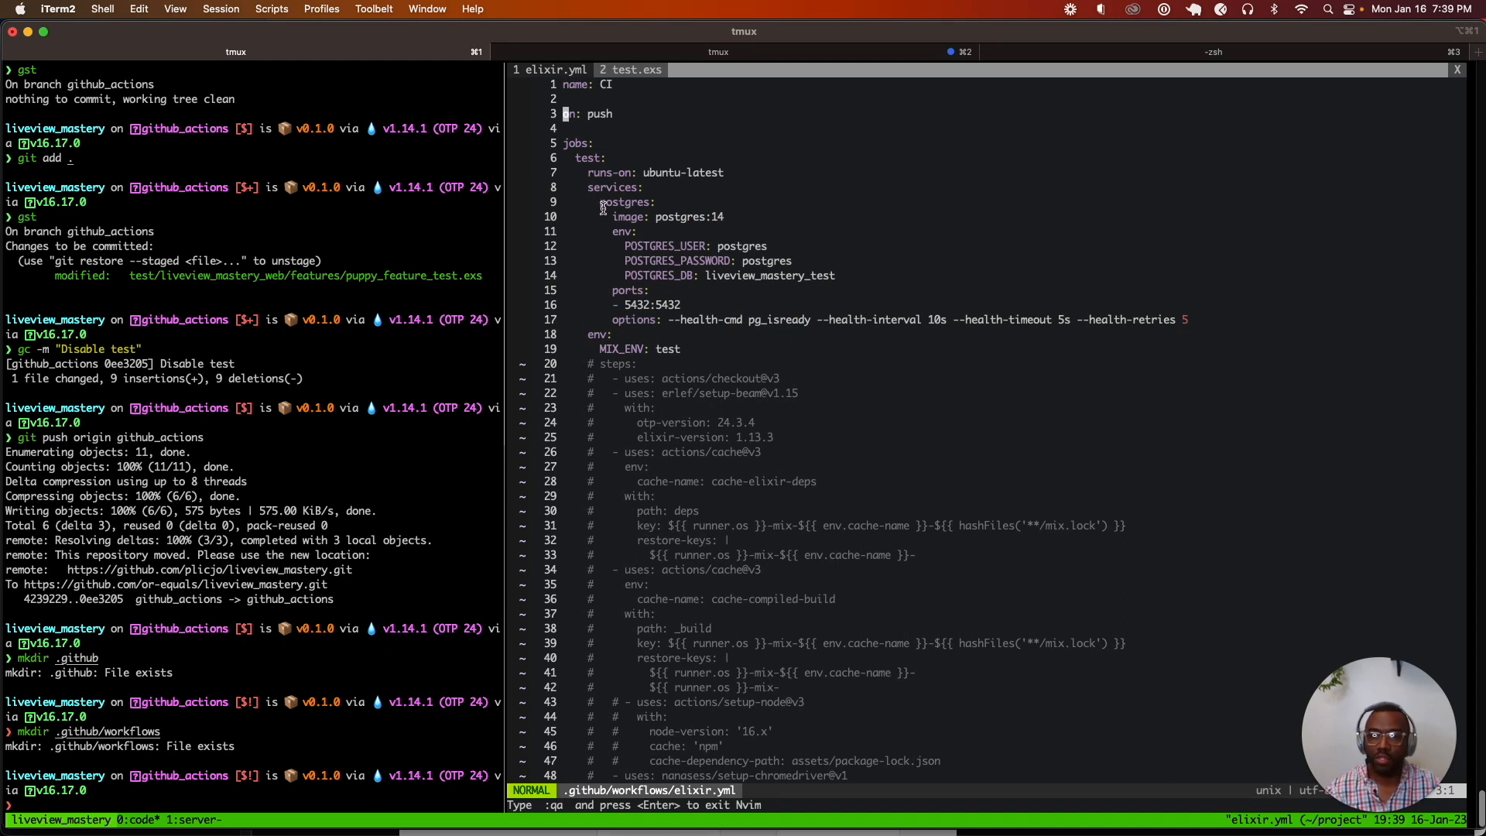
mouse_move(828, 292)
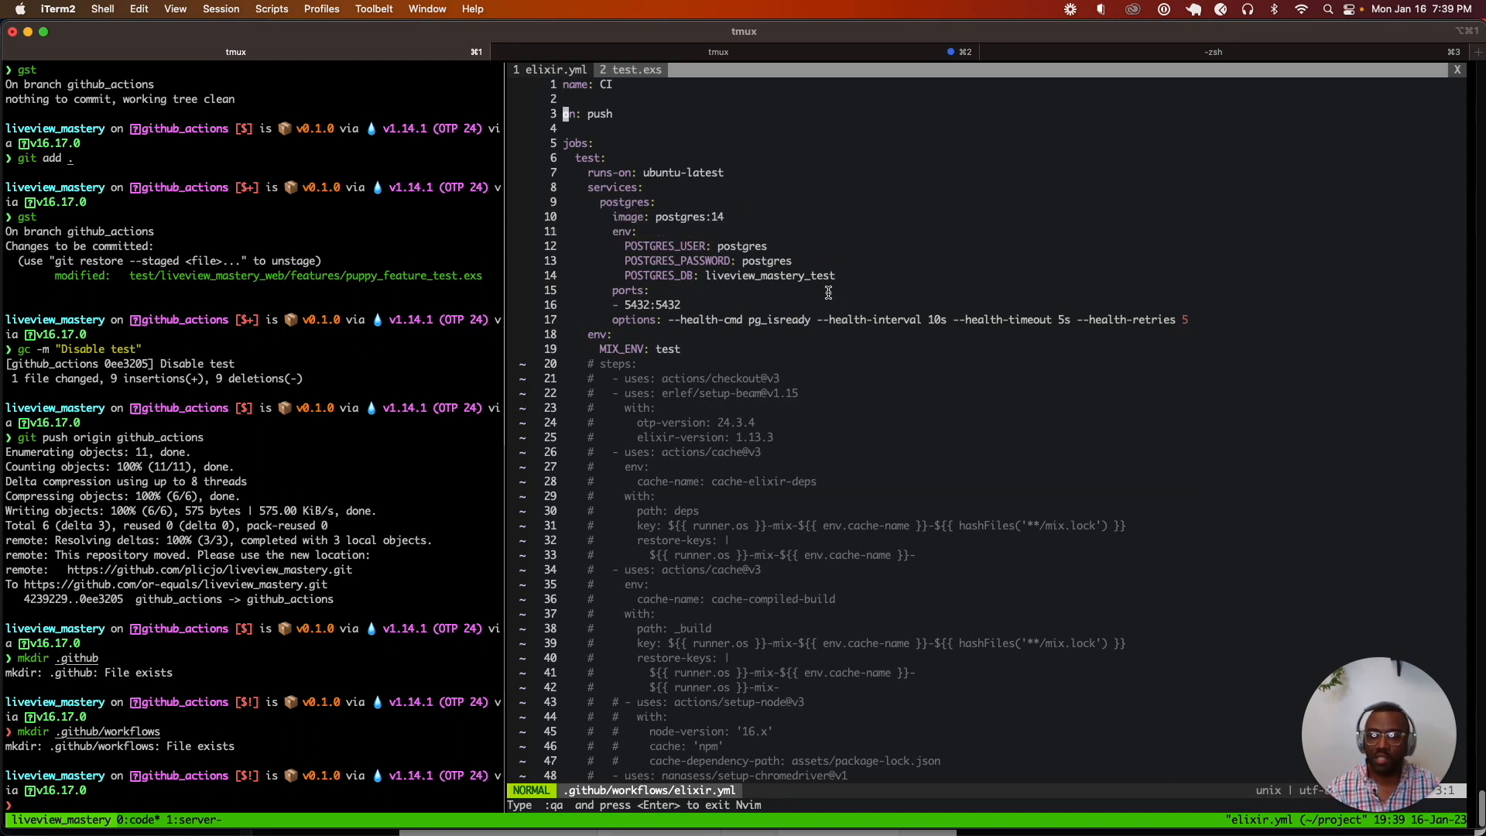
key(cmd+tab)
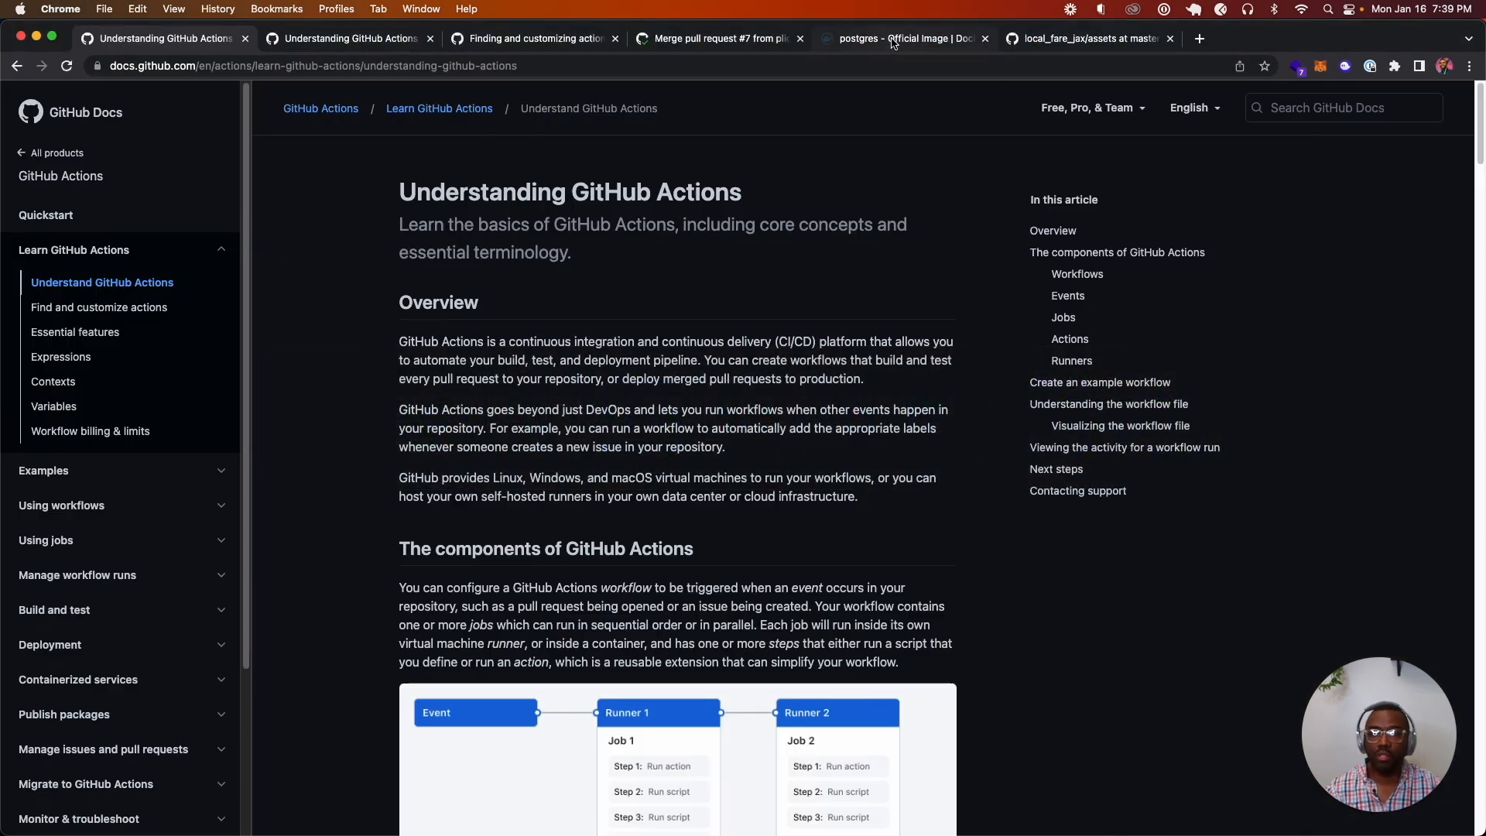
Switch to the 'postgres - Official Image | Docker Hub' tab.
click(901, 38)
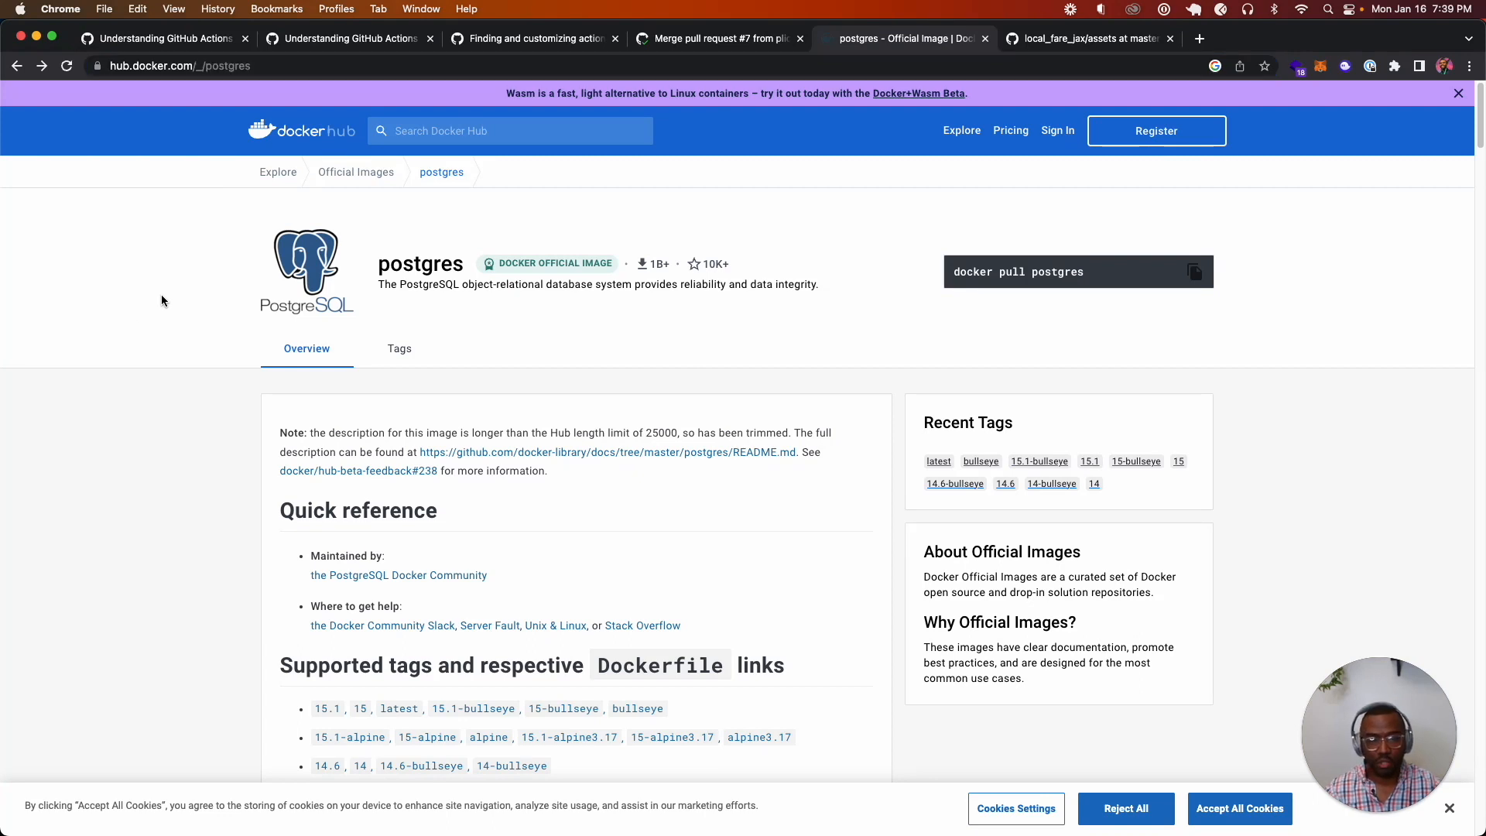
mouse_move(150, 311)
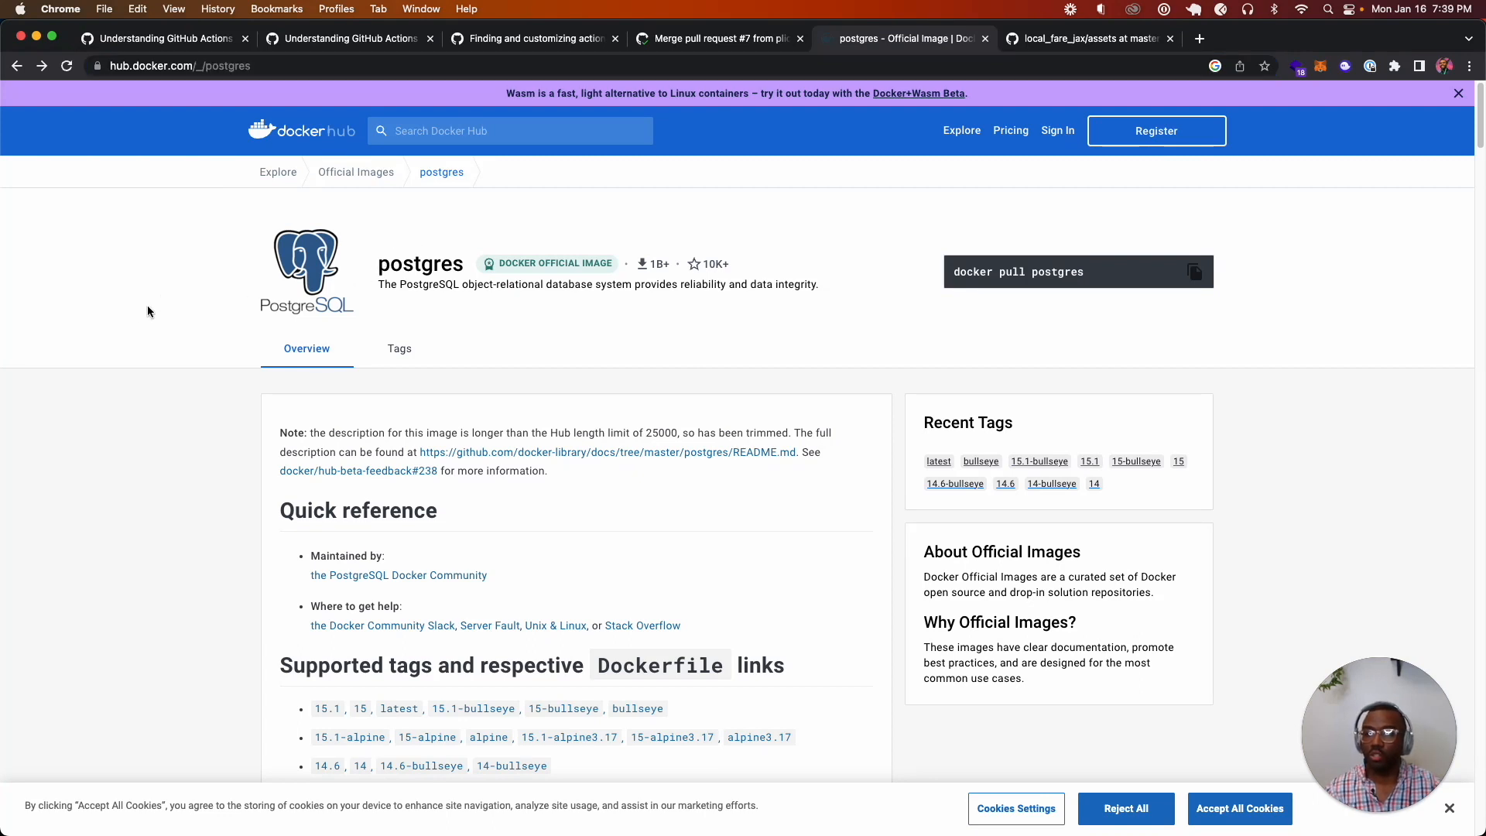
mouse_move(154, 303)
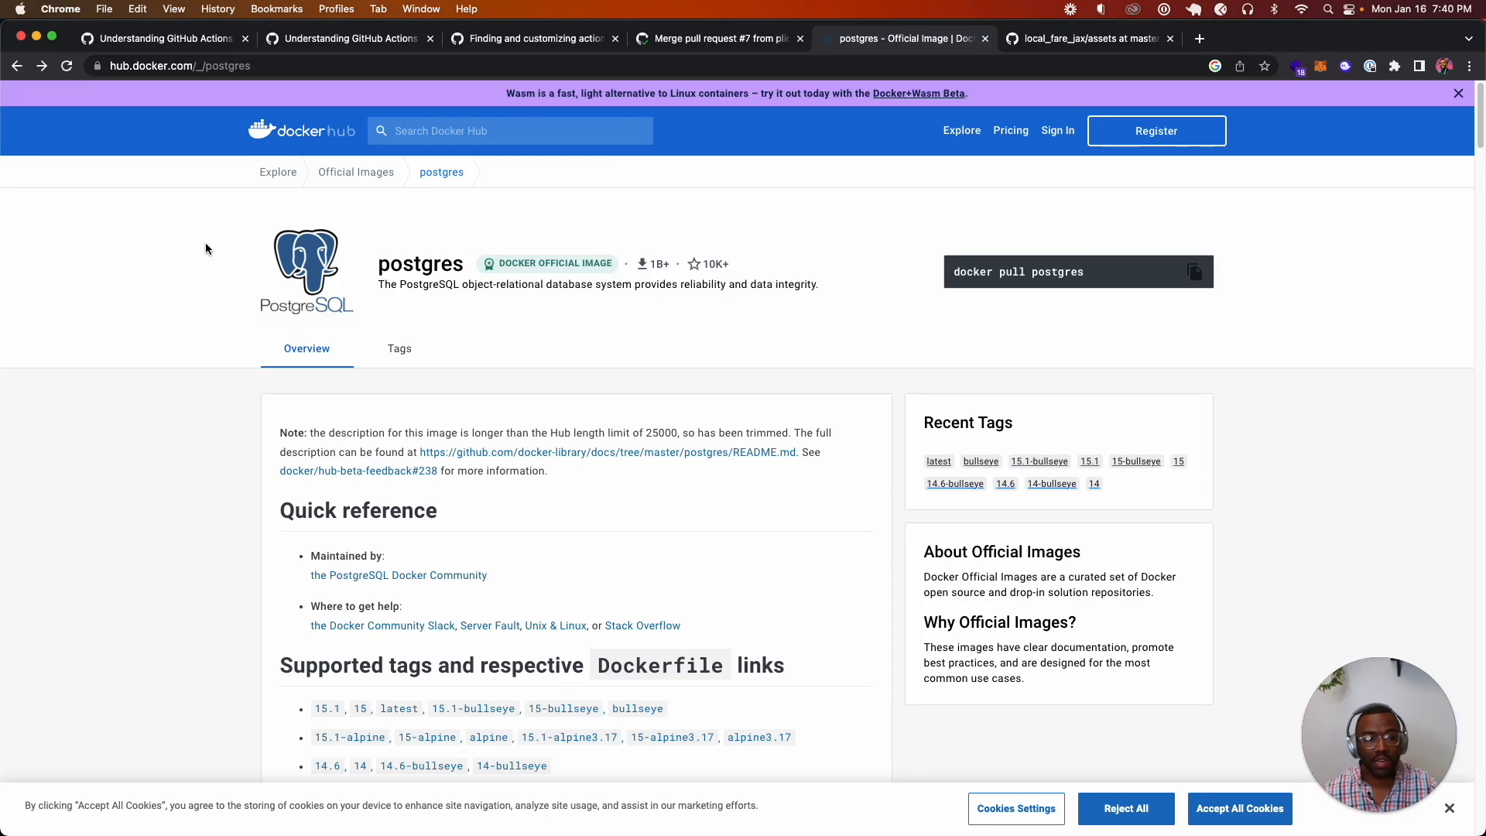
mouse_move(213, 243)
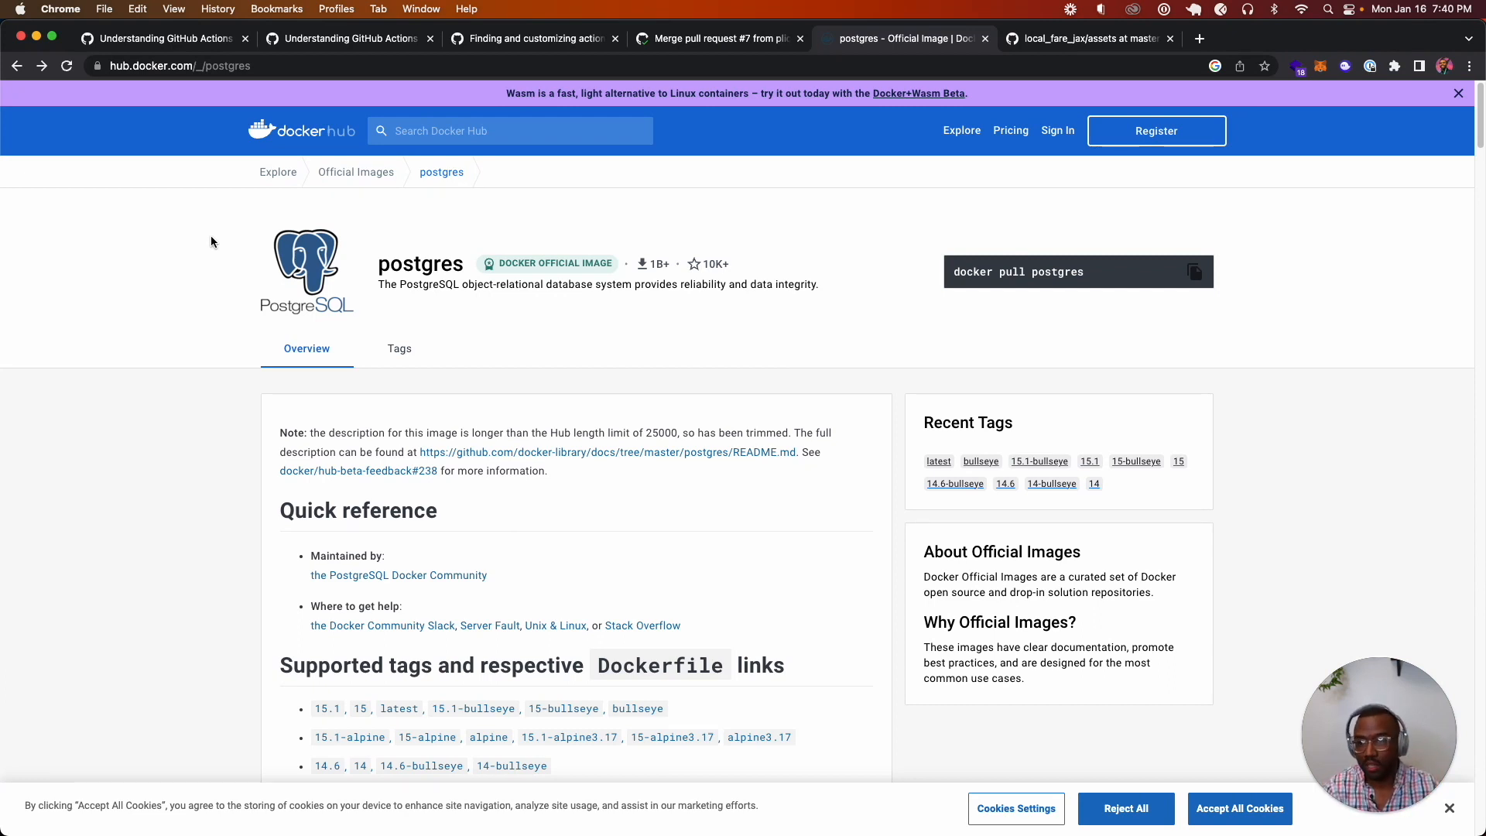
mouse_move(429, 364)
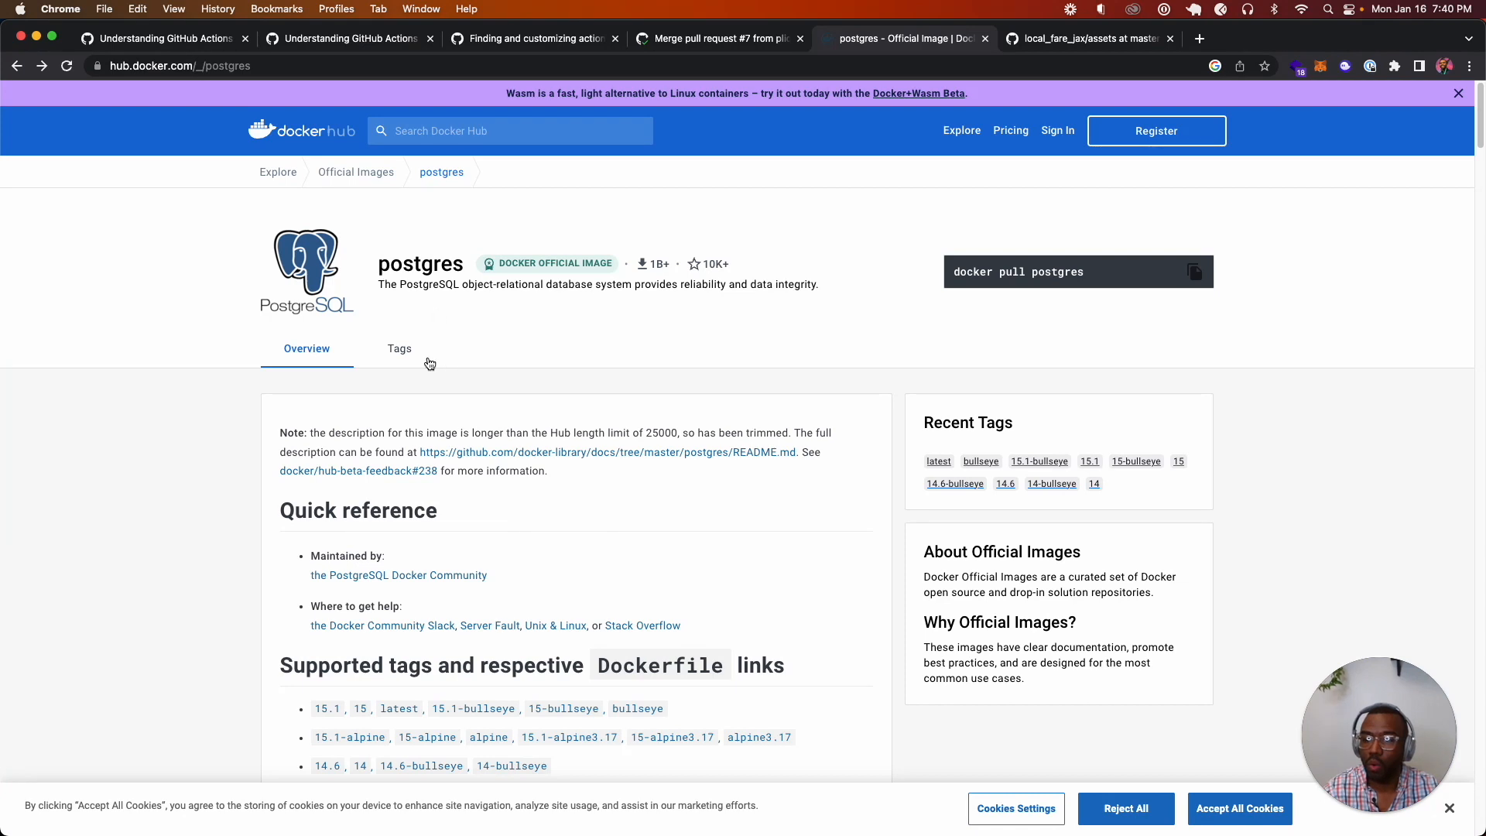
Browse the postgres image tags and open the postgres:14 image details page.
click(209, 66)
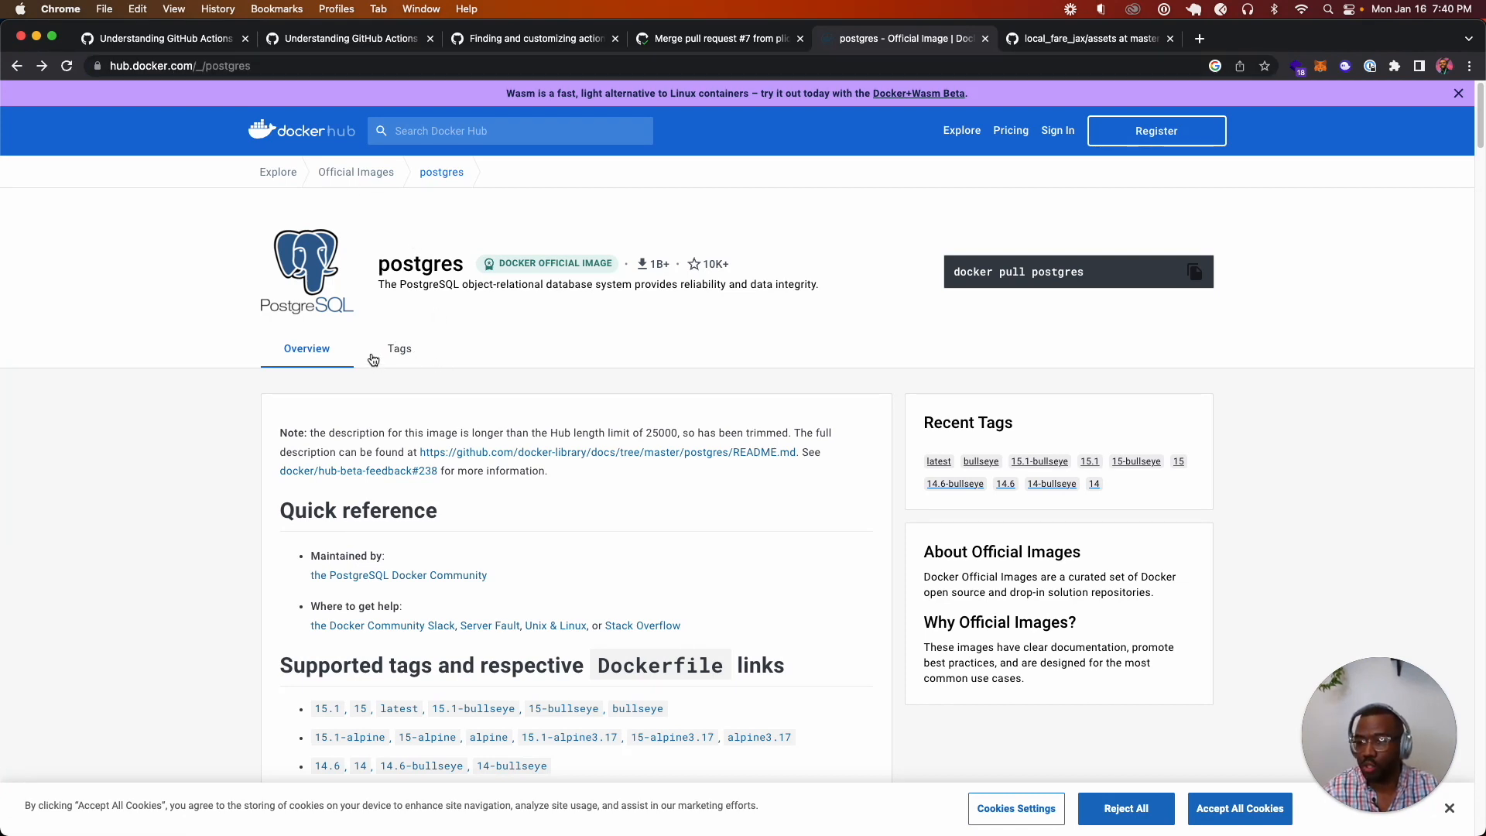
click(399, 349)
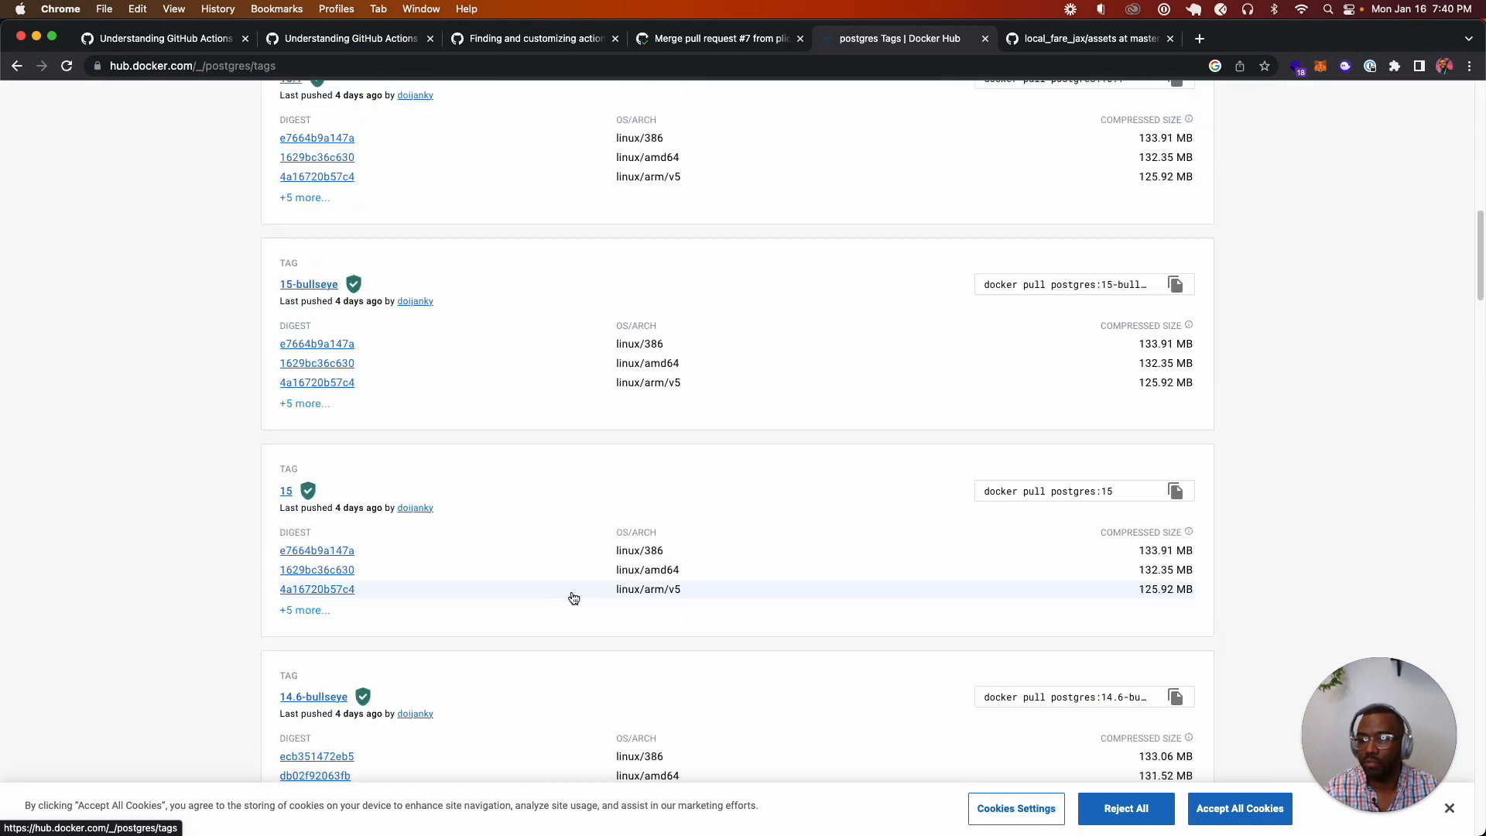
scroll(down, 3)
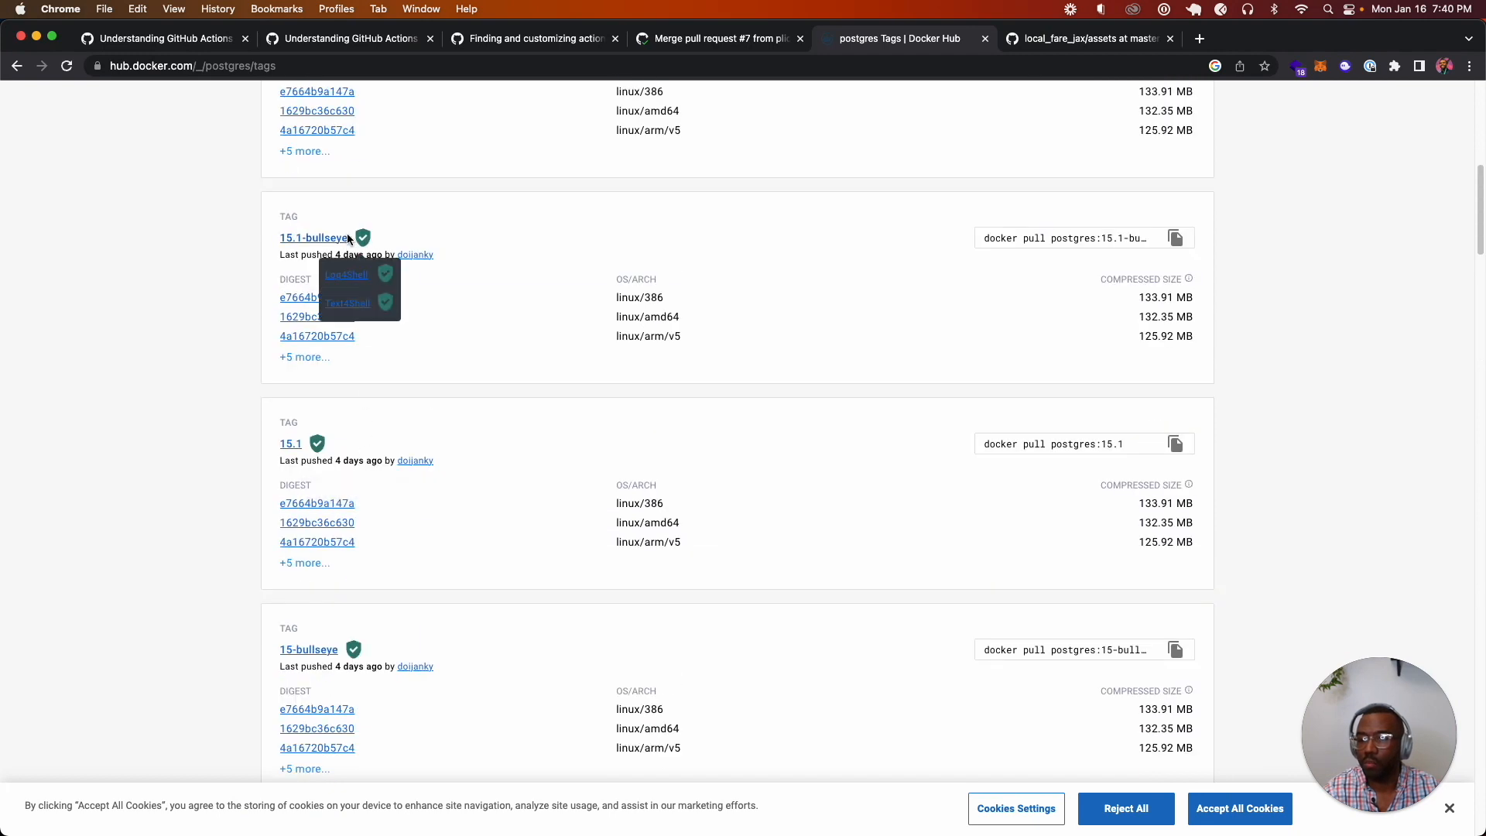
scroll(down, 3)
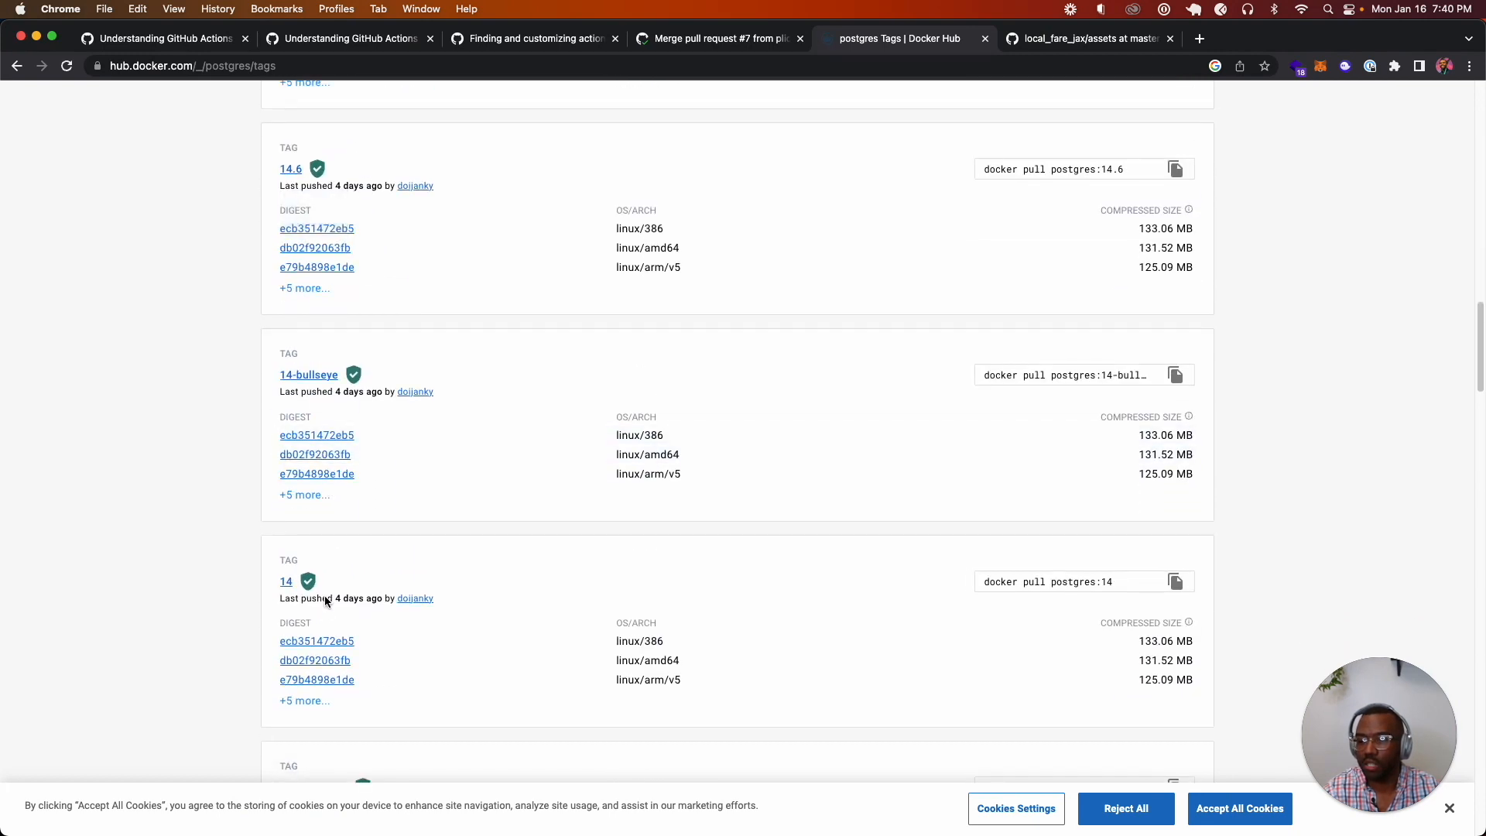
click(716, 38)
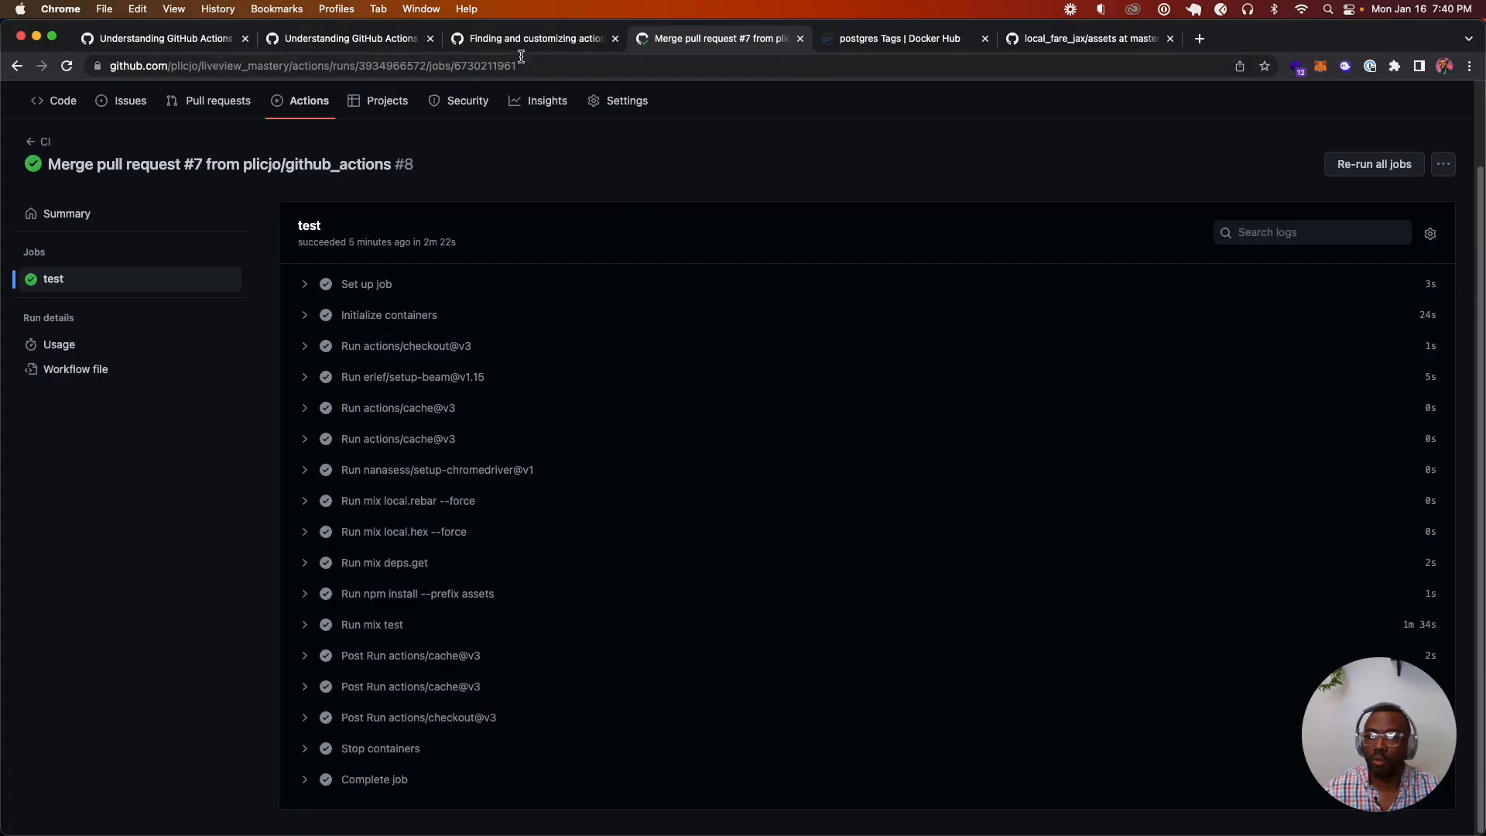
click(900, 38)
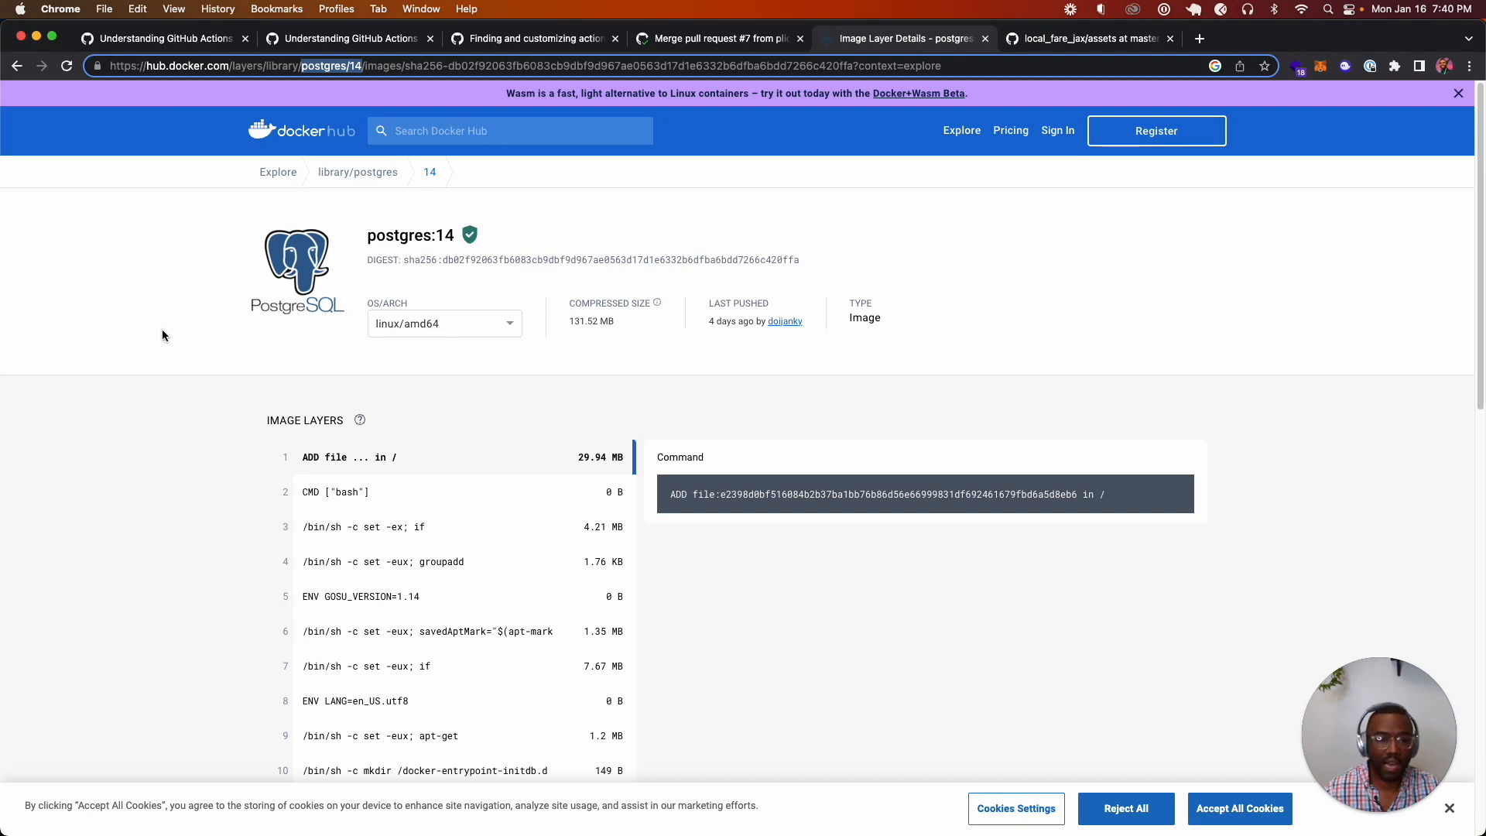
mouse_move(246, 303)
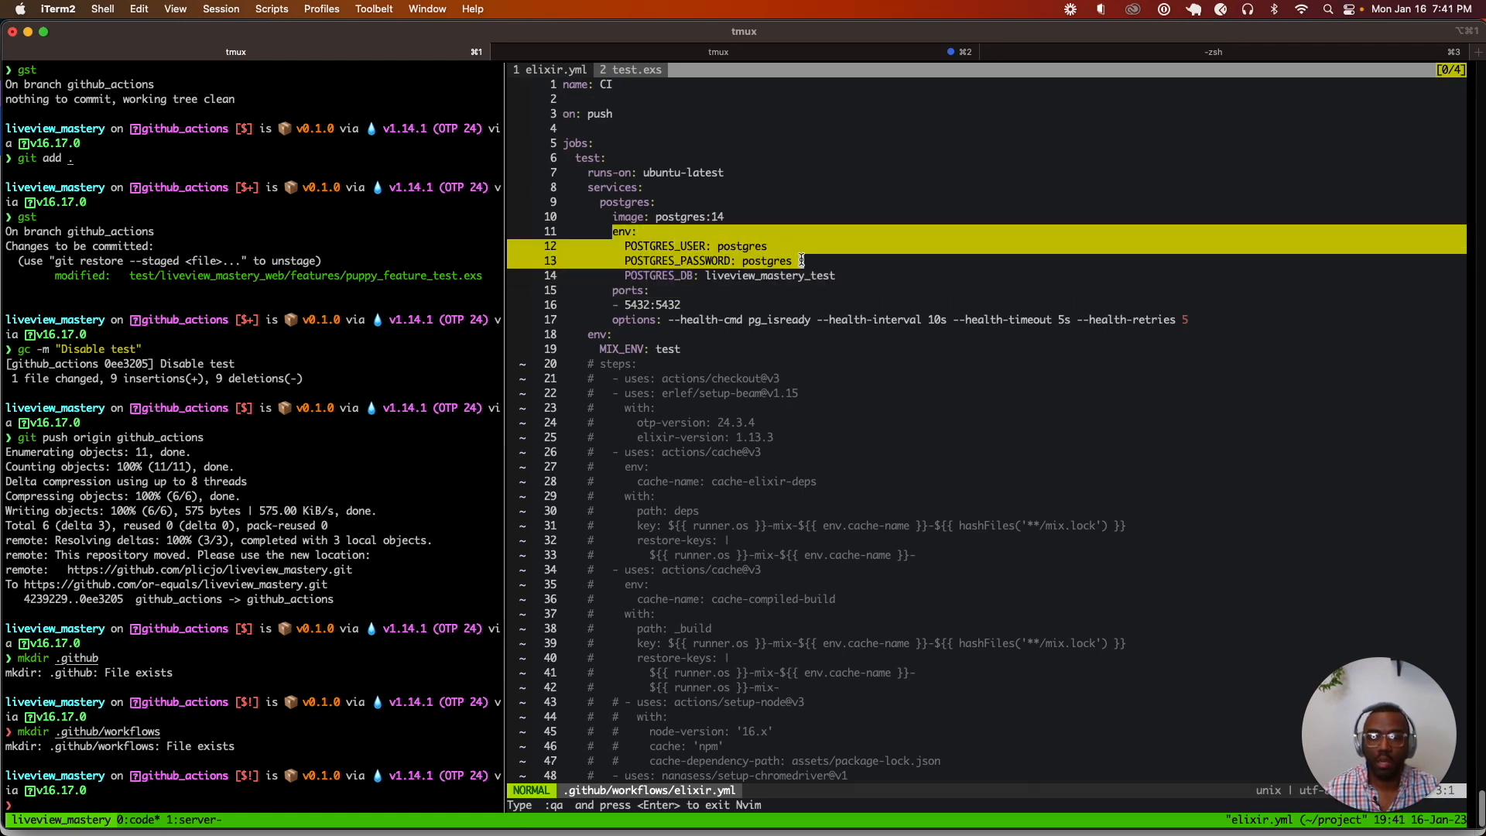
key(j)
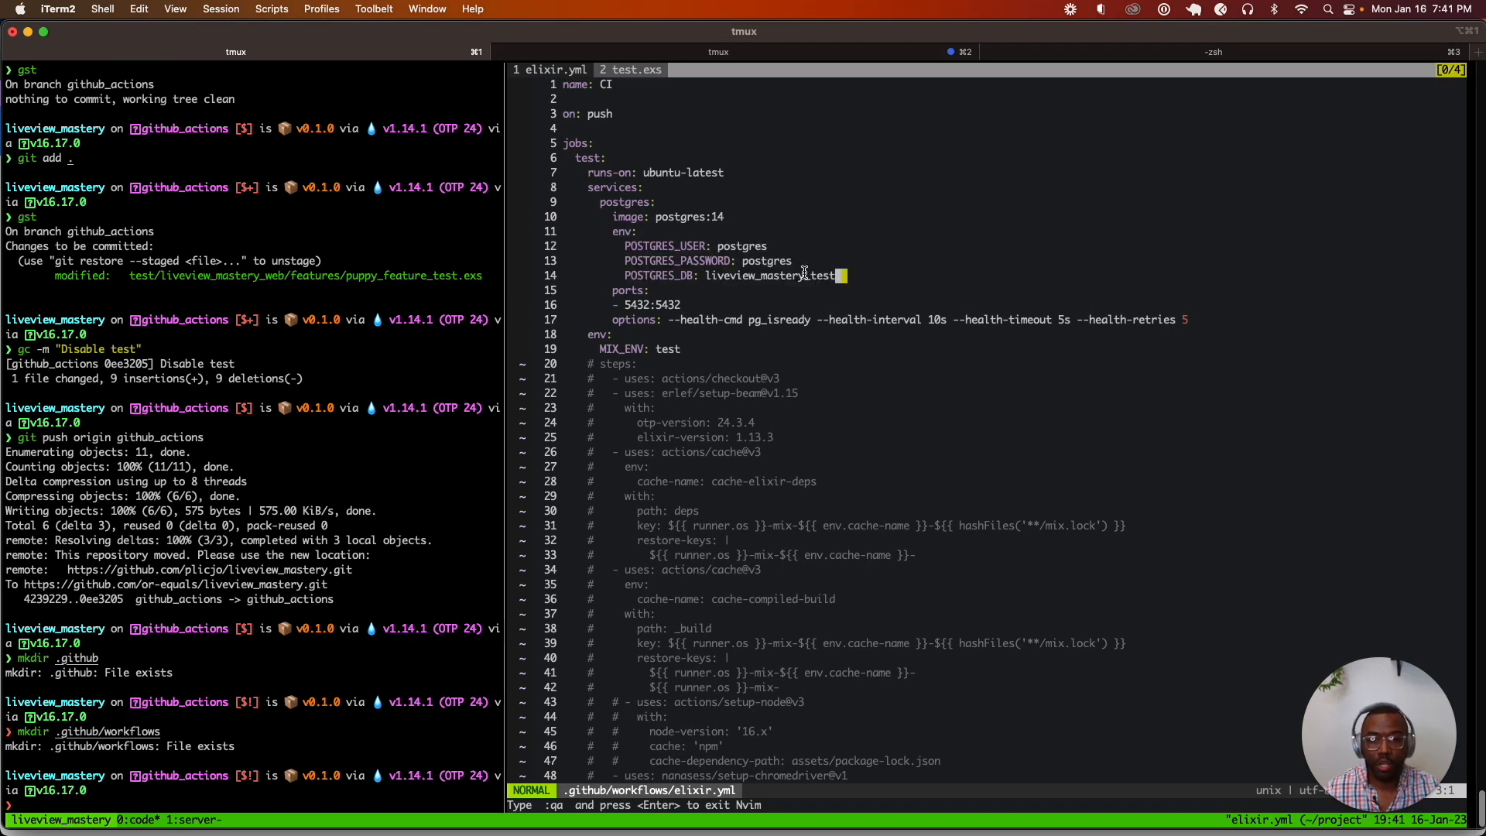
click(630, 70)
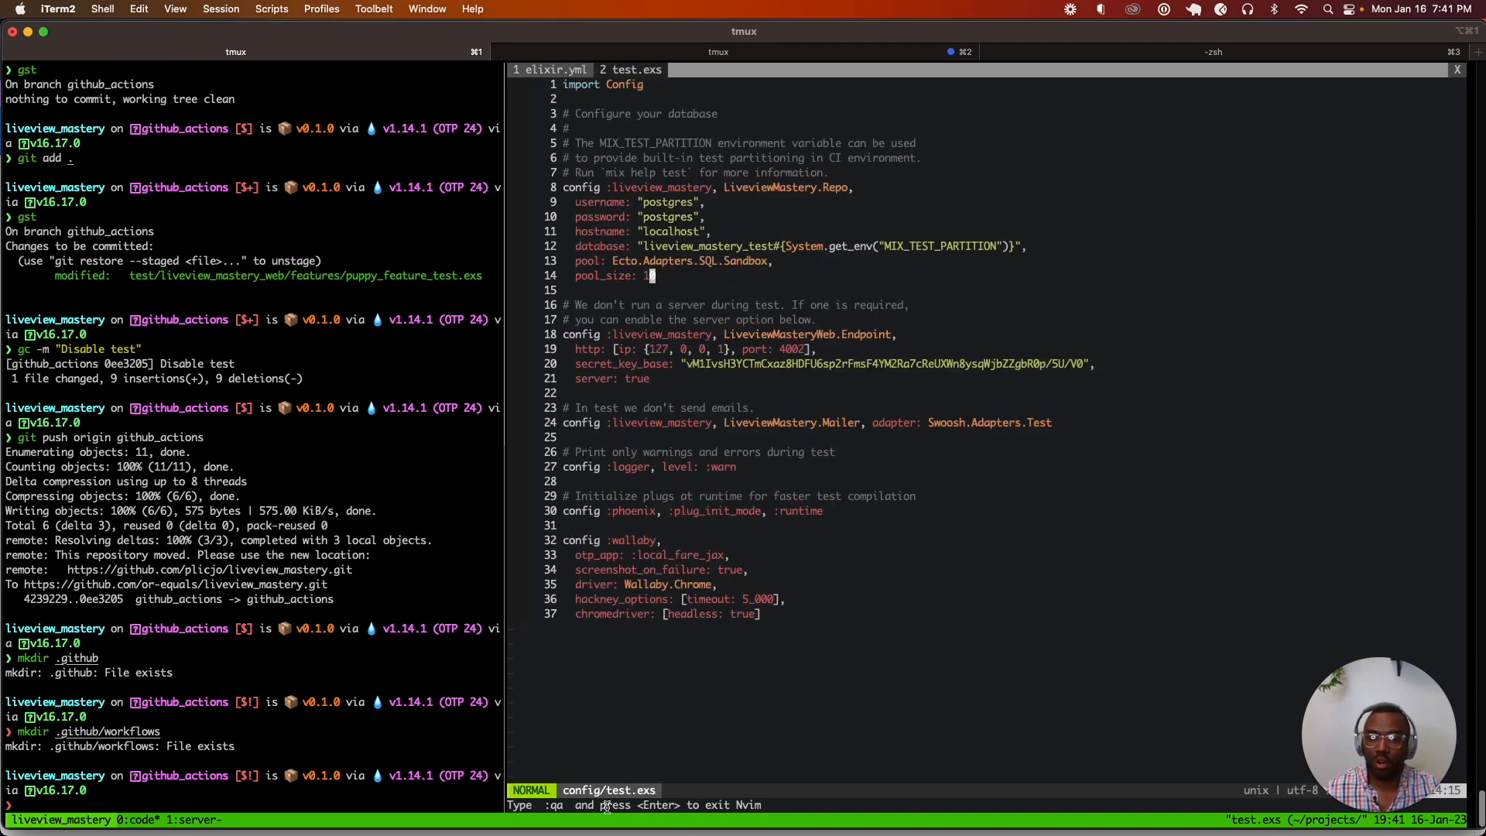
mouse_move(639, 226)
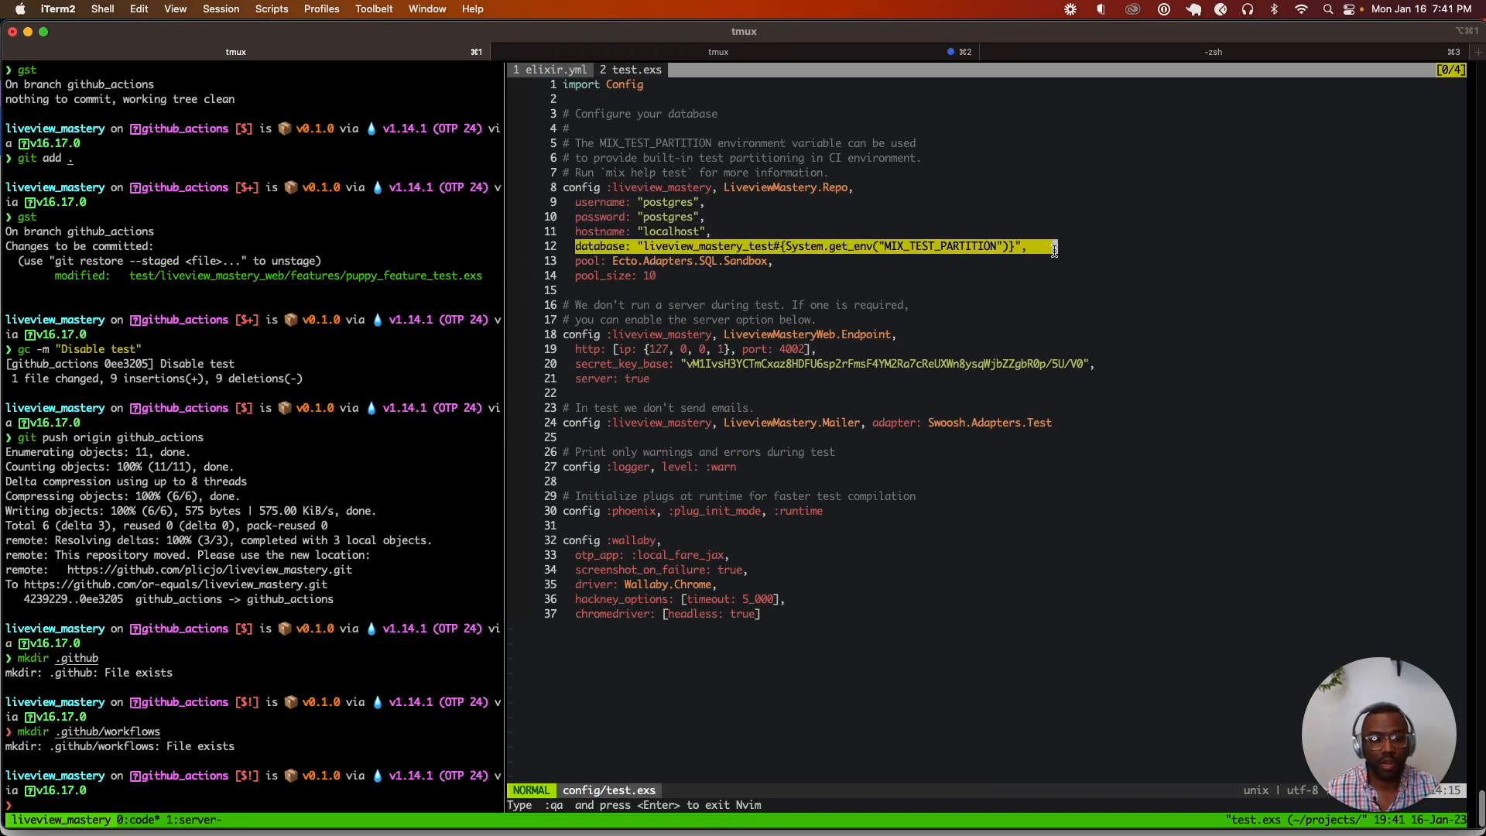
click(541, 70)
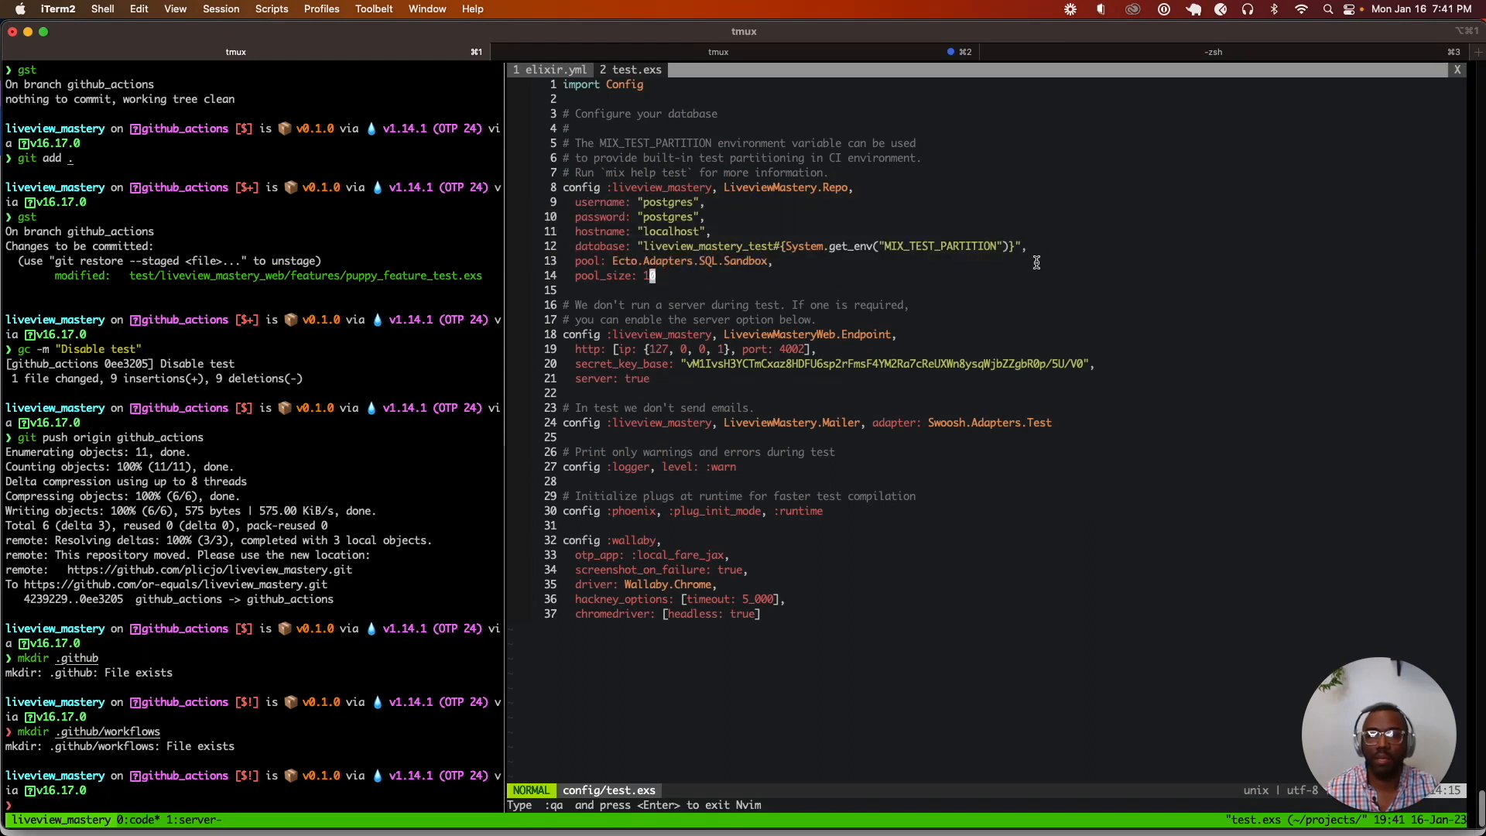
click(549, 70)
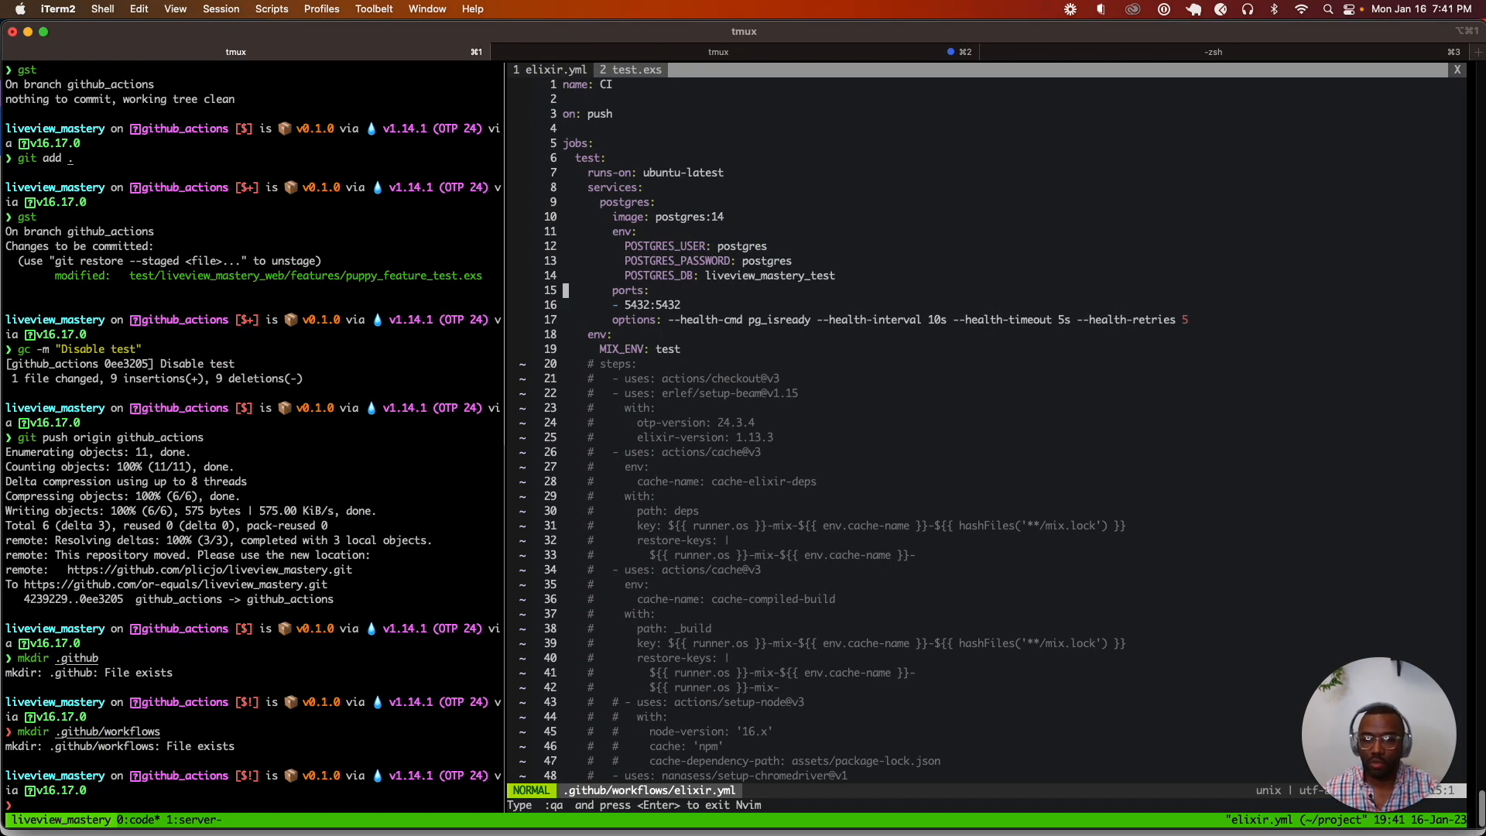
Uncomment lines 20–42 (checkout, setup-beam, two cache steps) in elixir.yml and save.
key(V)
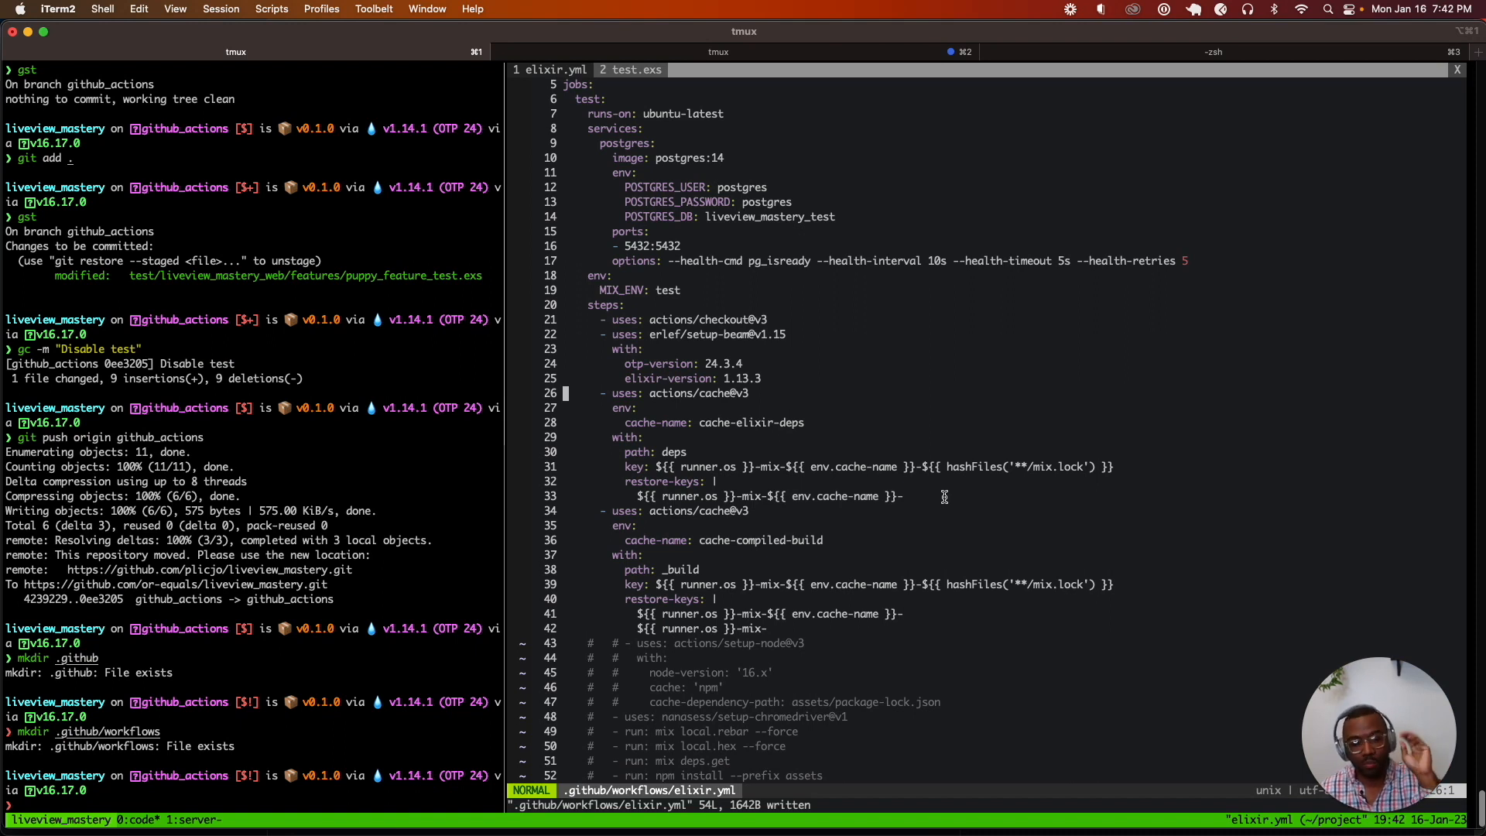
key(Cmd+Tab)
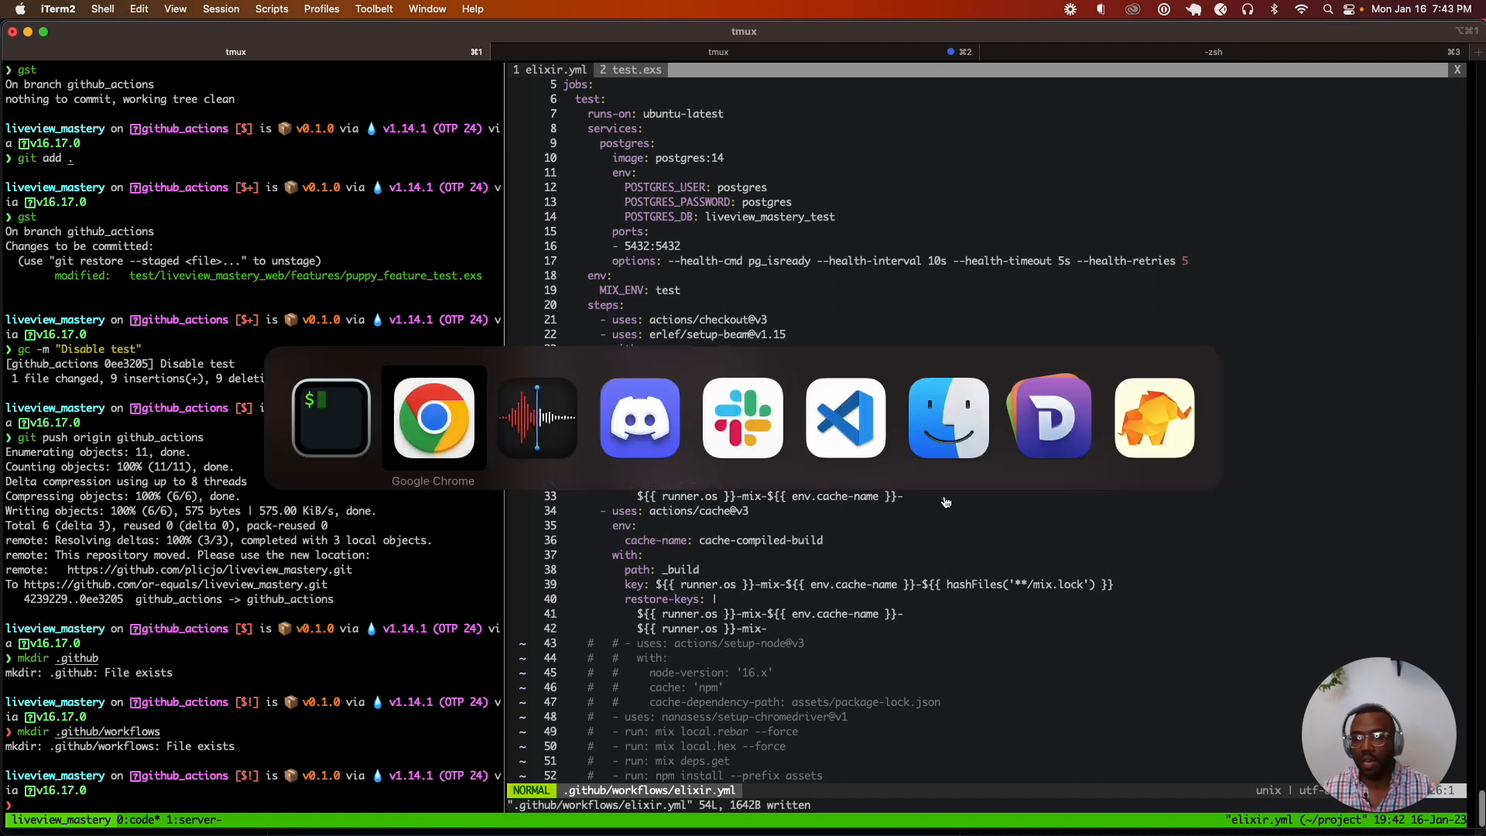
click(433, 418)
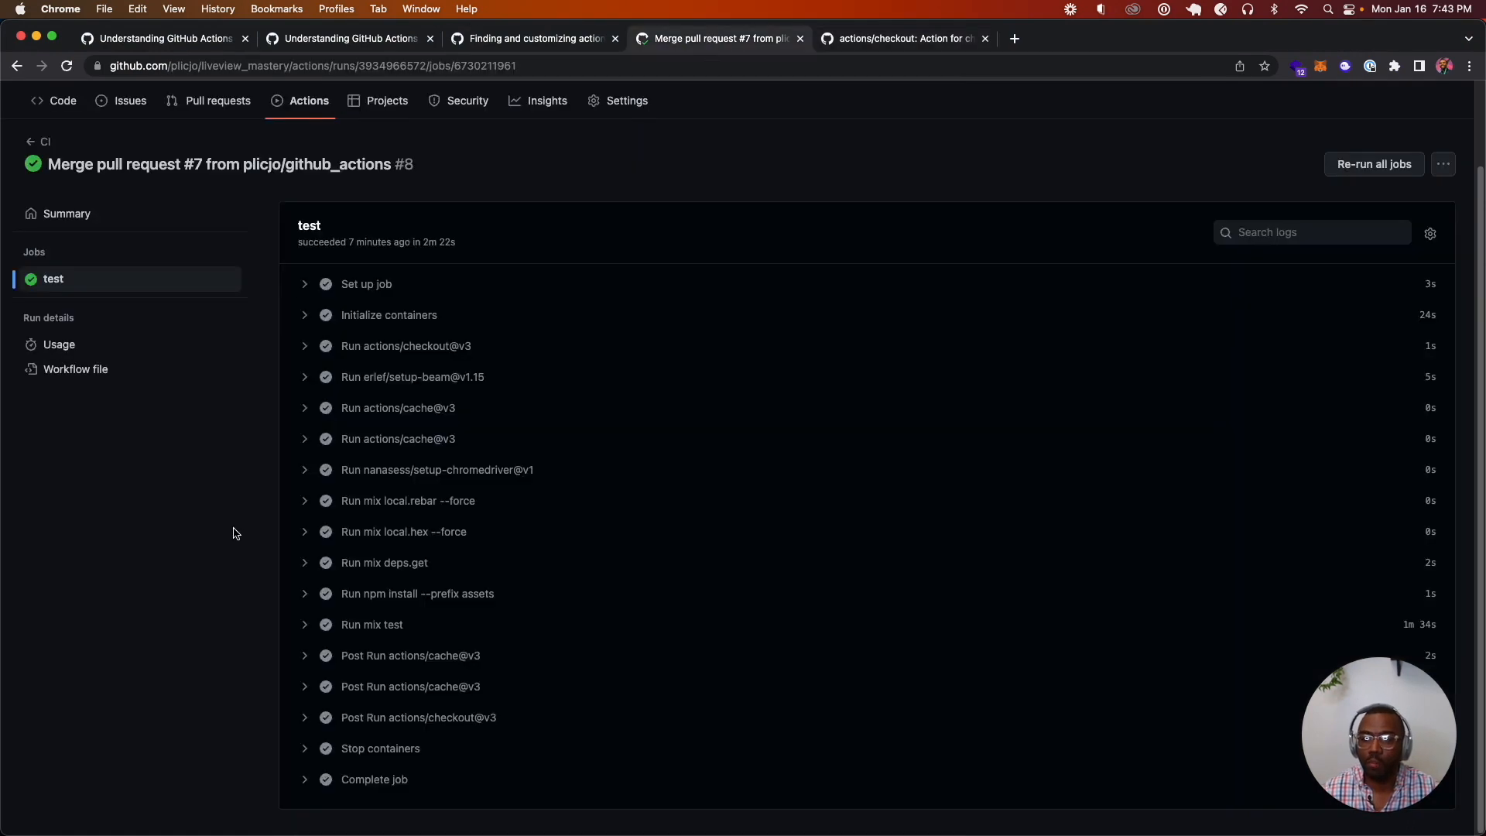
mouse_move(480, 448)
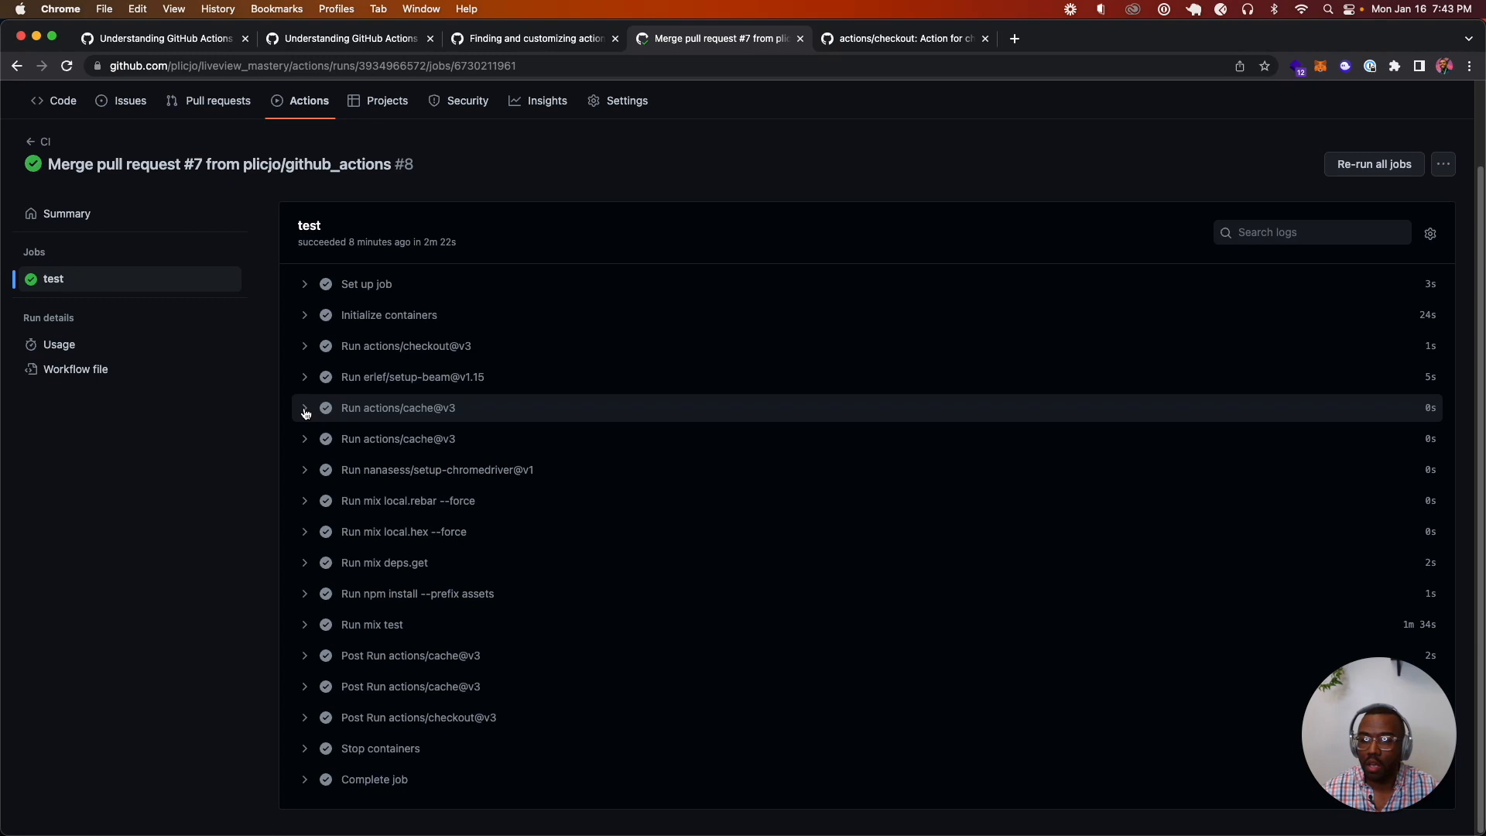
click(304, 408)
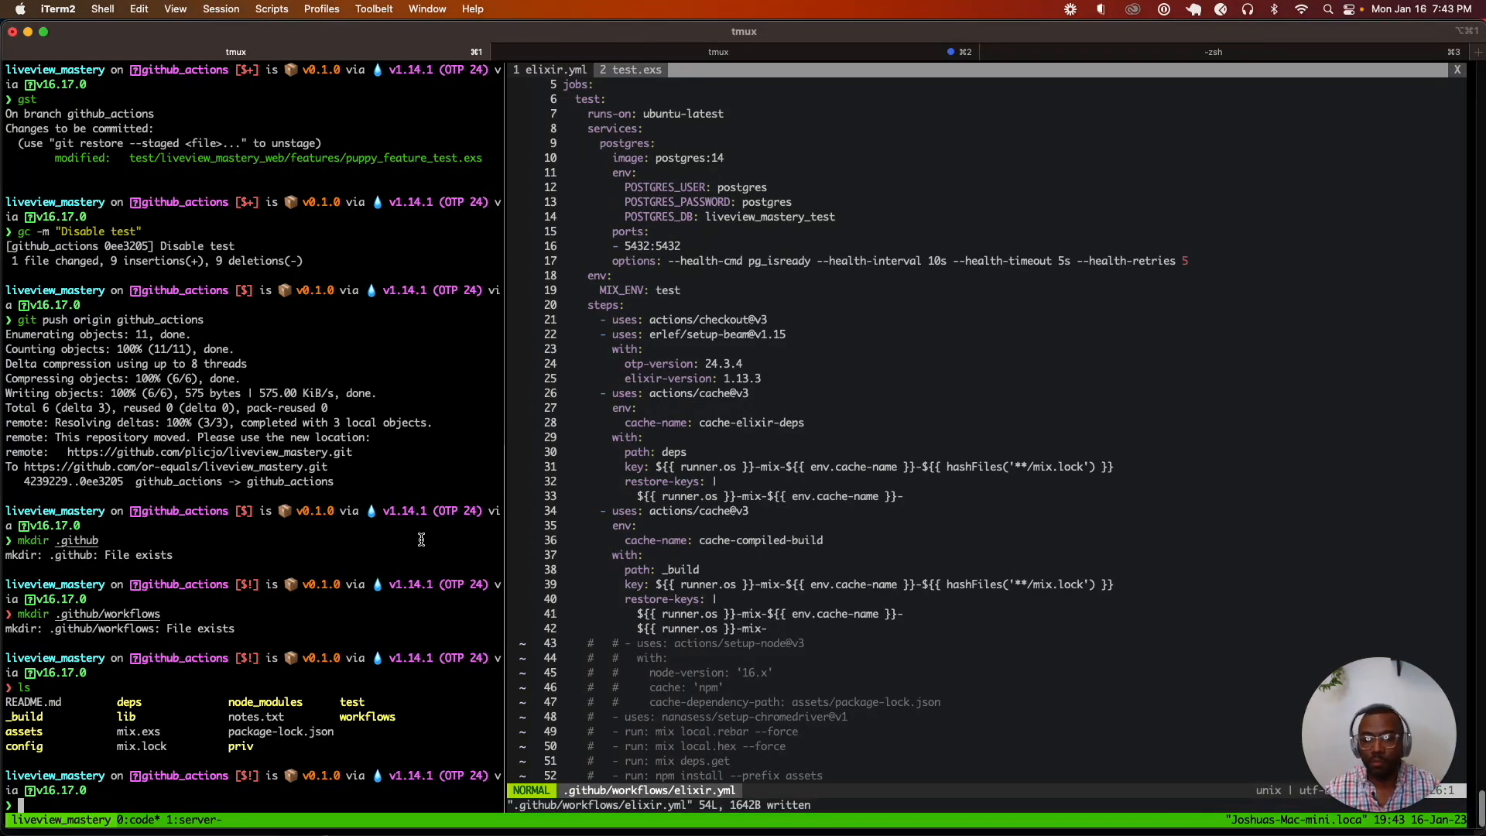
mouse_move(599, 339)
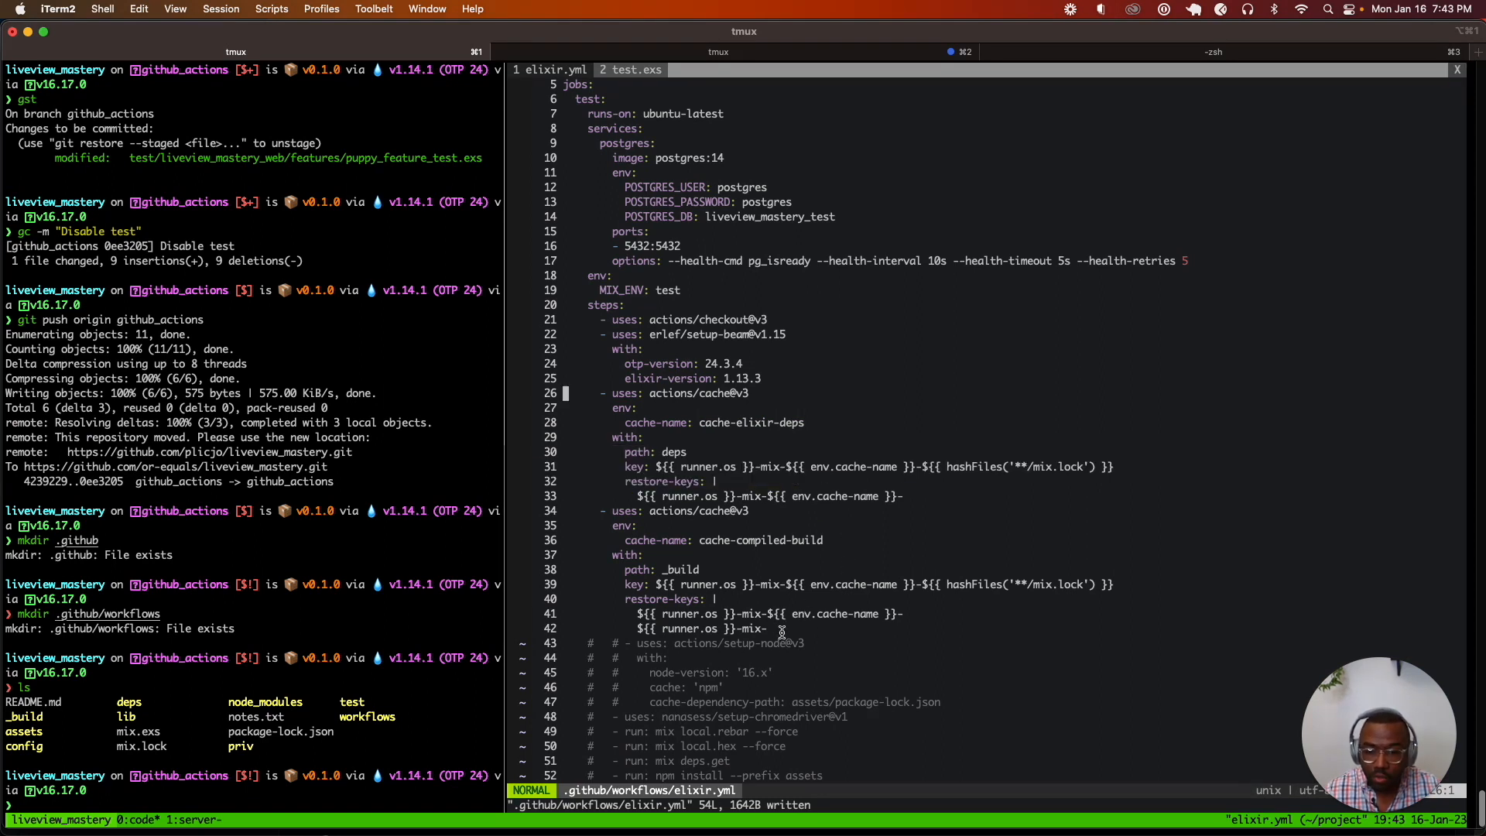
mouse_move(1061, 593)
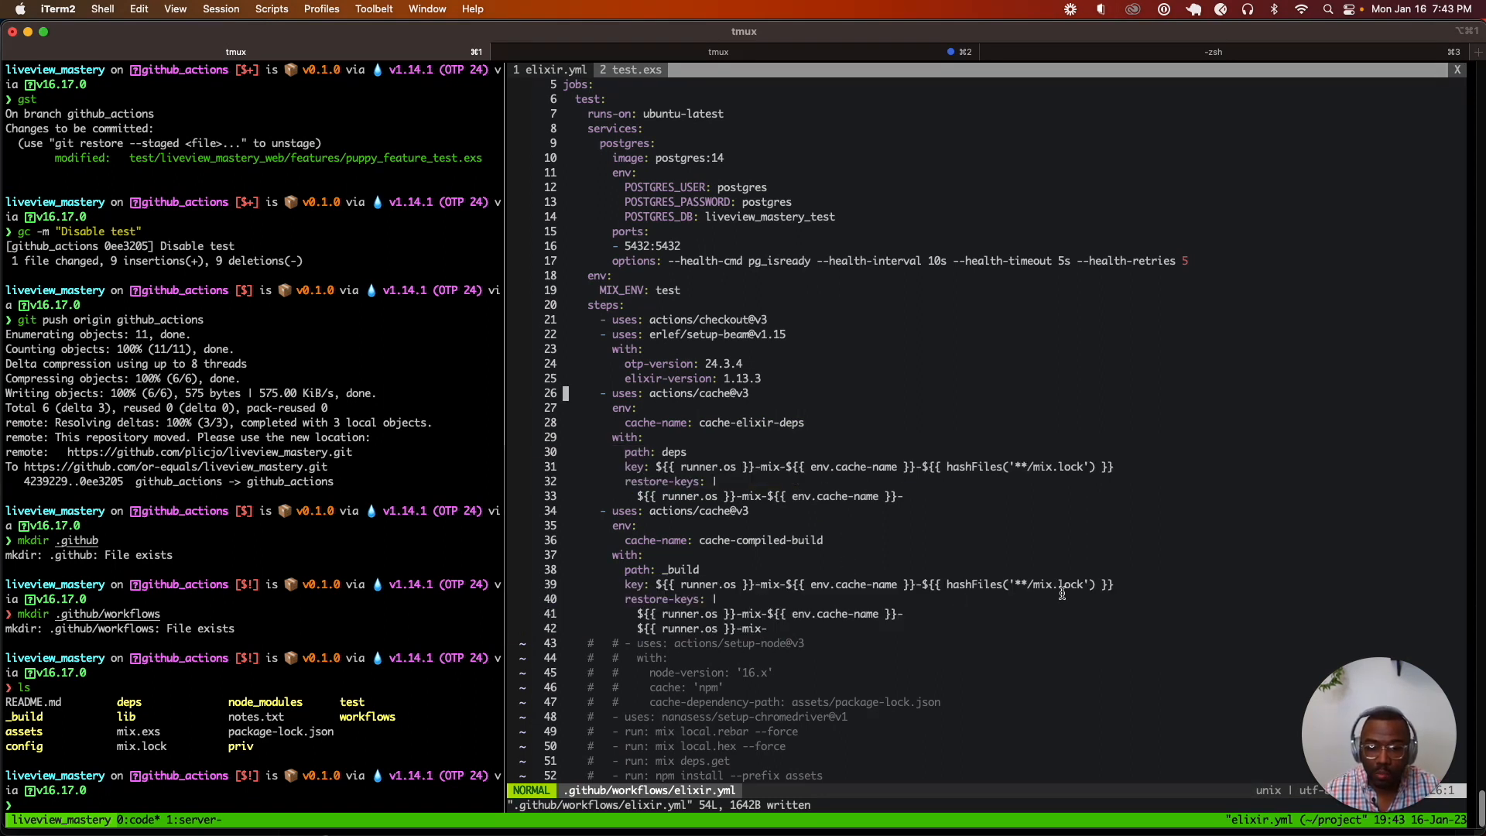
mouse_move(573, 586)
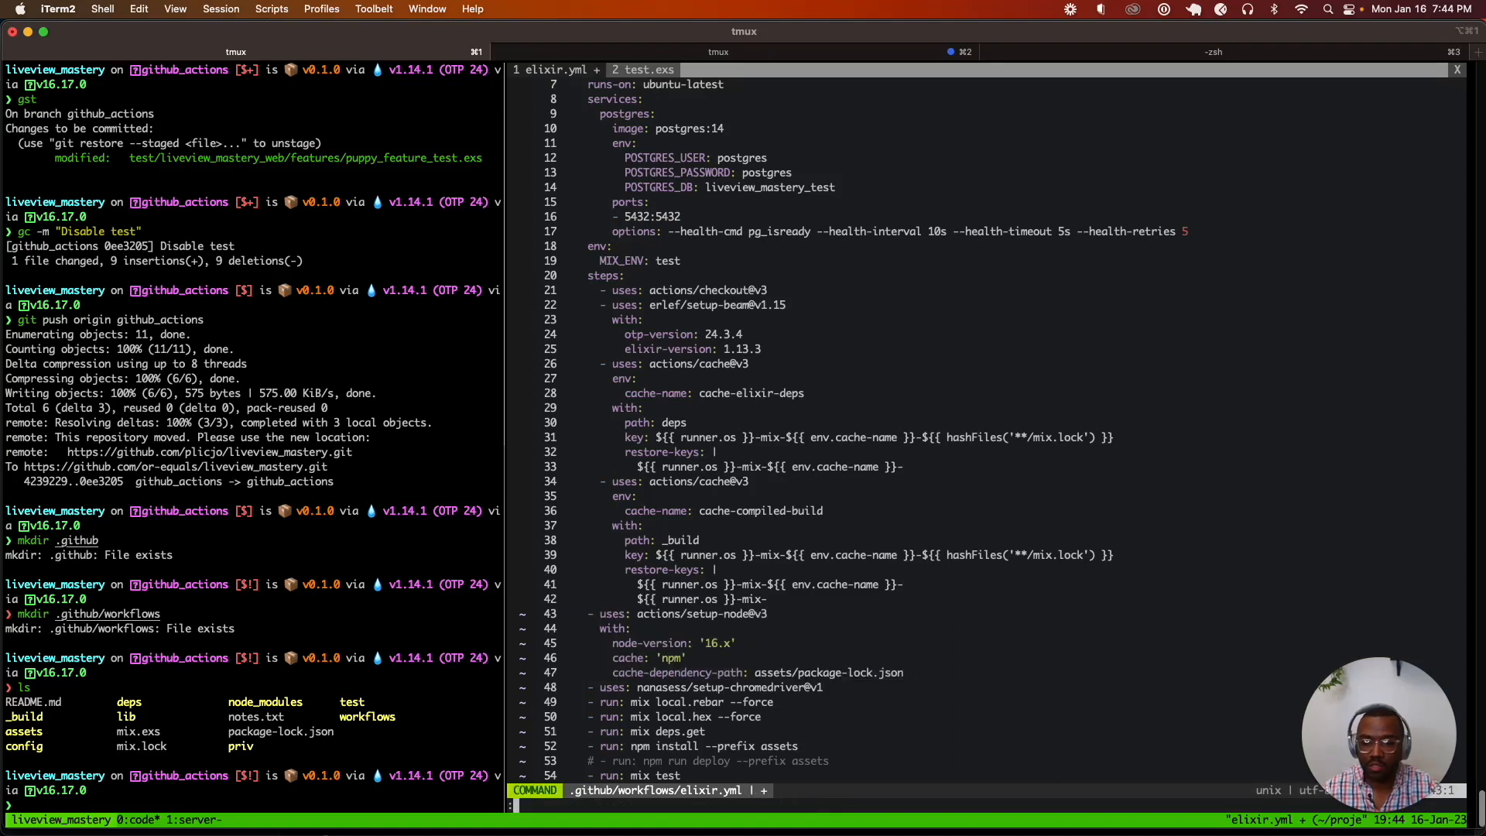
Indent lines 43–54, setup-node through mix test, one level in elixir.yml.
key(Escape)
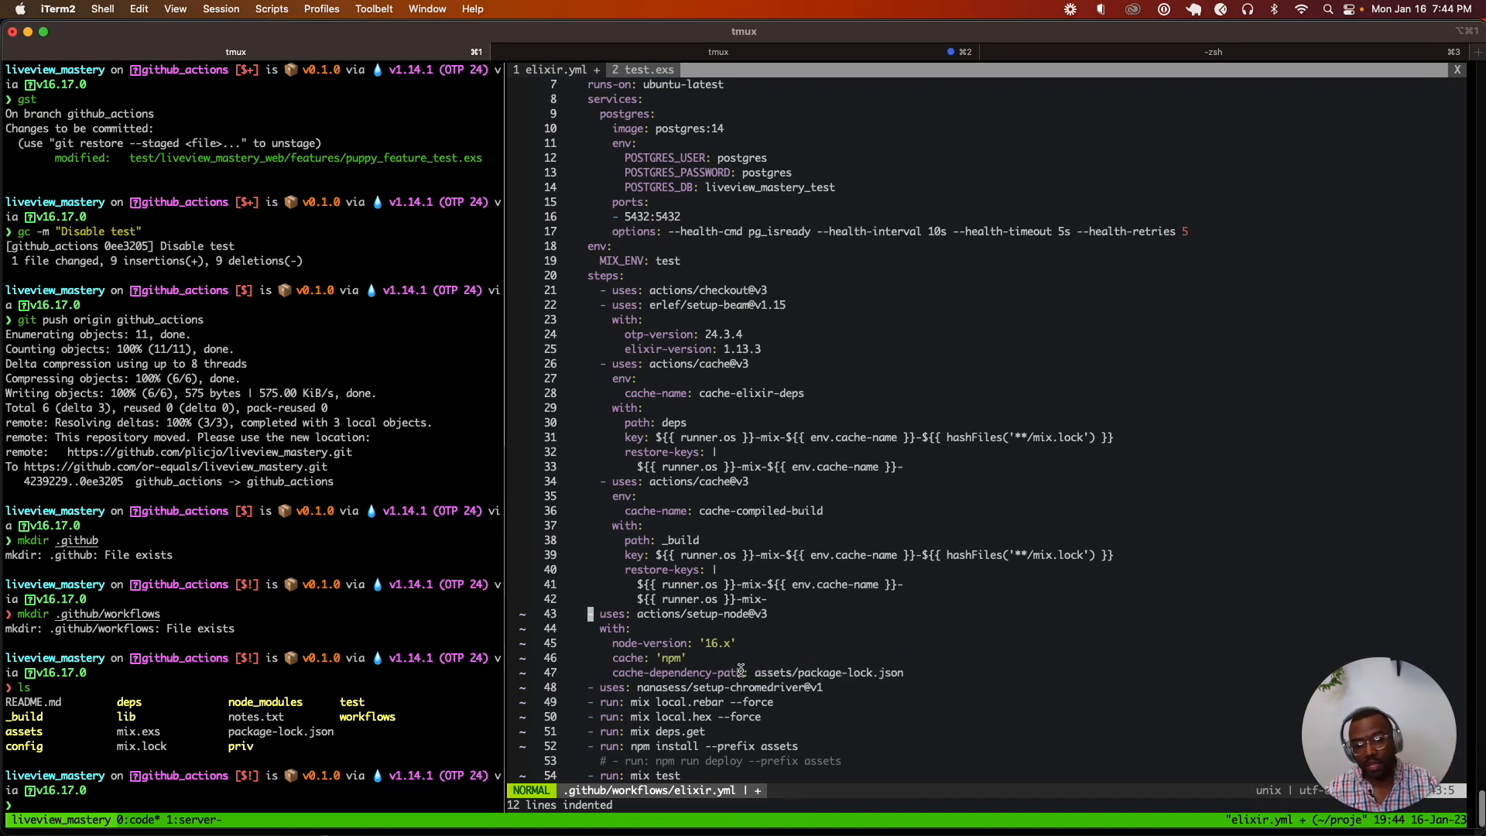
mouse_move(777, 627)
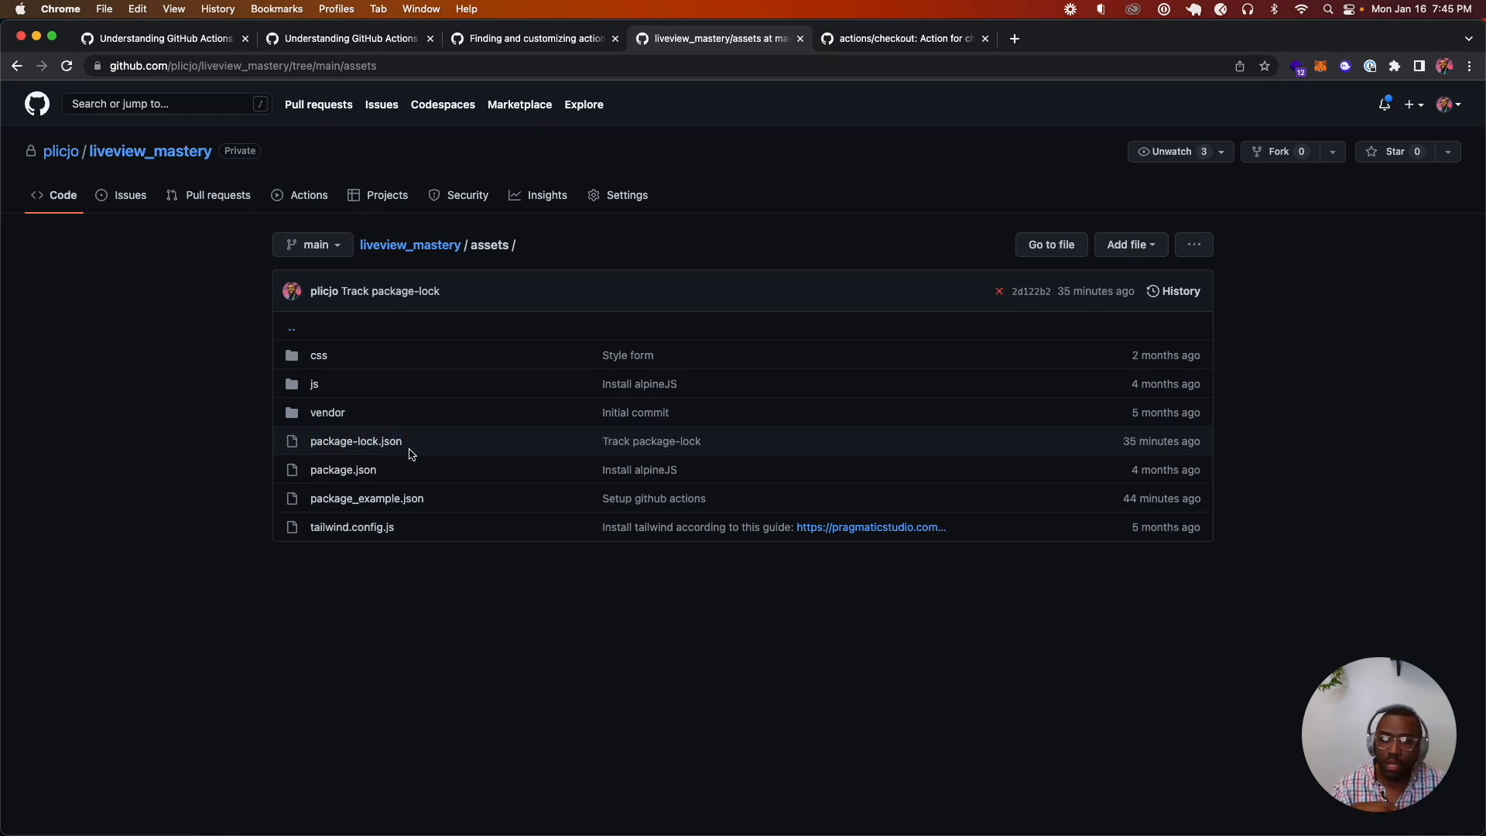
double_click(356, 442)
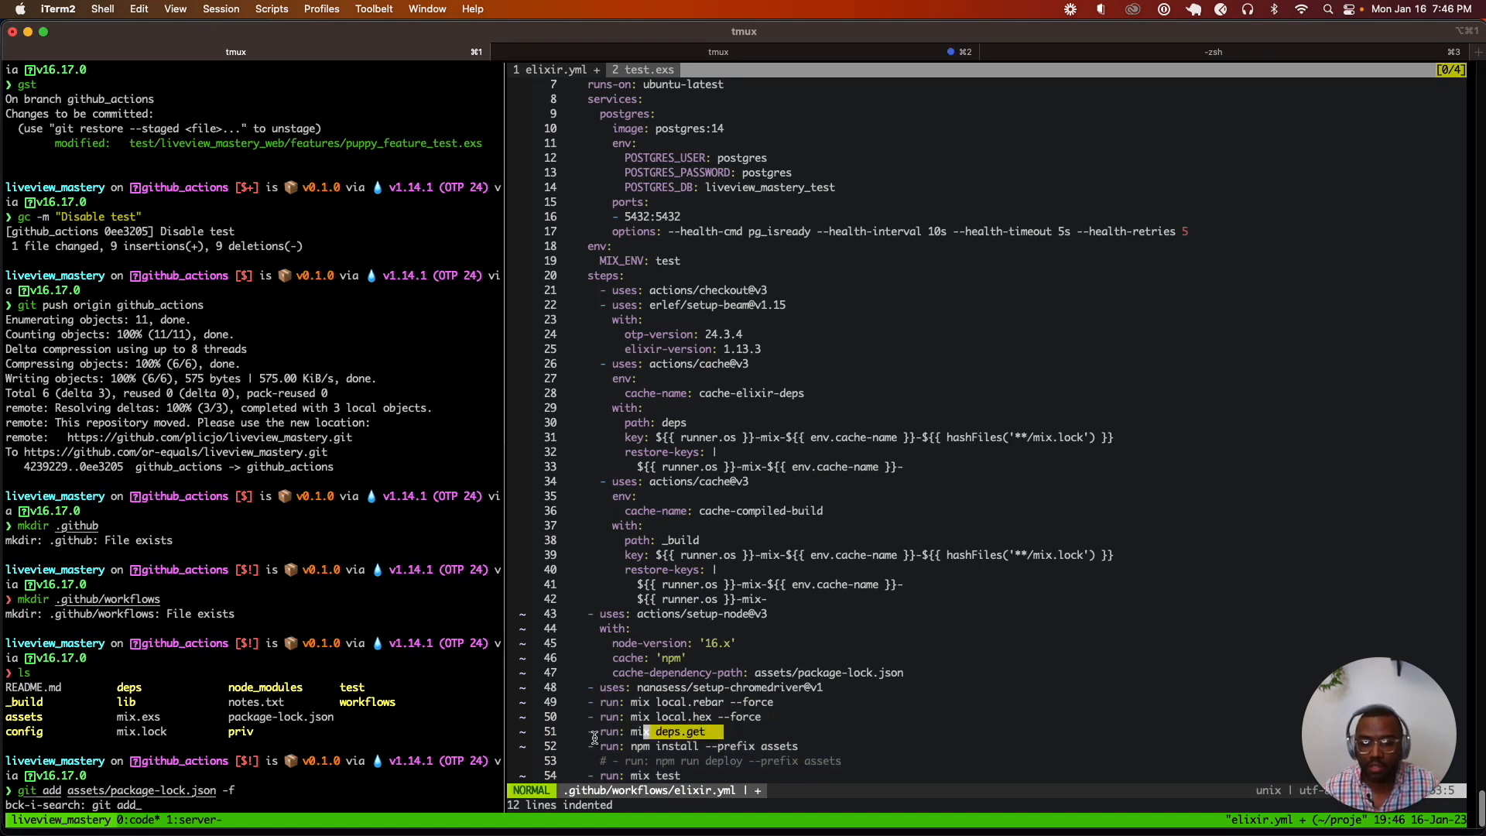
Open a file from the assets/ folder in a second view and scroll through it.
key(j)
text(:e)
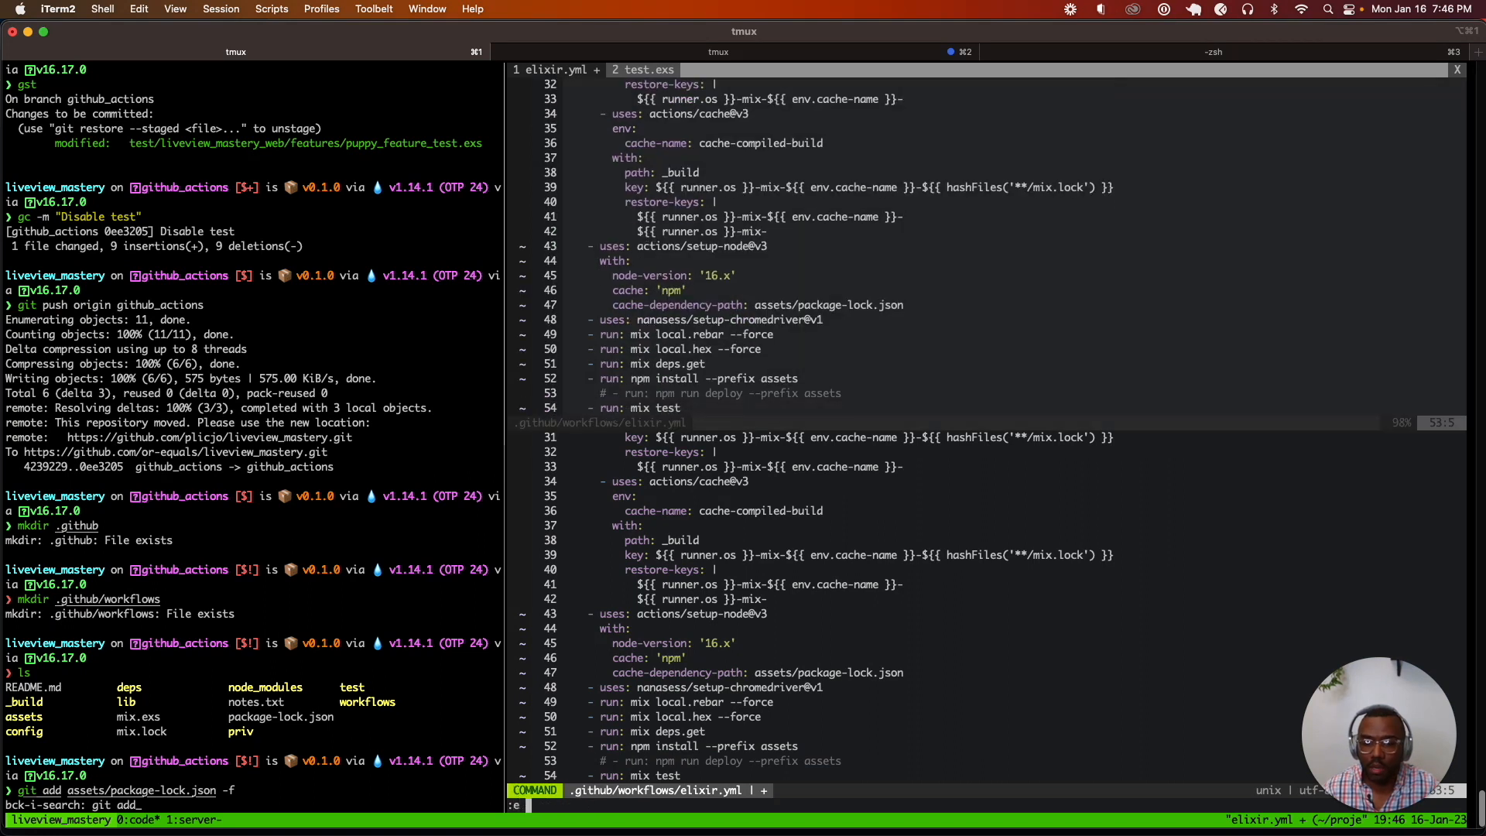
text(assets/)
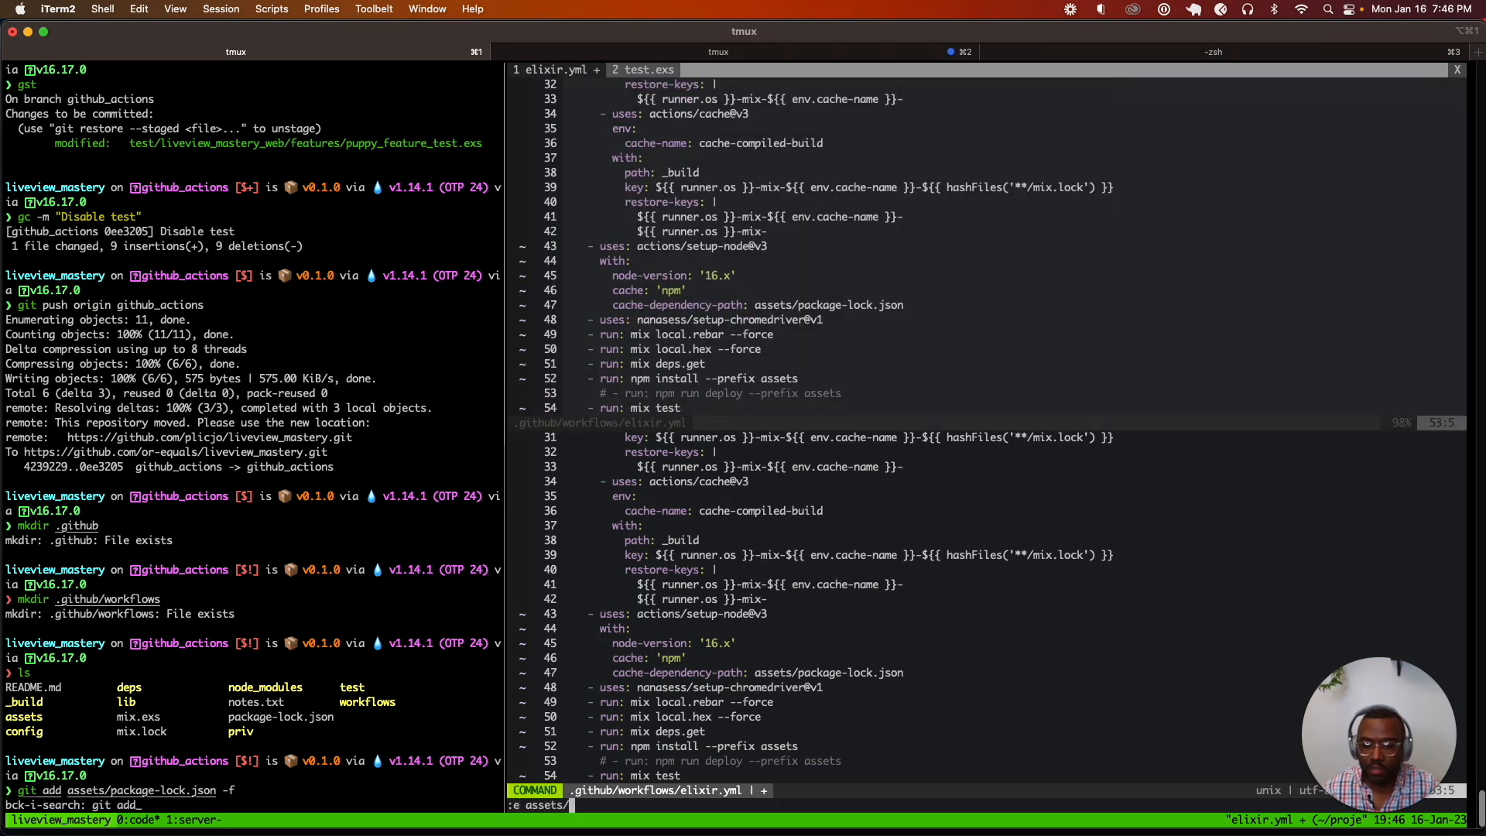
key(Tab)
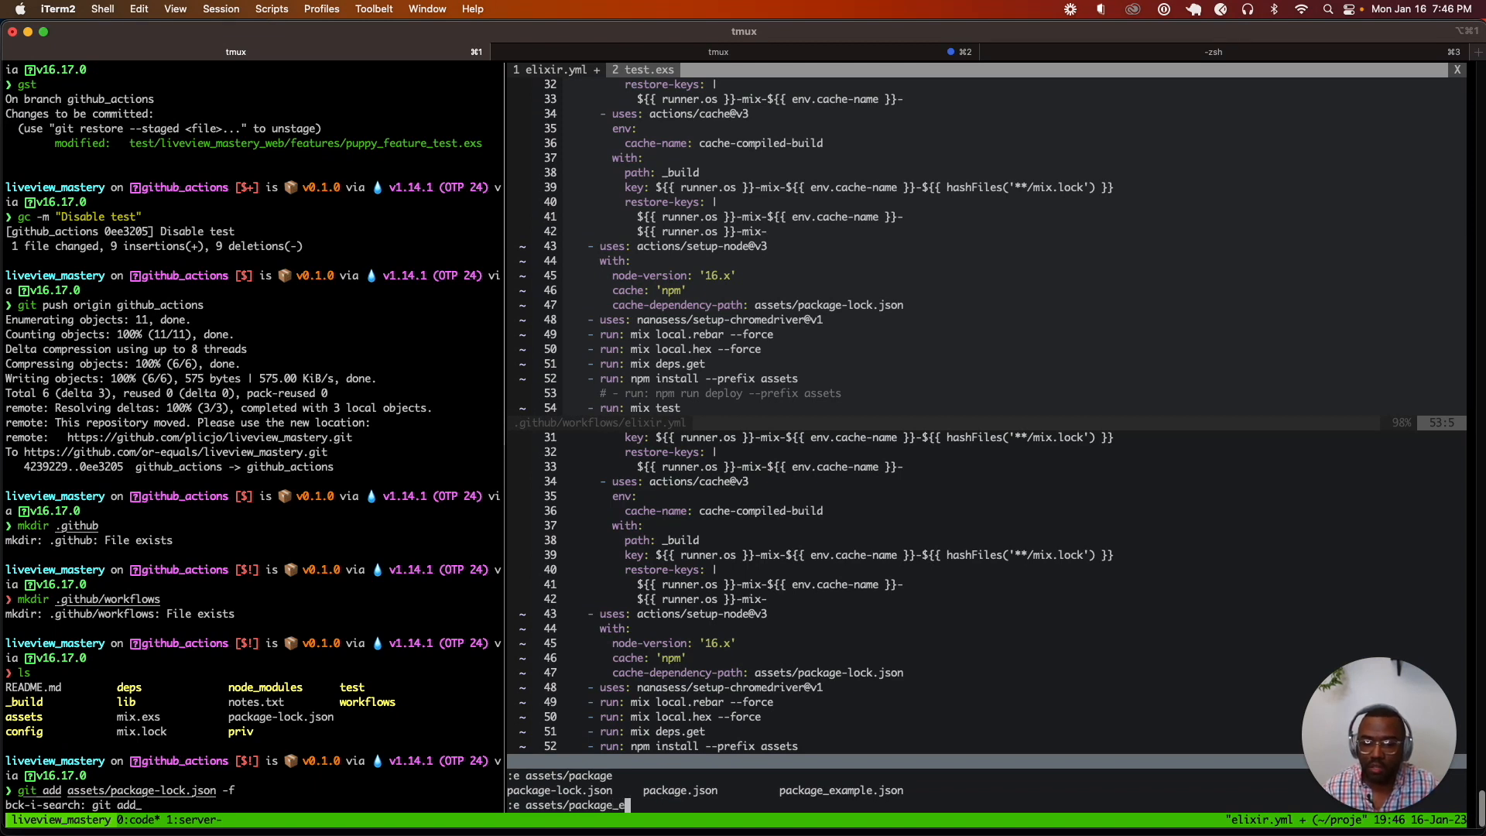
key(Enter)
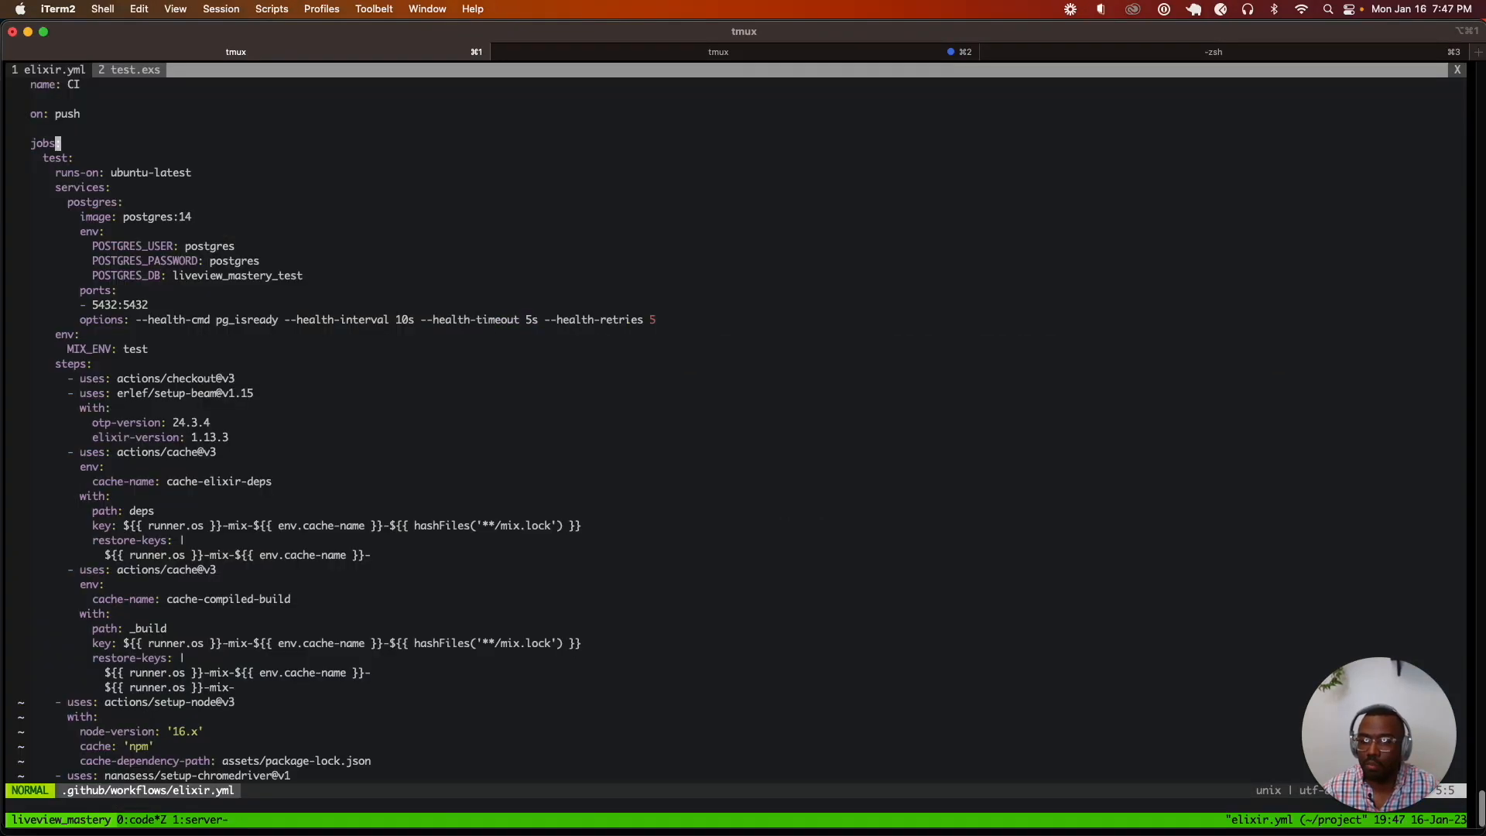
scroll(down, 3)
text(# )
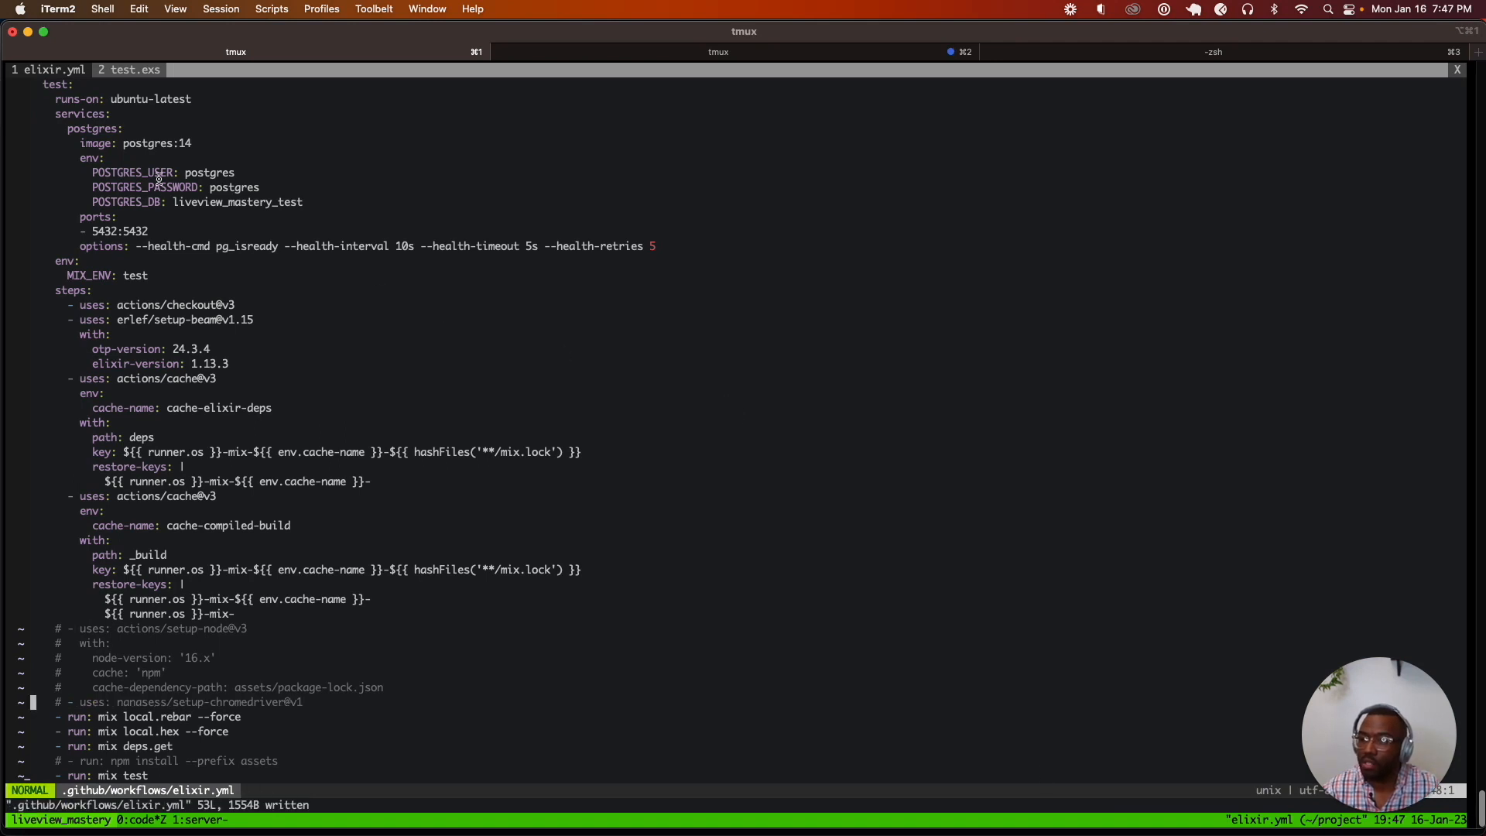
mouse_move(325, 202)
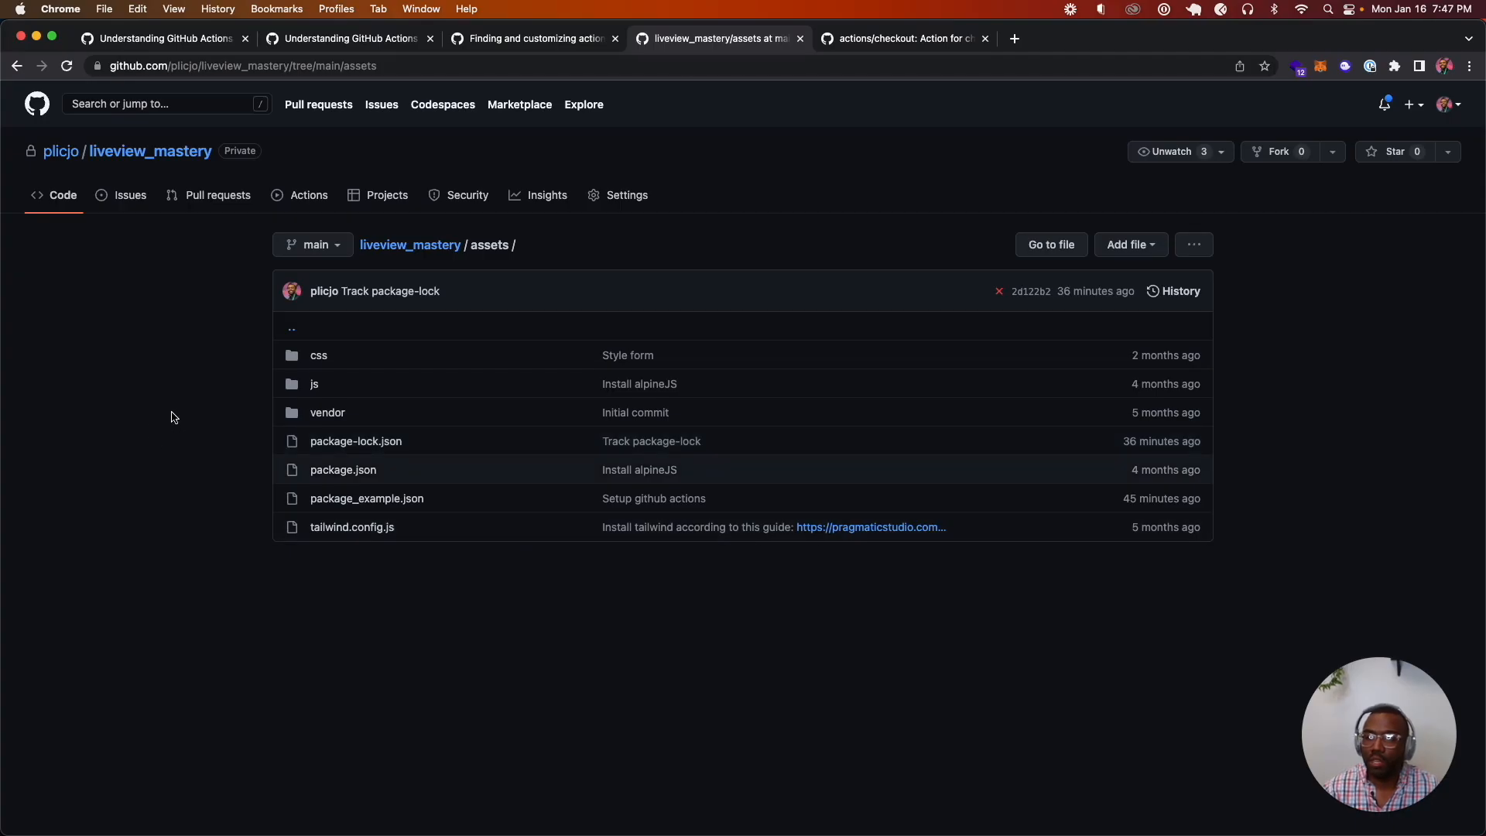
mouse_move(327, 228)
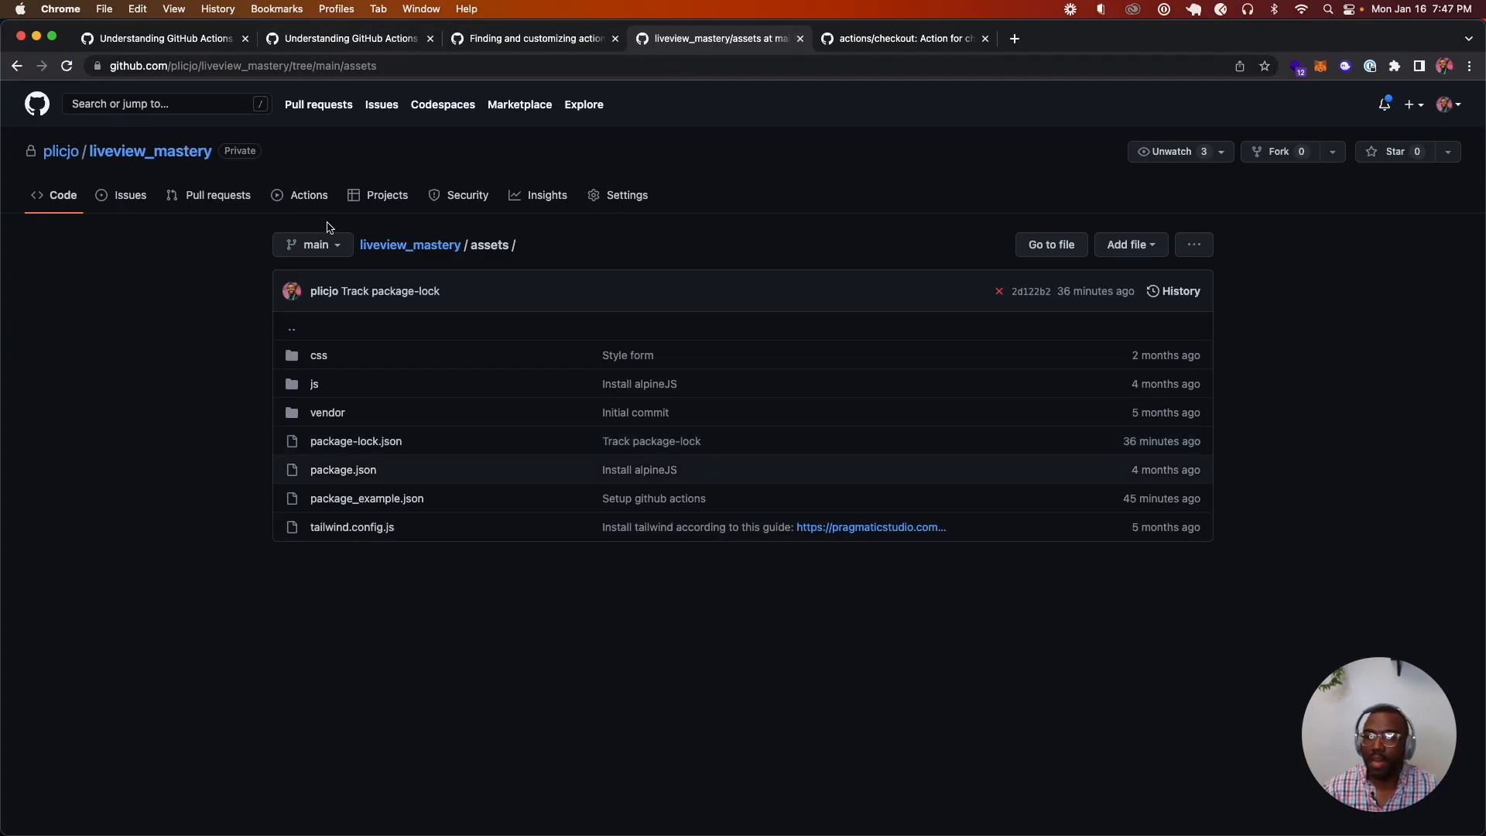
Open the passing 'Merge pull request #7' run's mix test log showing 18 tests, 0 failures.
click(308, 194)
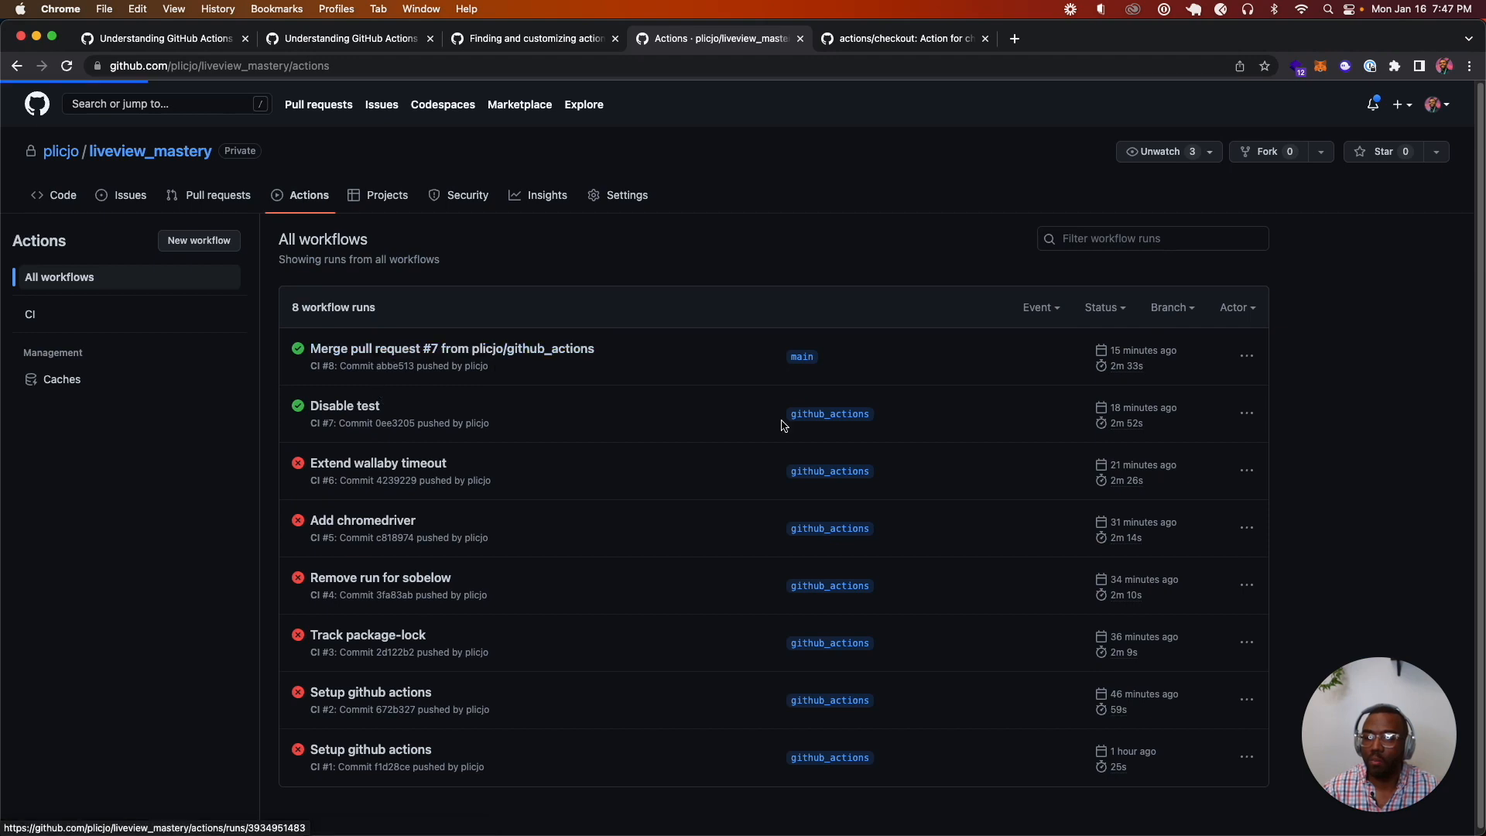
click(452, 348)
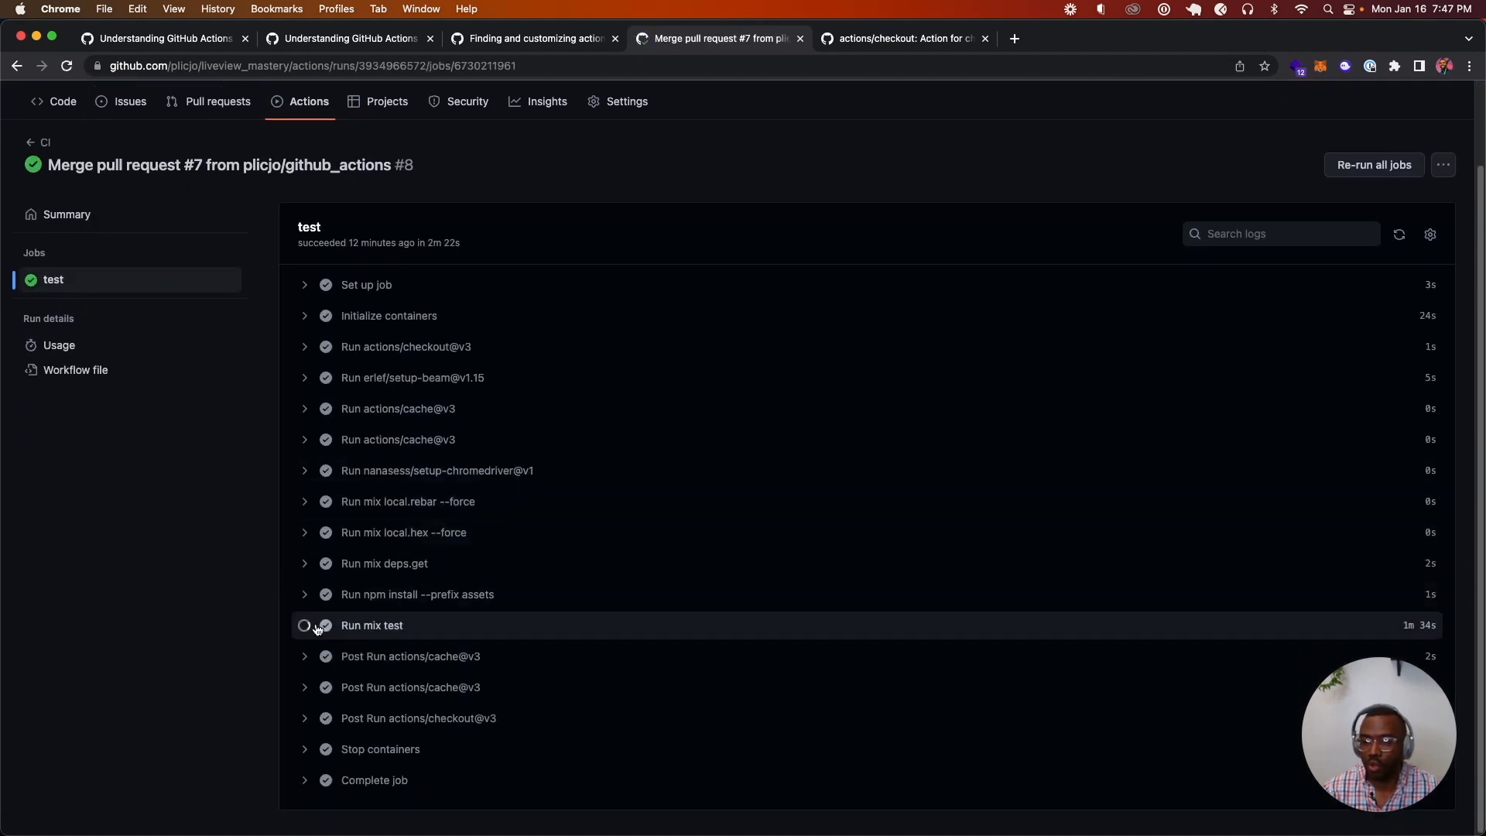
click(371, 625)
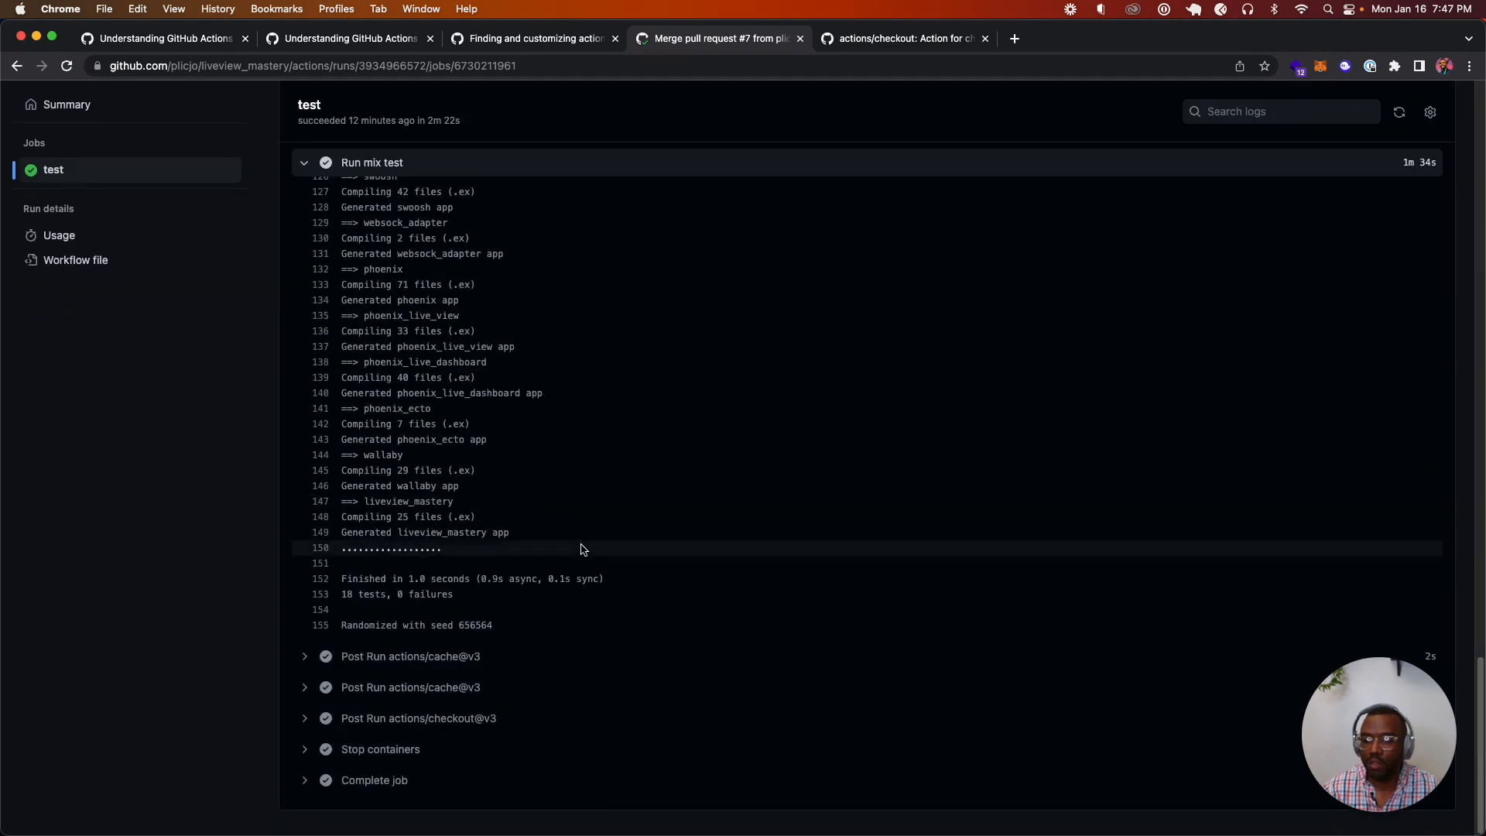
drag(440, 548, 604, 578)
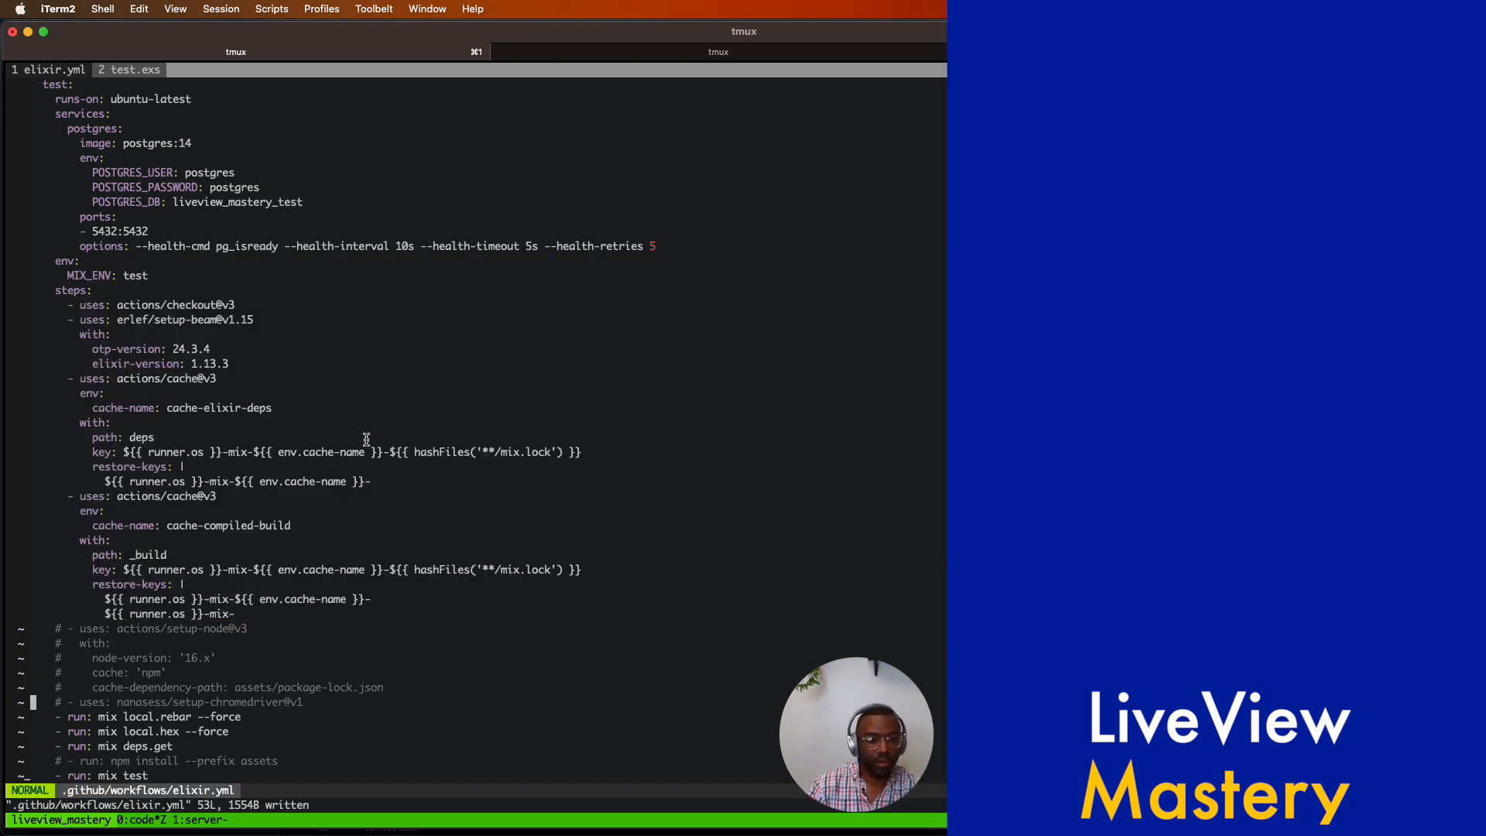
mouse_move(723, 458)
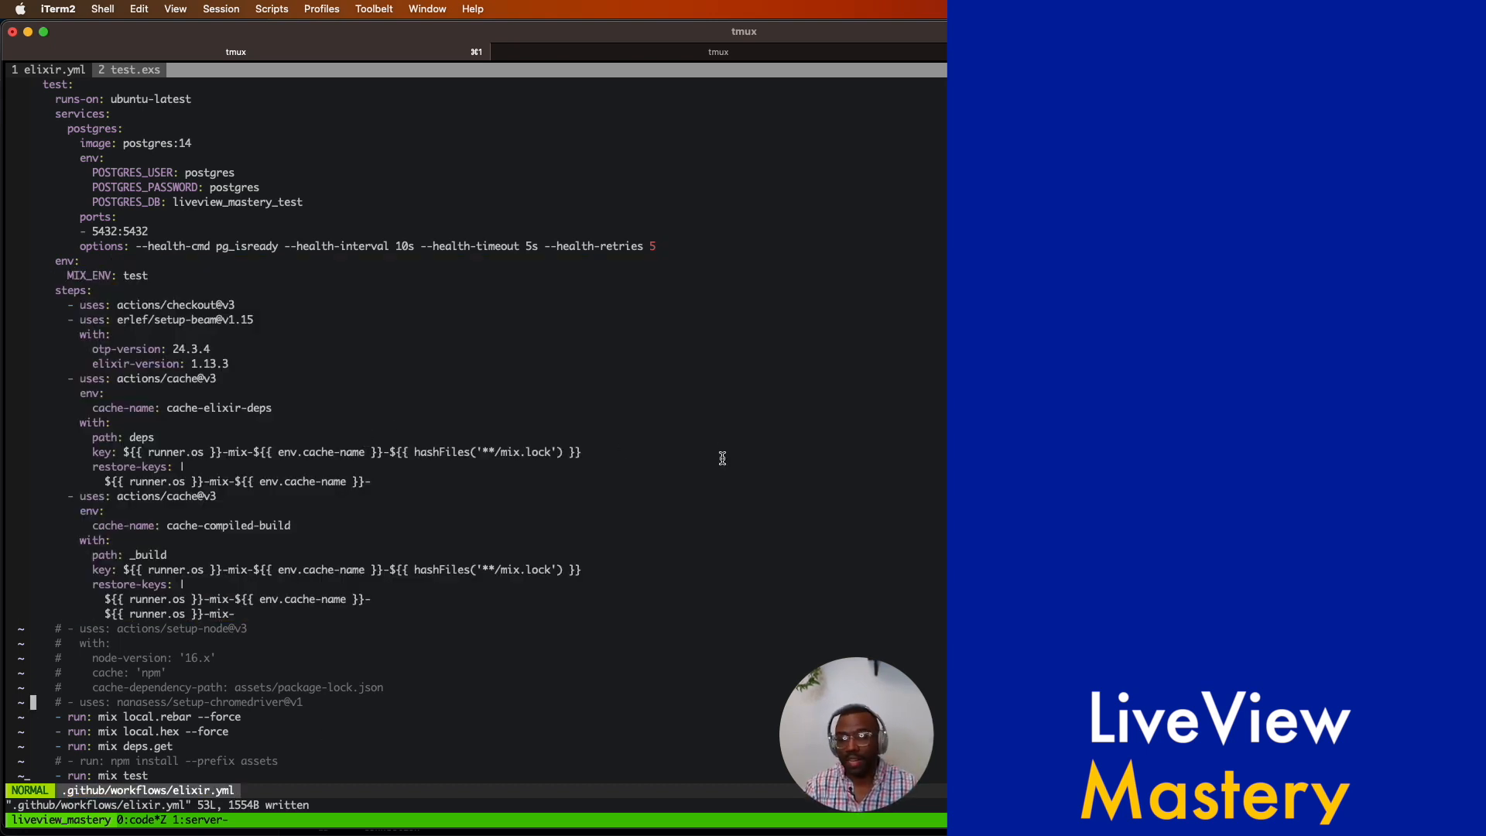